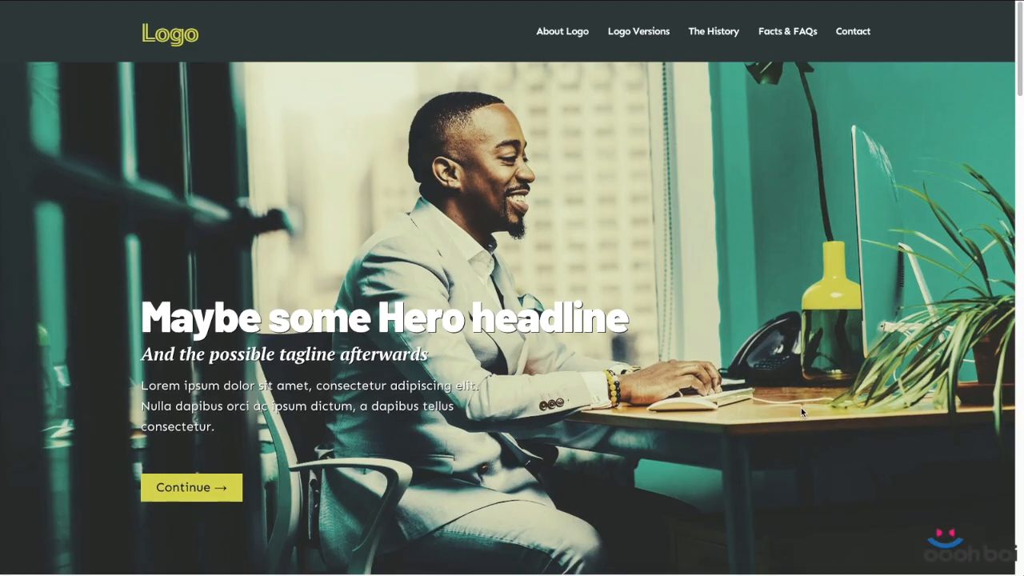
# Step: Scroll the Manage JS Libraries page to the GSAP section showing GSAP and Scroll Trigger enabled
pyautogui.scroll(-3)
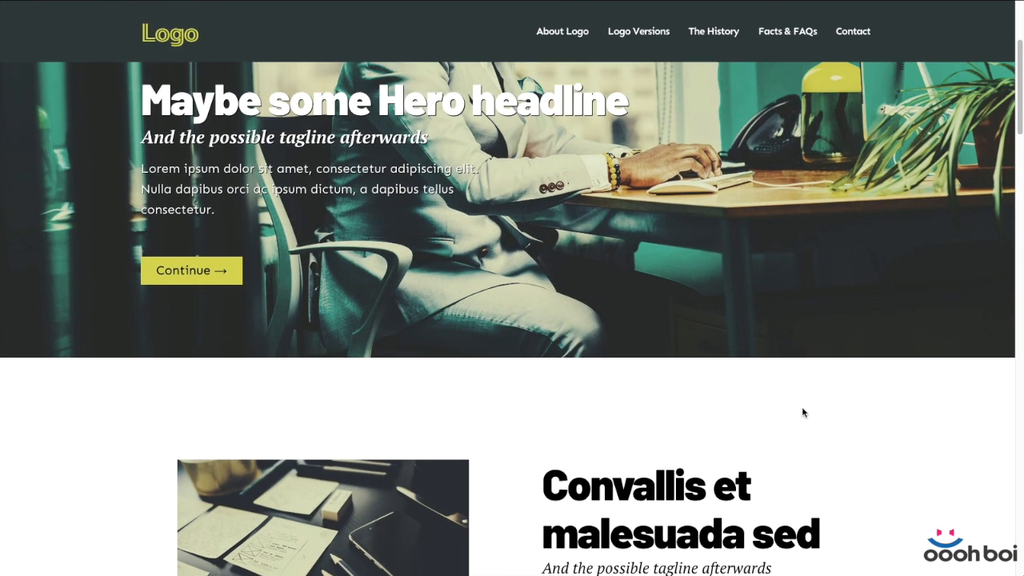
pyautogui.scroll(-3)
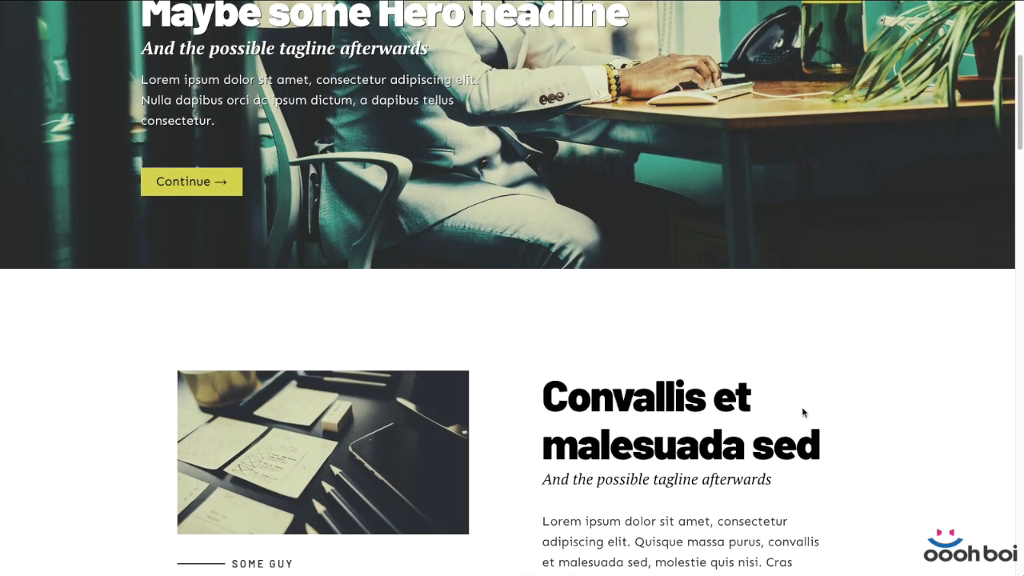
pyautogui.scroll(-3)
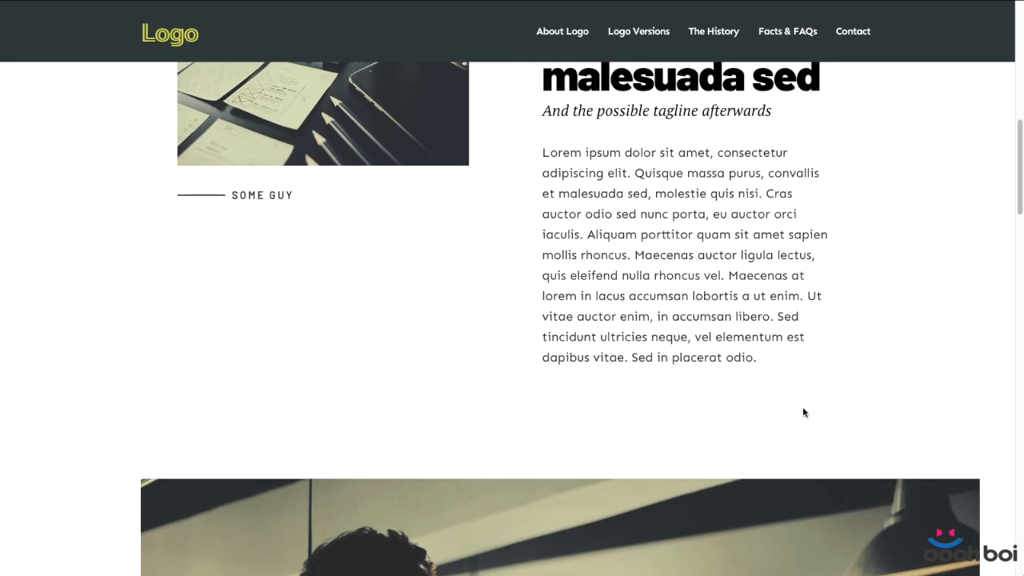
pyautogui.scroll(-3)
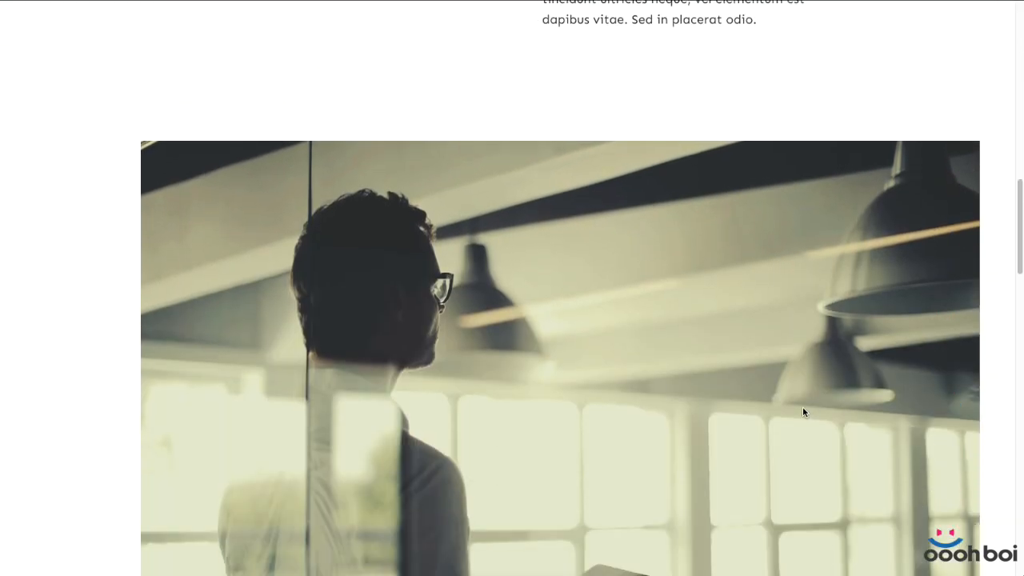
pyautogui.scroll(3)
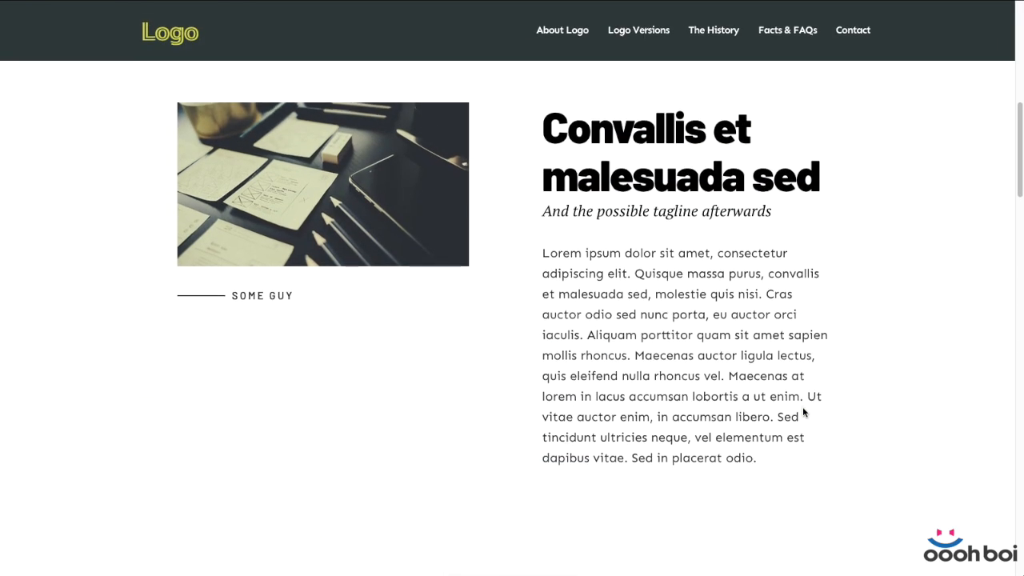
pyautogui.scroll(-3)
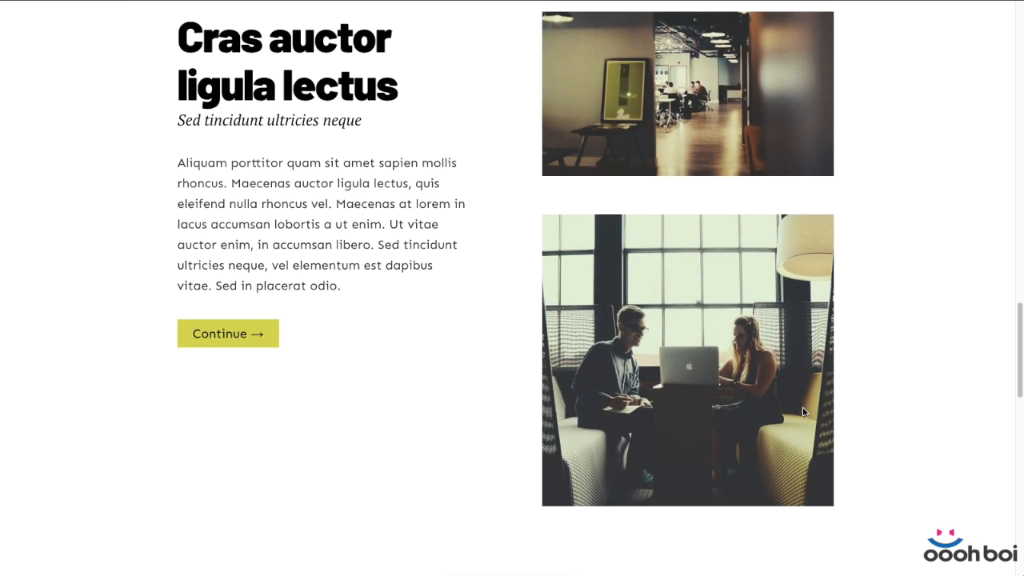
pyautogui.scroll(3)
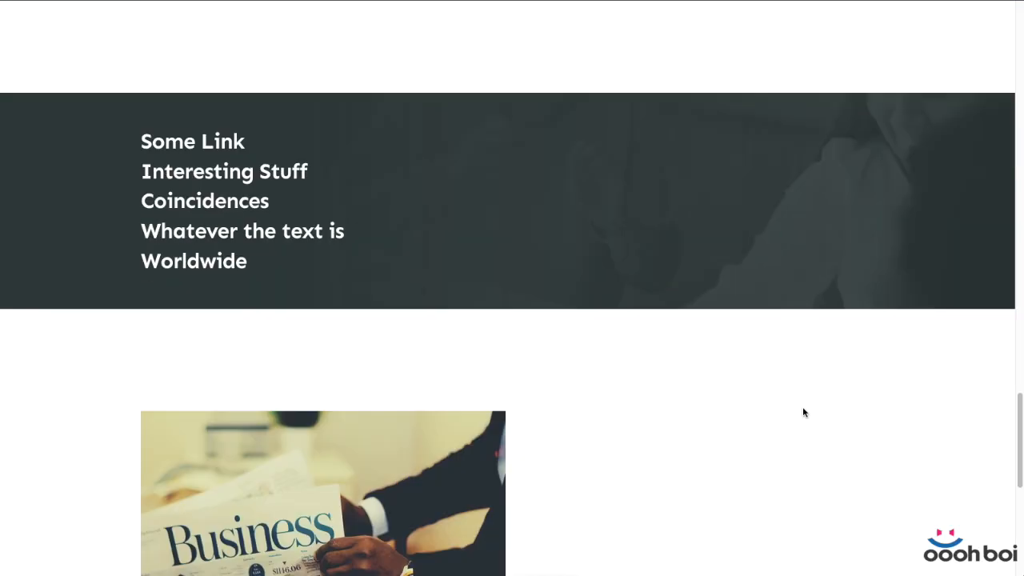
pyautogui.scroll(-3)
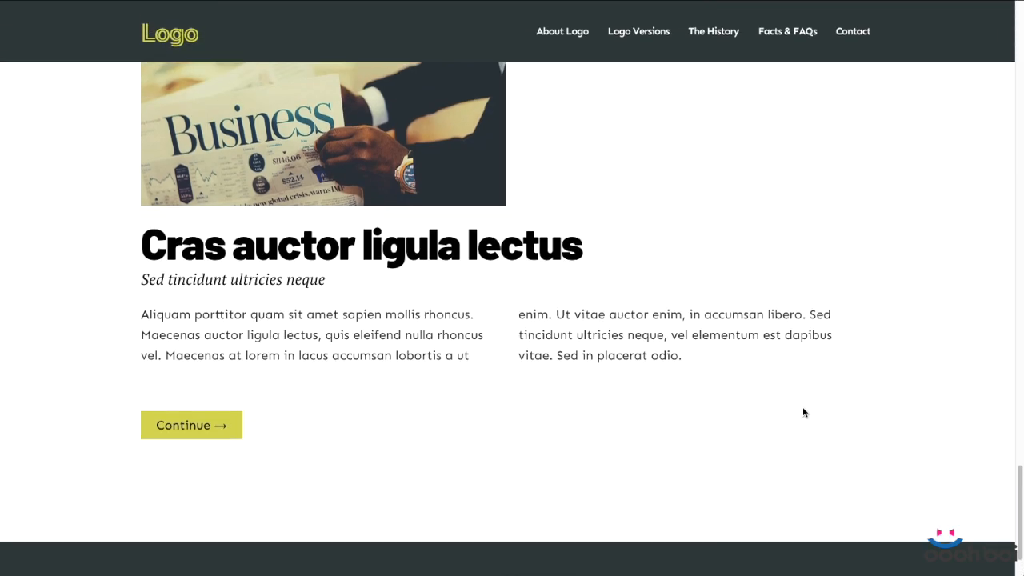
pyautogui.scroll(-3)
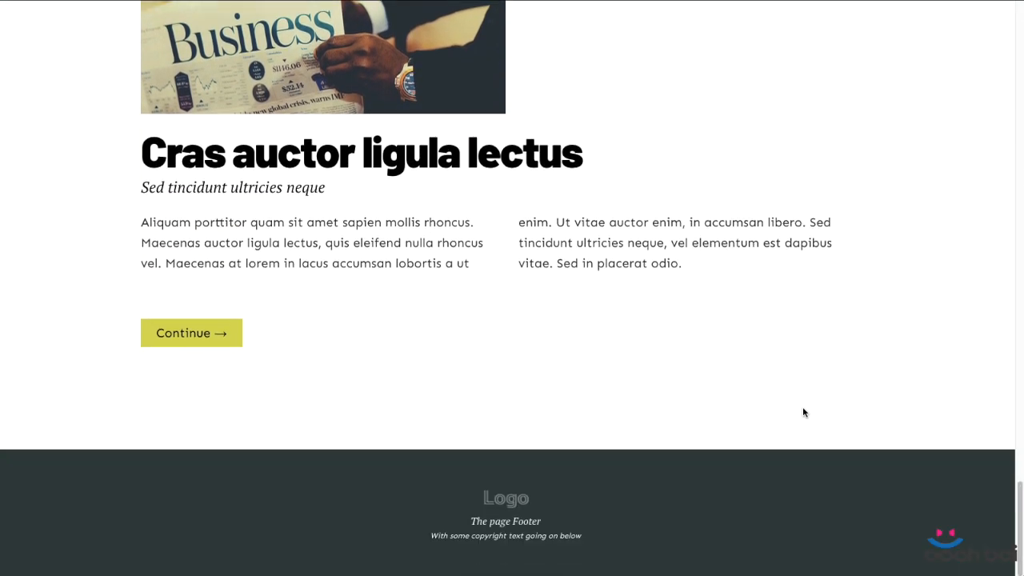
pyautogui.scroll(3)
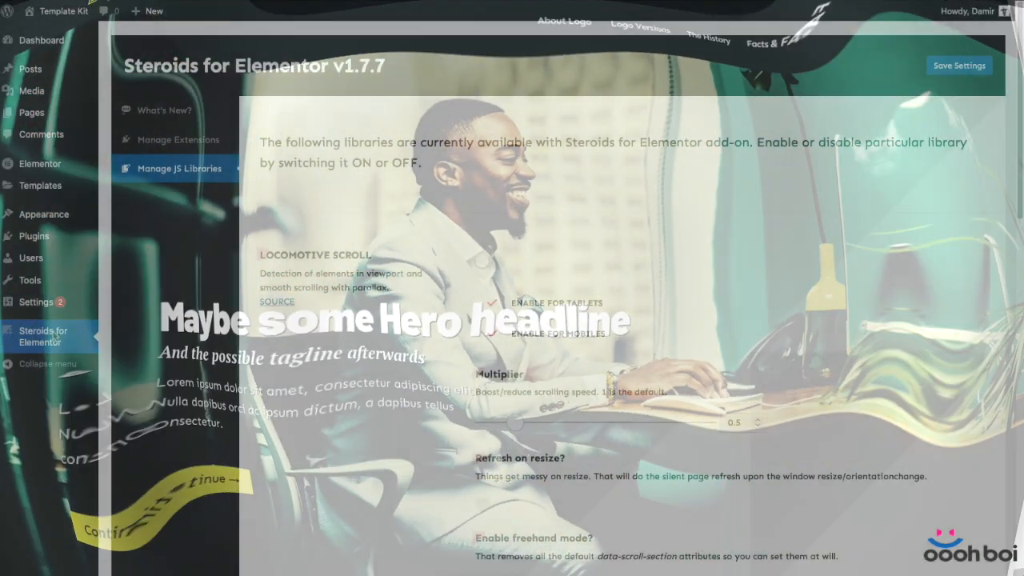
pyautogui.scroll(-3)
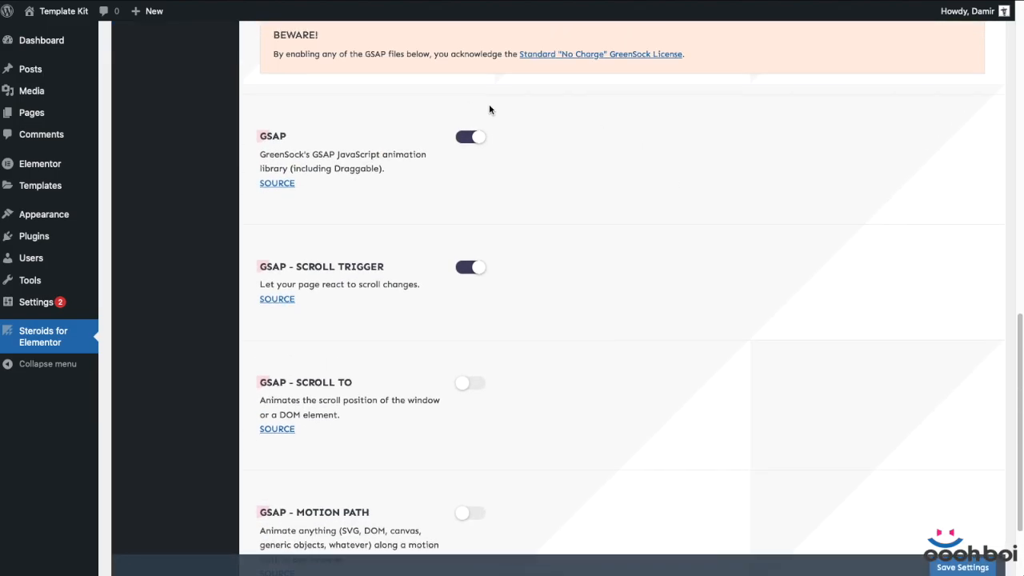
pyautogui.moveTo(687, 423)
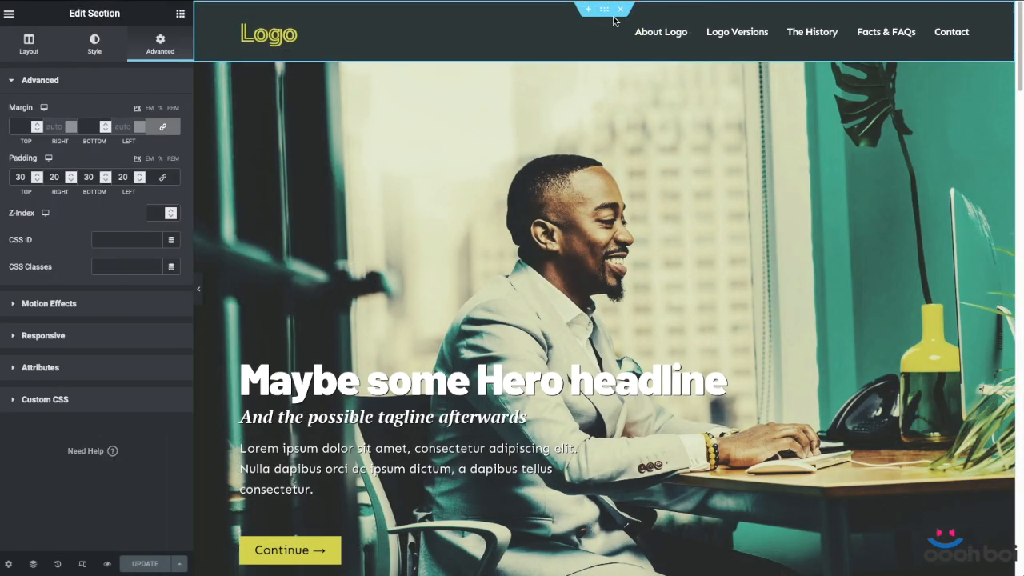
pyautogui.moveTo(494, 13)
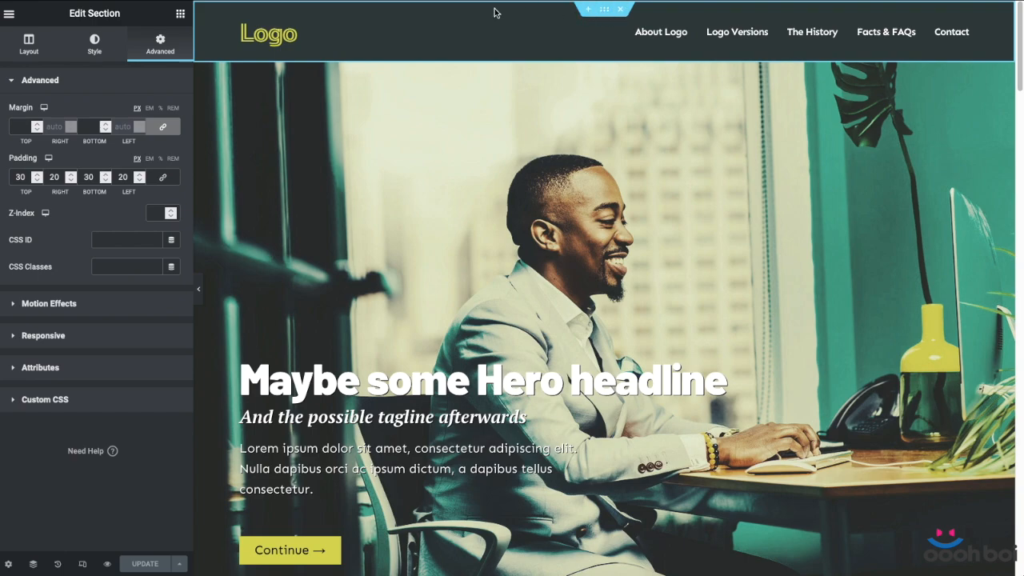
# Step: Select the header section to show its Advanced settings and scroll through the page
pyautogui.click(737, 32)
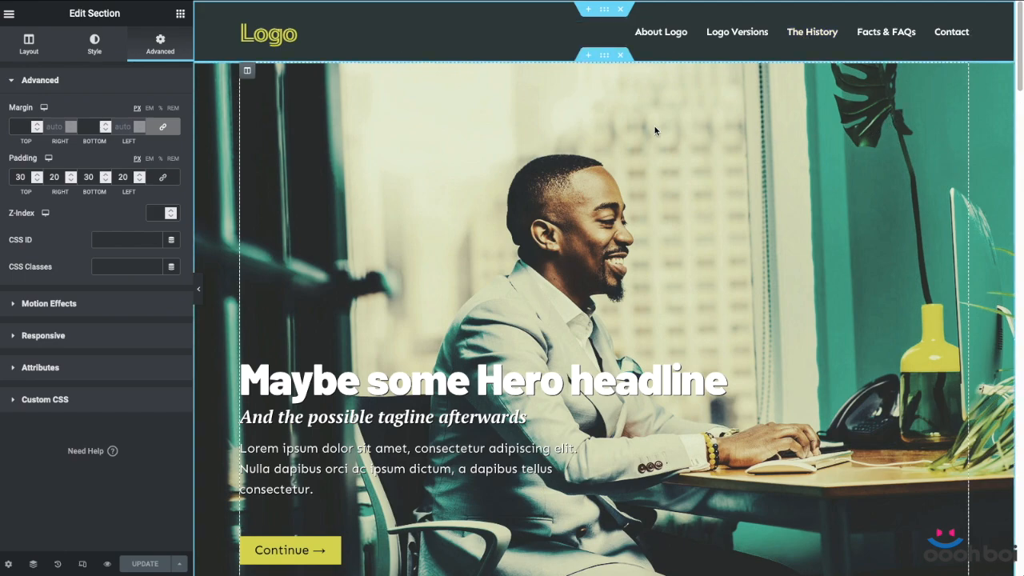
pyautogui.moveTo(831, 158)
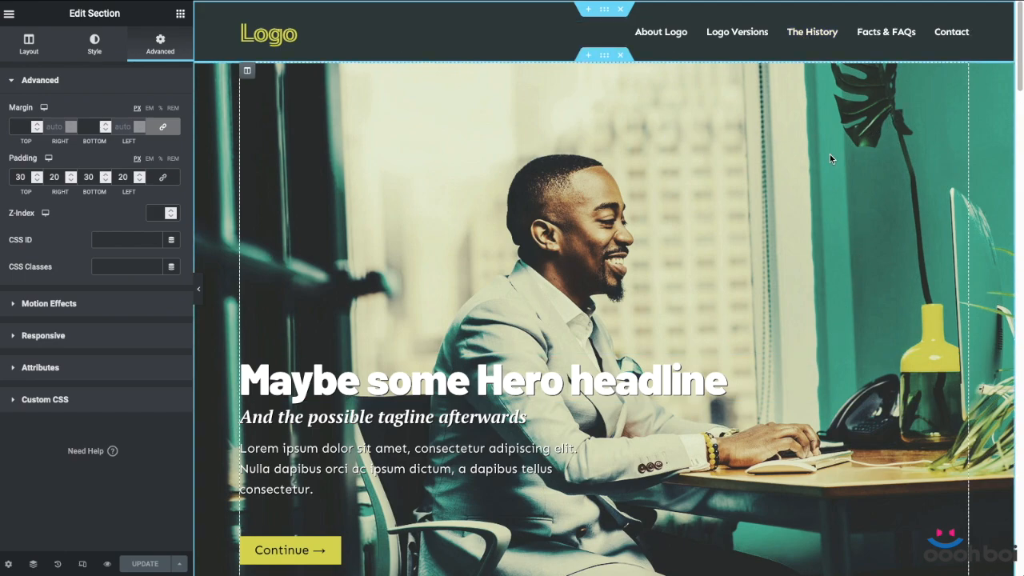
pyautogui.moveTo(951, 173)
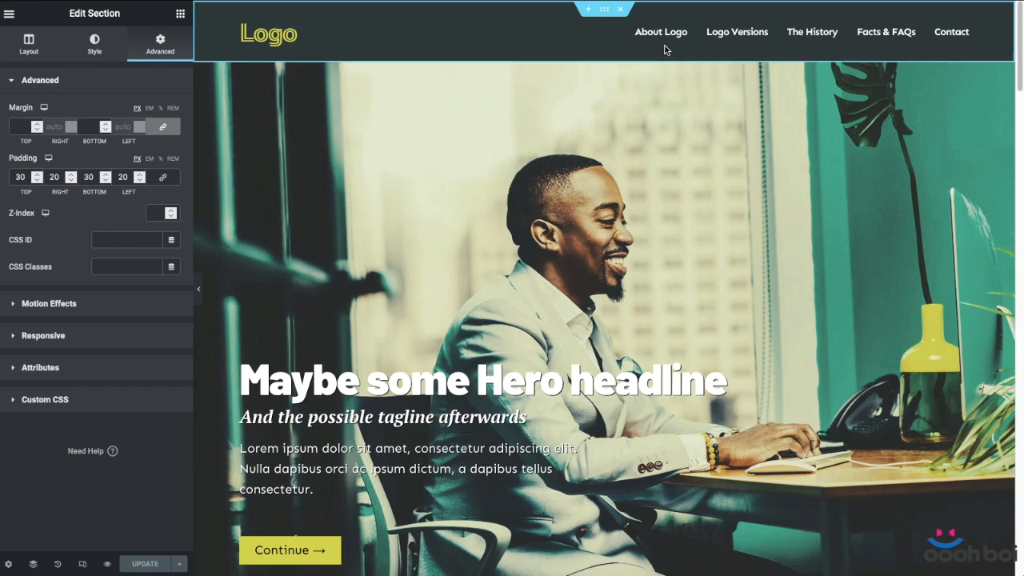
pyautogui.scroll(-3)
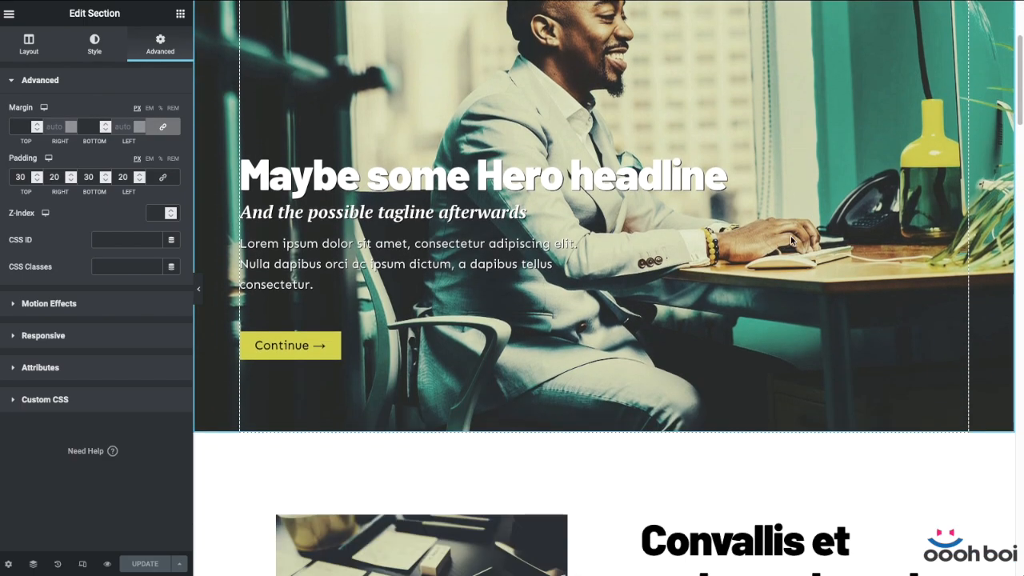
pyautogui.scroll(-3)
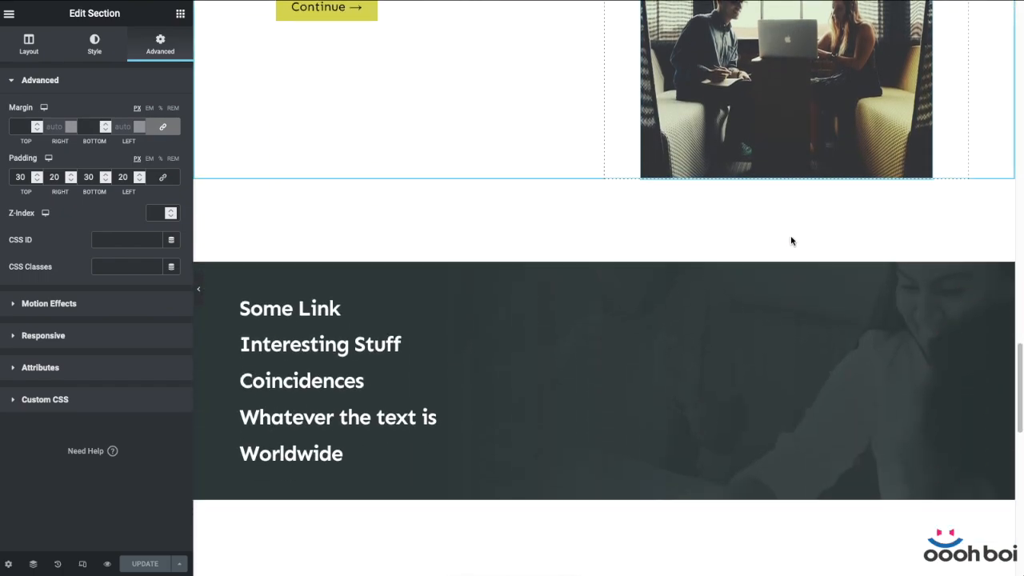
pyautogui.scroll(-3)
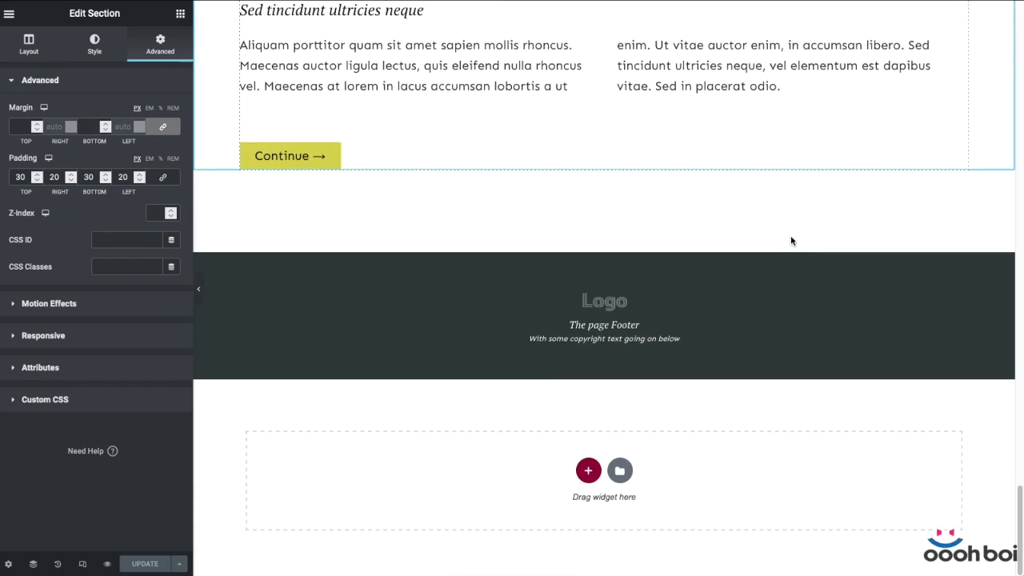
pyautogui.scroll(3)
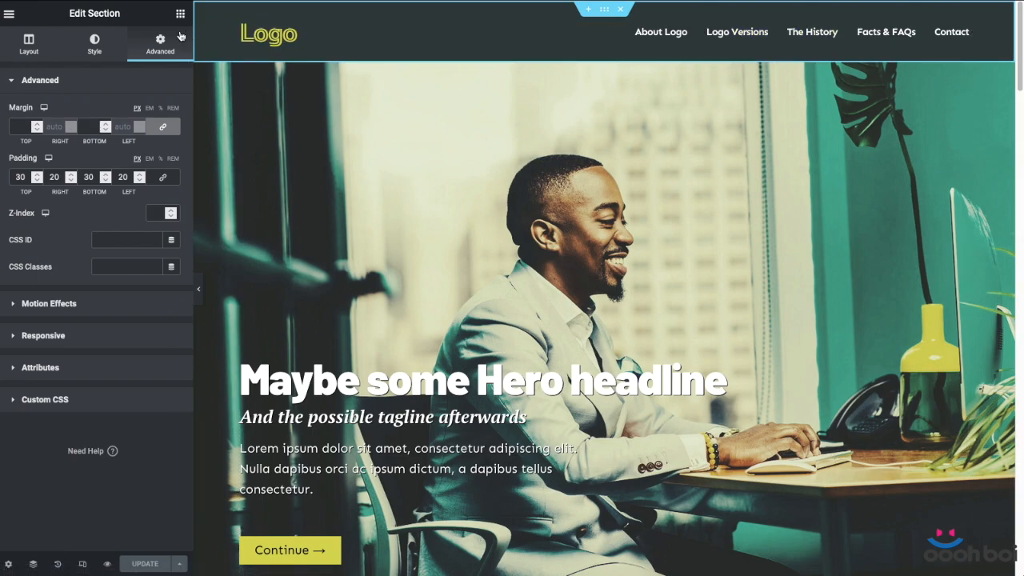
pyautogui.moveTo(126, 240)
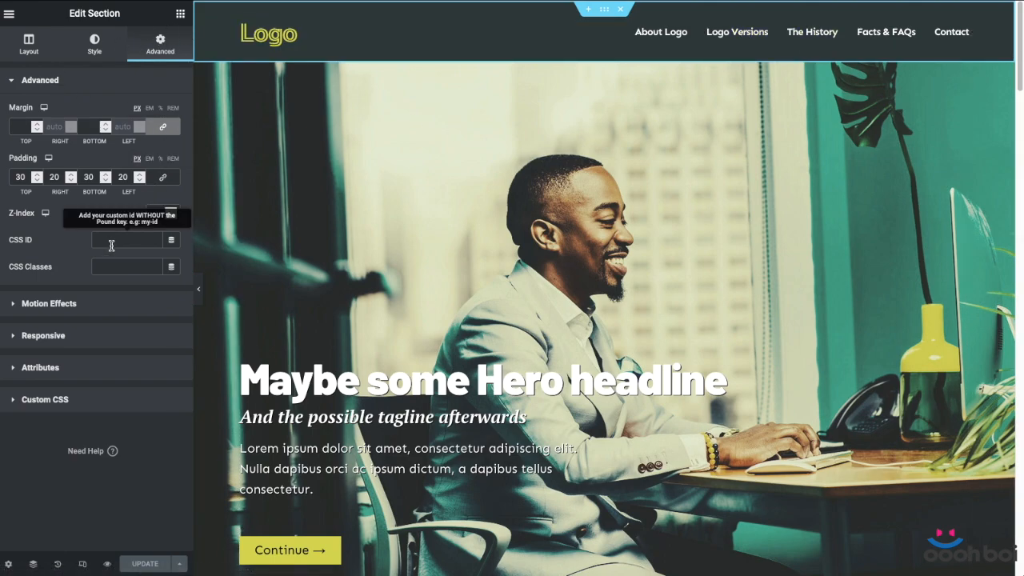
# Step: Give the header section the CSS ID ob-site-header
pyautogui.click(112, 240)
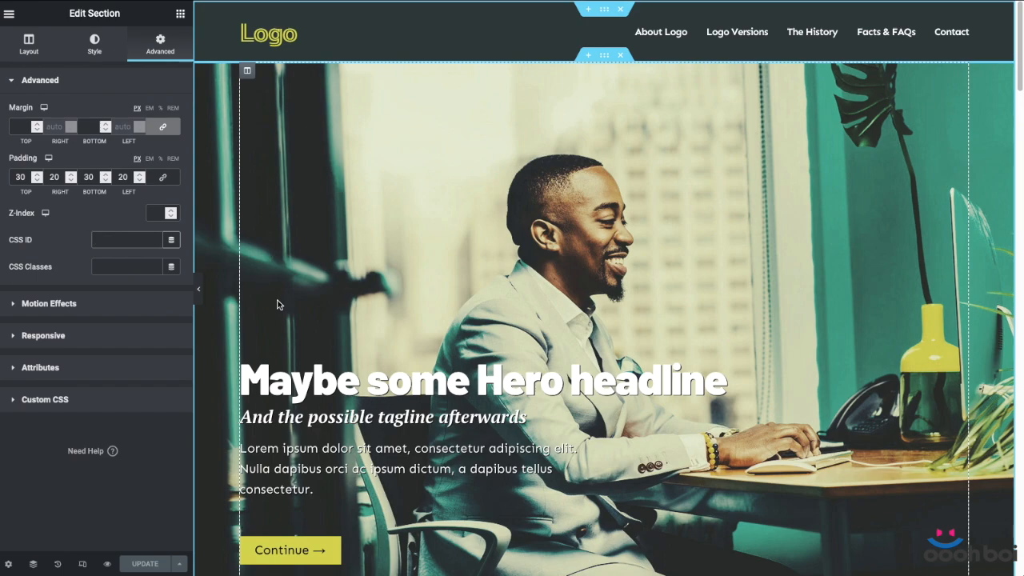
pyautogui.write('ob')
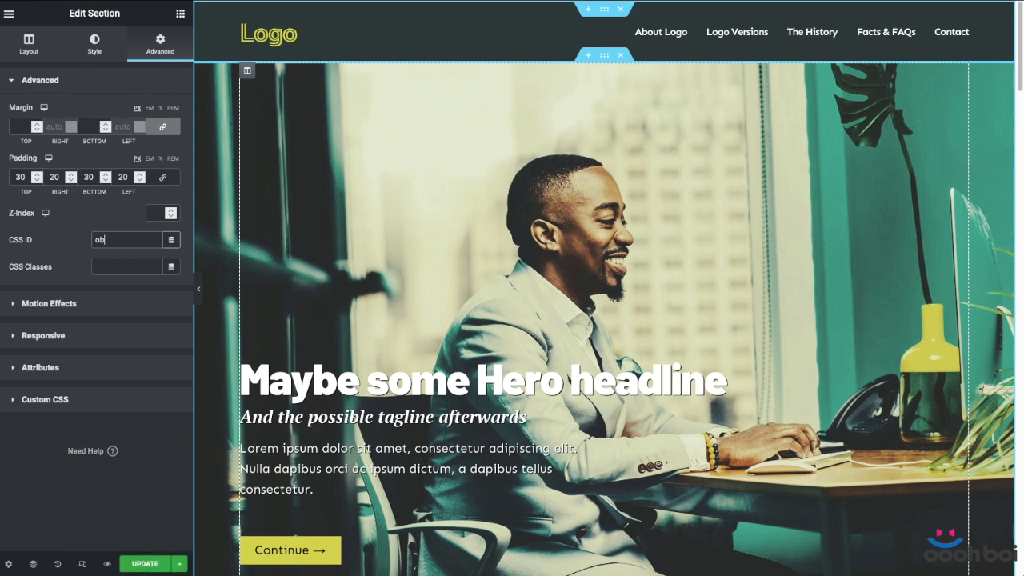
pyautogui.write('-site-header')
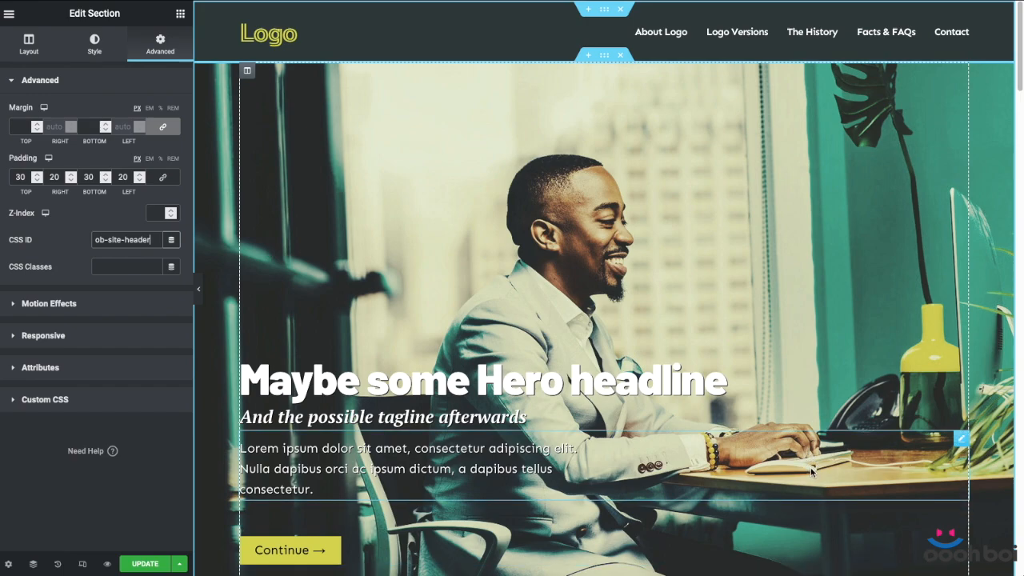
pyautogui.moveTo(836, 323)
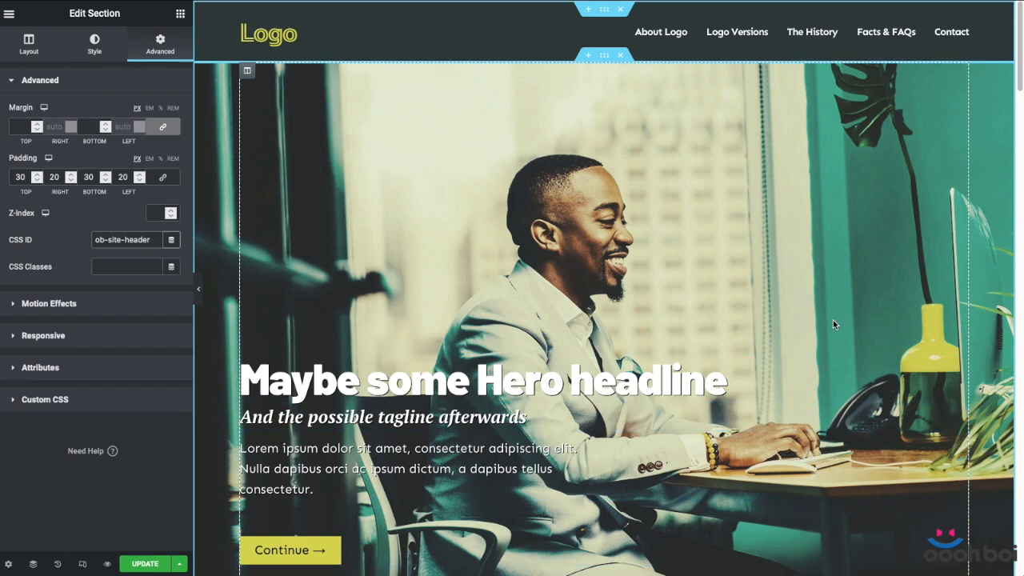
pyautogui.moveTo(730, 231)
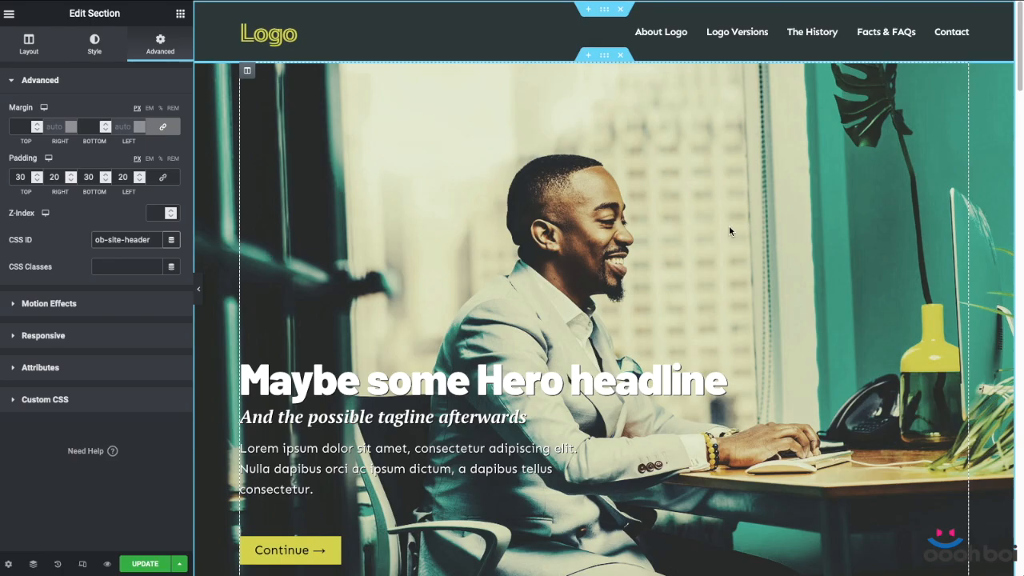
pyautogui.moveTo(753, 313)
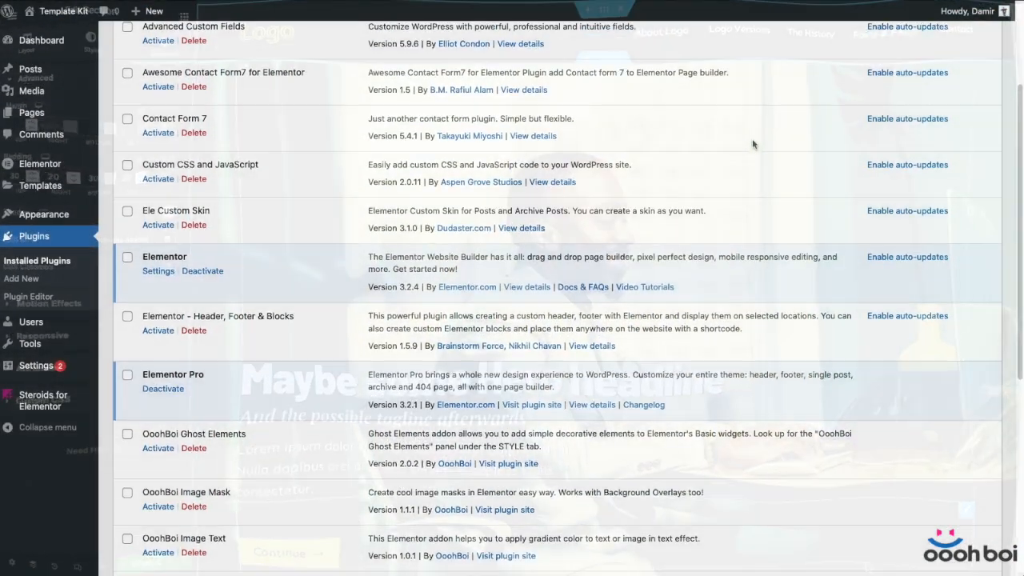
# Step: Activate the Custom CSS and JavaScript plugin and go to its Custom CSS page
pyautogui.scroll(-3)
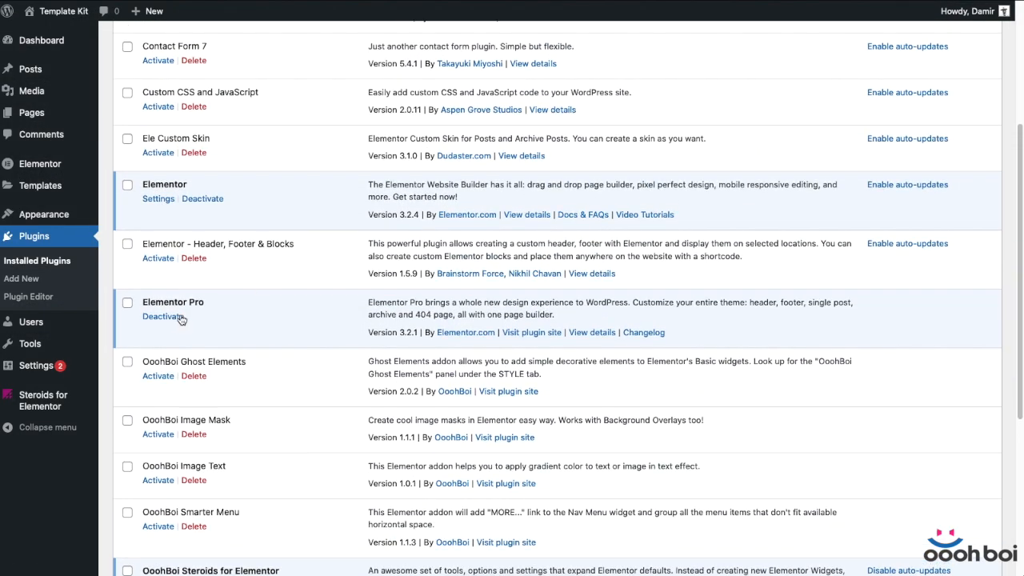
pyautogui.click(164, 317)
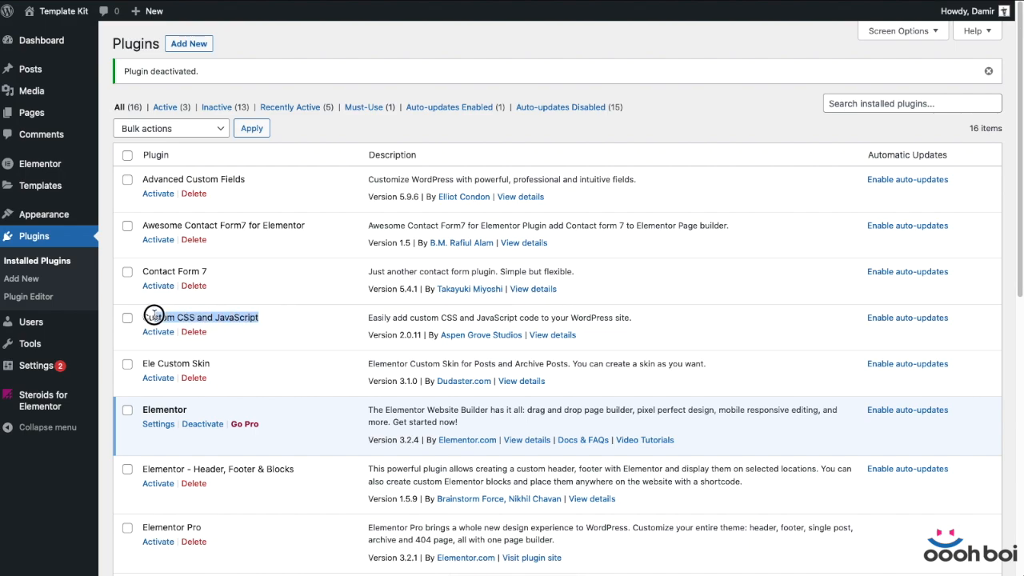
pyautogui.click(157, 331)
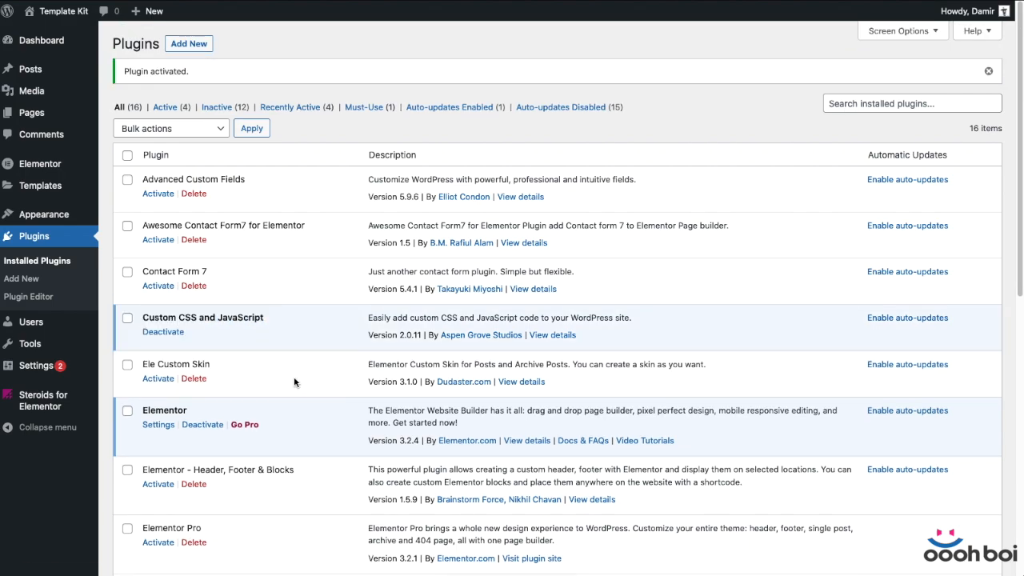
pyautogui.scroll(-3)
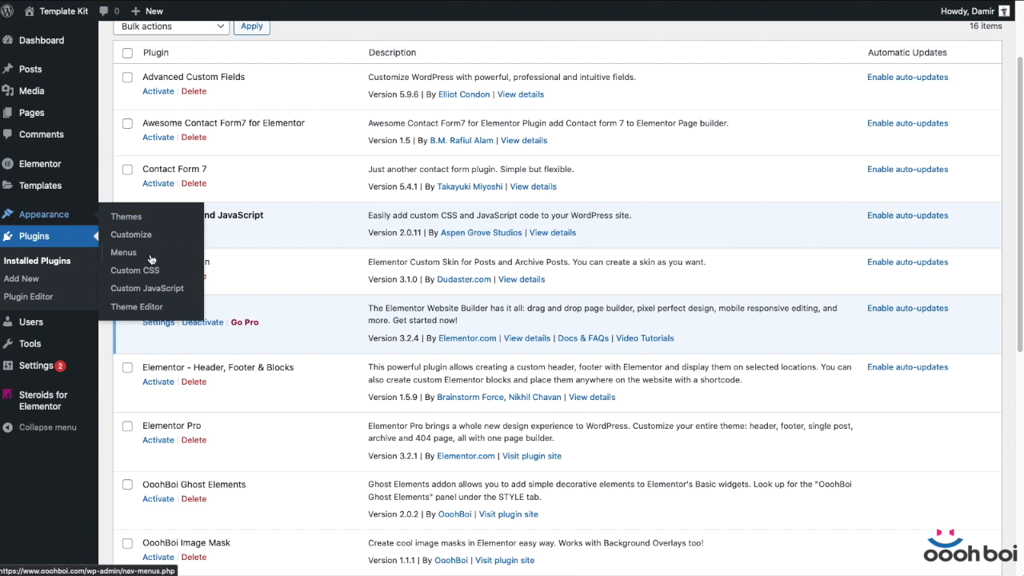
pyautogui.rightClick(134, 269)
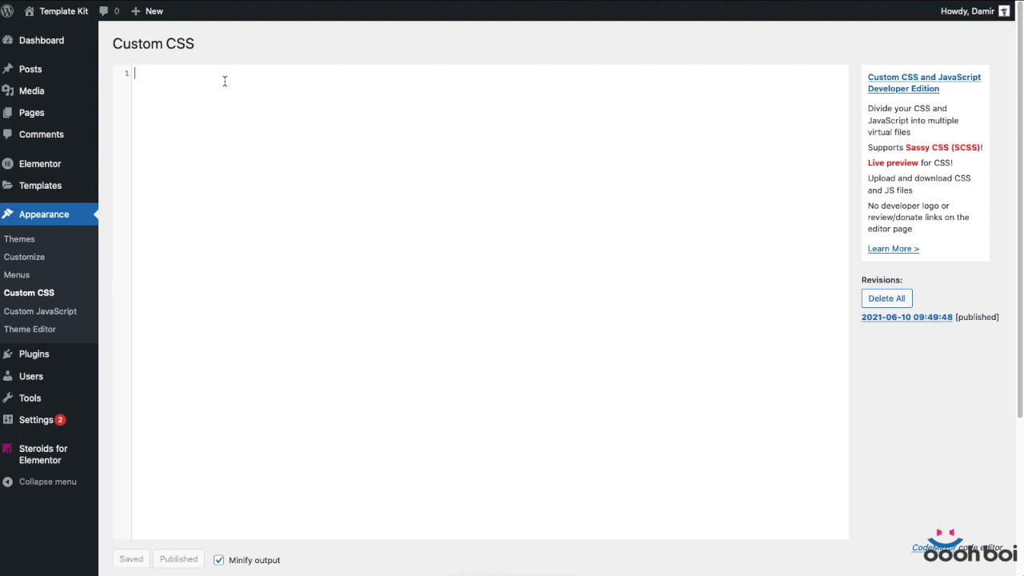
# Step: Write the rule #ob-site-header { position: fixed; z-index: 999; width: 100%; }
pyautogui.write('#')
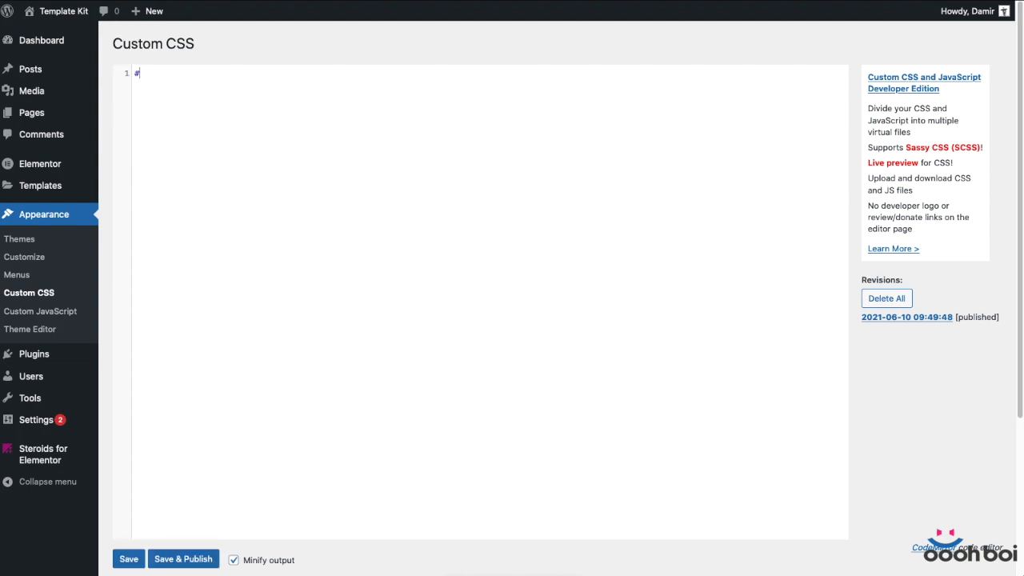
pyautogui.write('ob-site-')
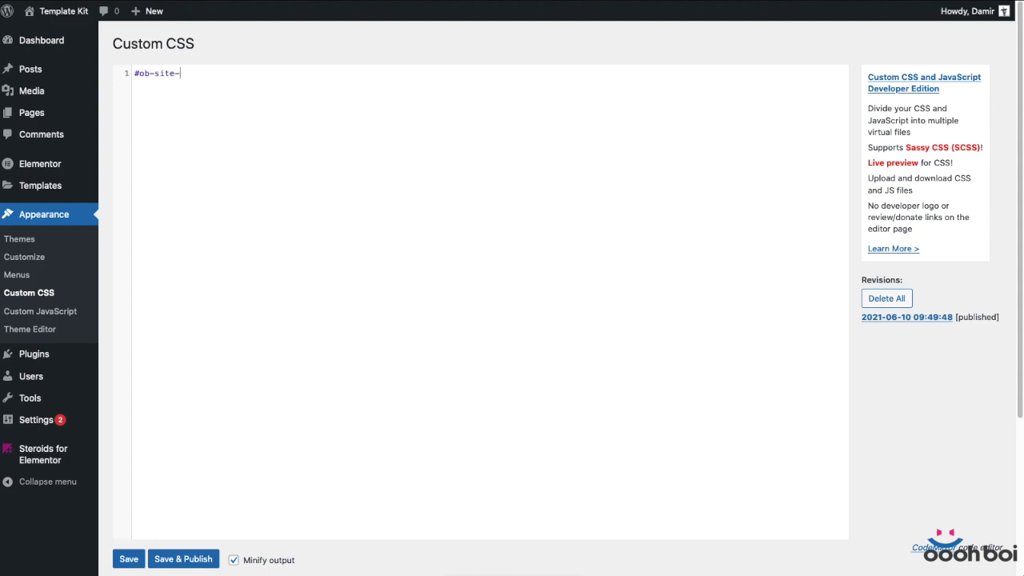
pyautogui.write('header')
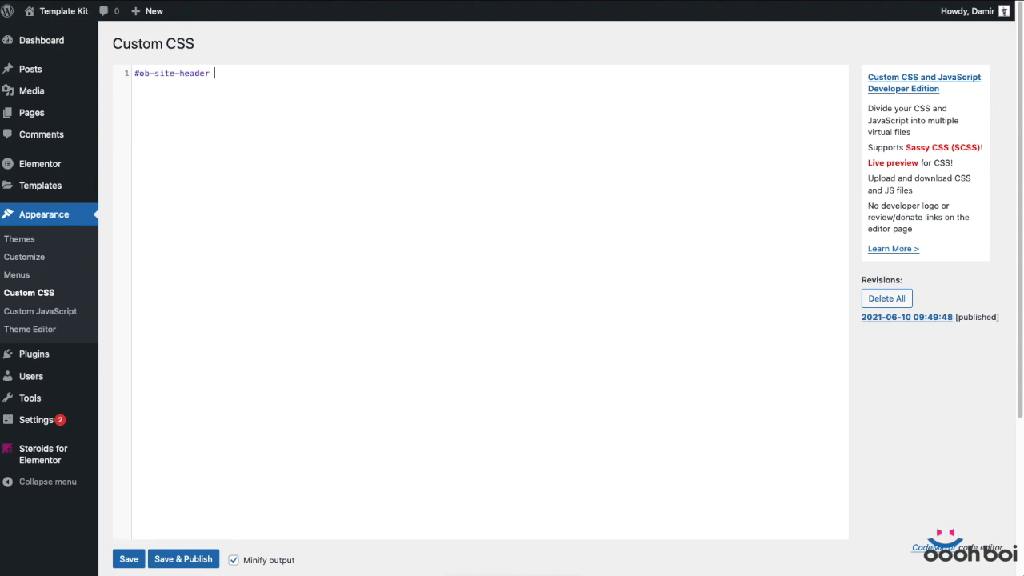
pyautogui.write('{')
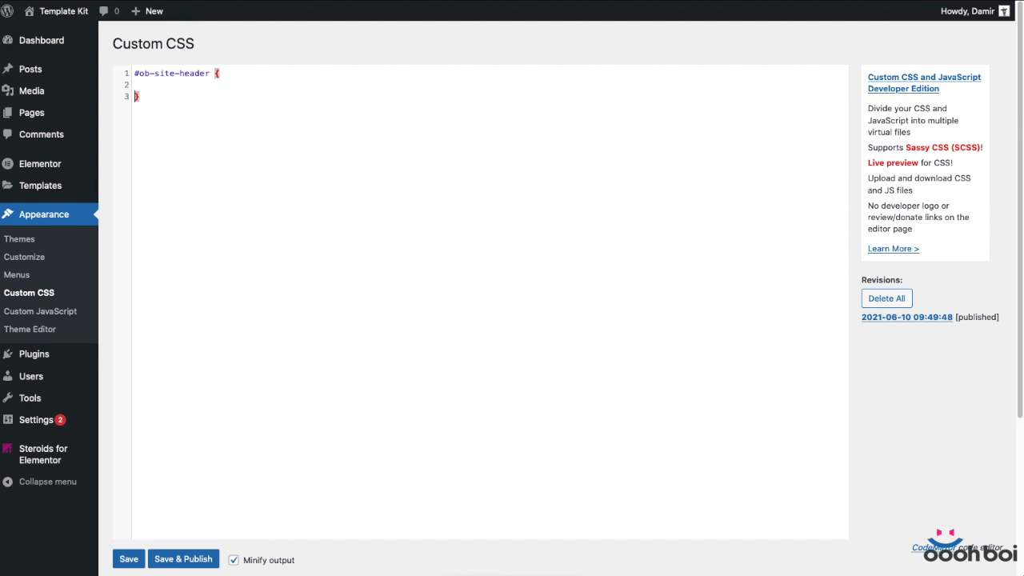
pyautogui.write('position: fixed;')
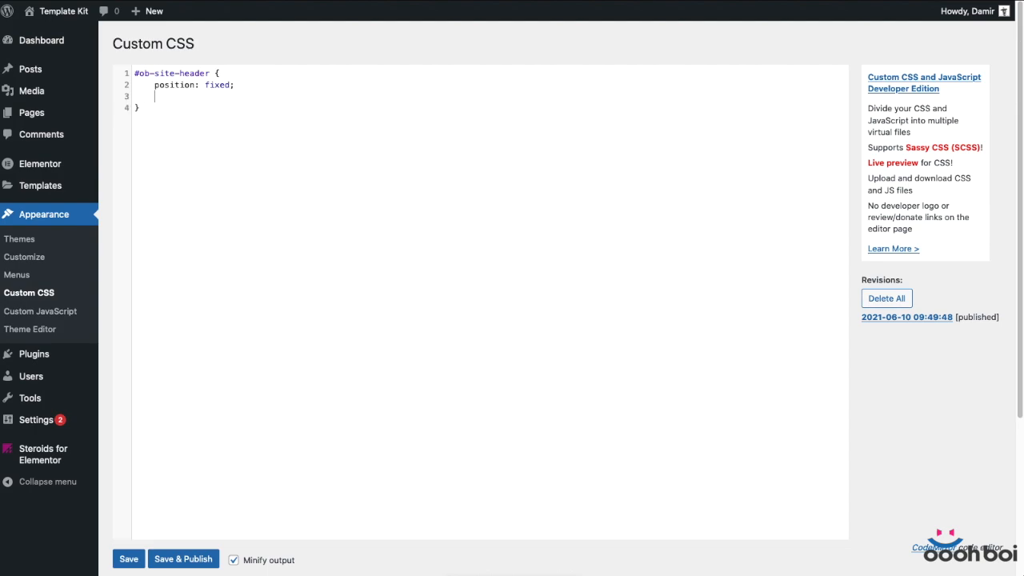
pyautogui.write('z-in')
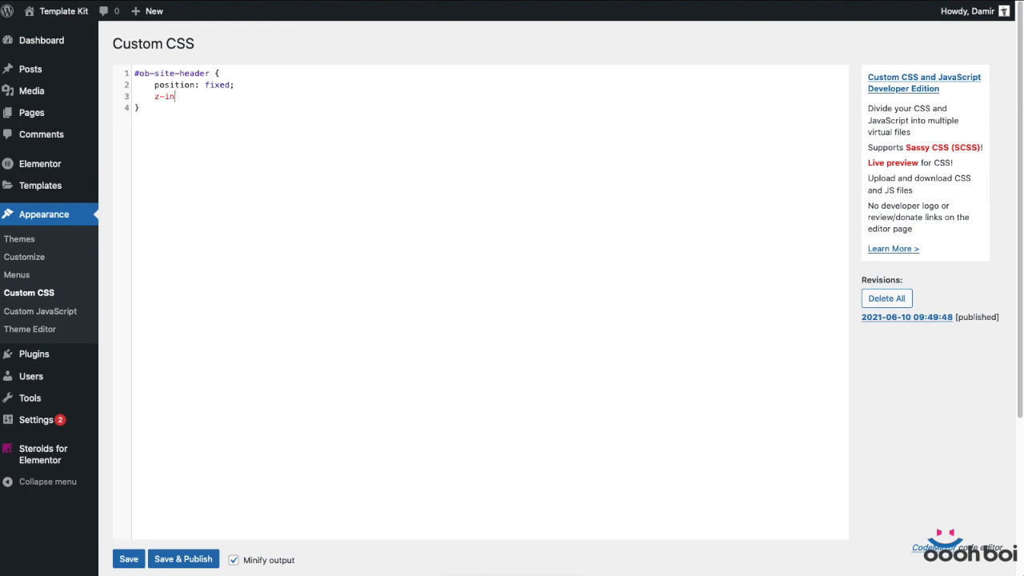
pyautogui.write('dex:')
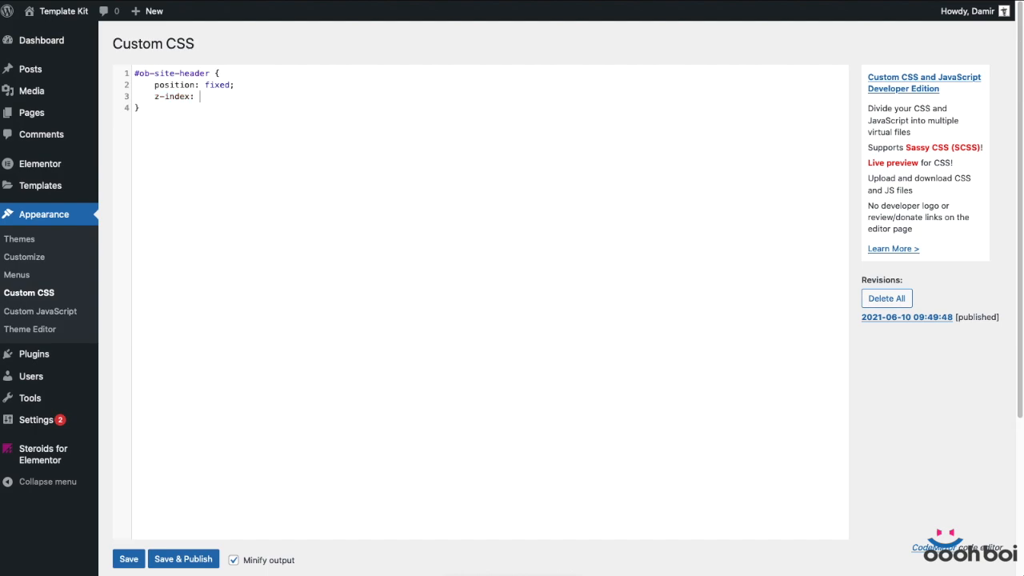
pyautogui.write('999;')
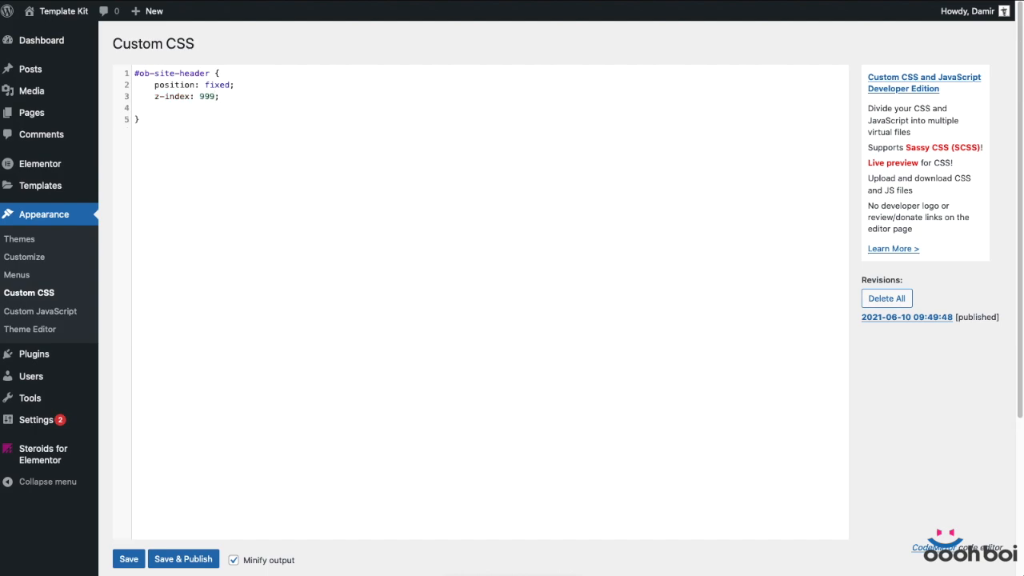
pyautogui.write('wi')
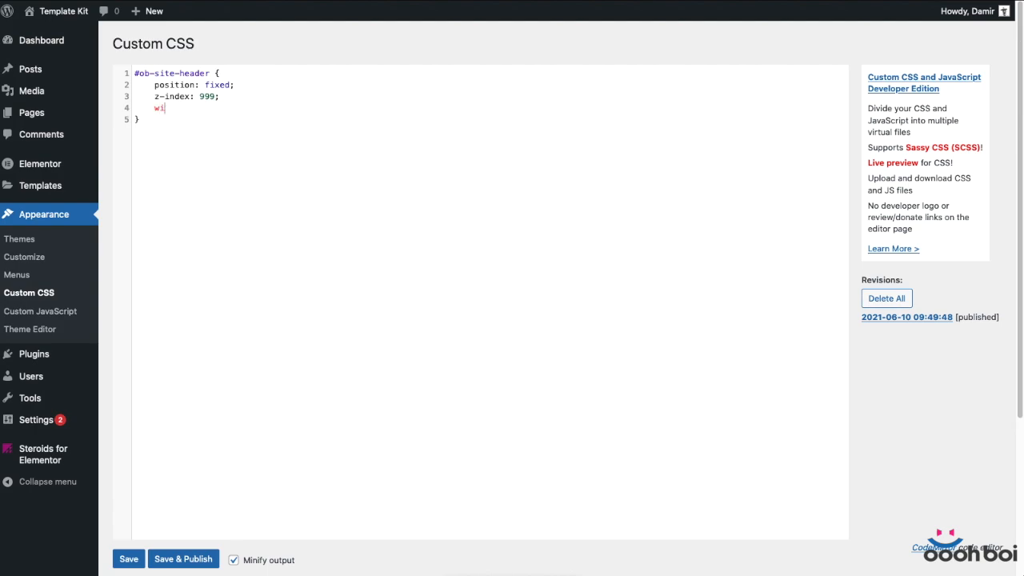
pyautogui.write('dth: 1')
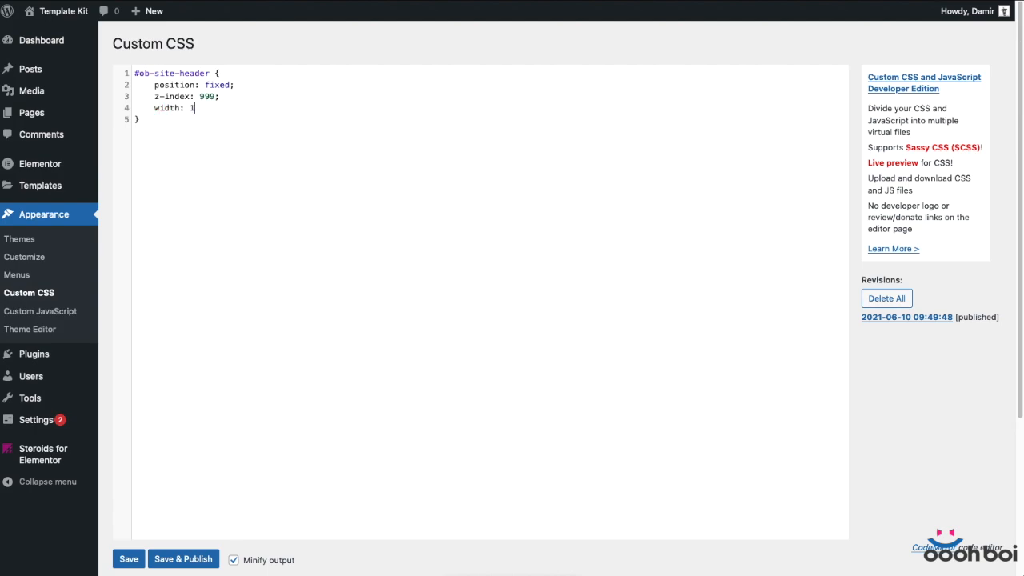
pyautogui.write('00%;')
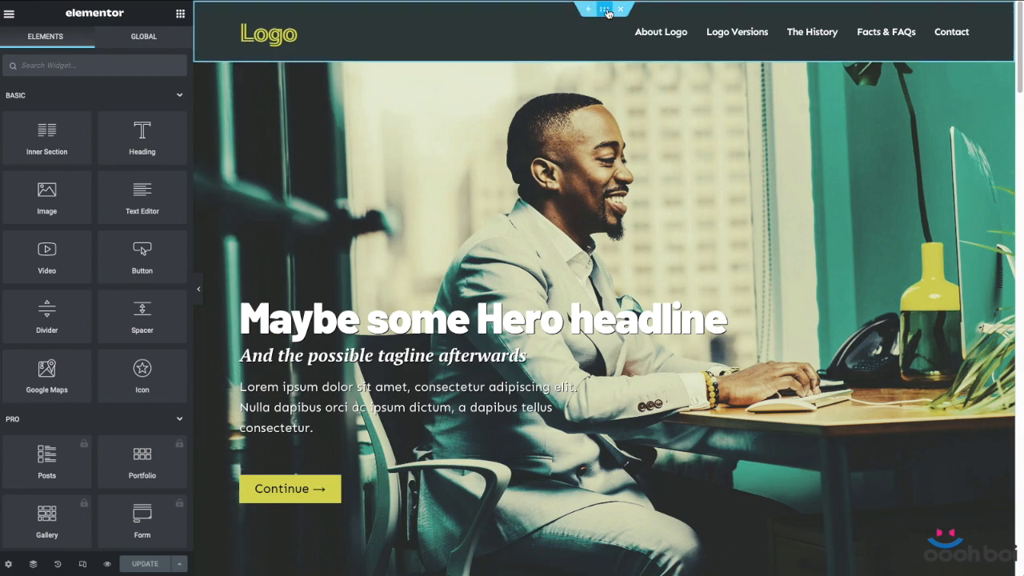
# Step: Select the hero section under the floating header and bring up the Navigator
pyautogui.click(605, 10)
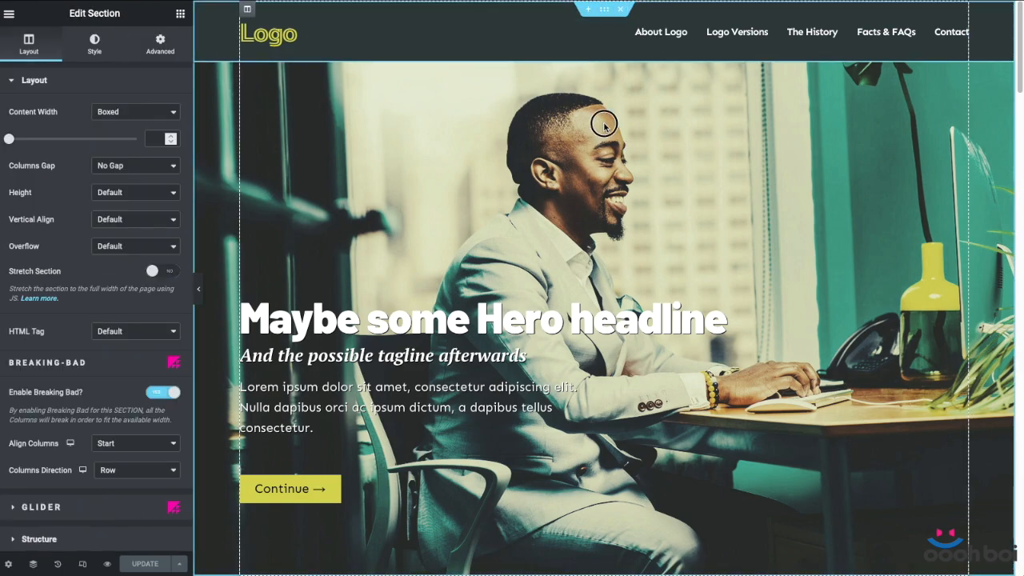
pyautogui.moveTo(584, 96)
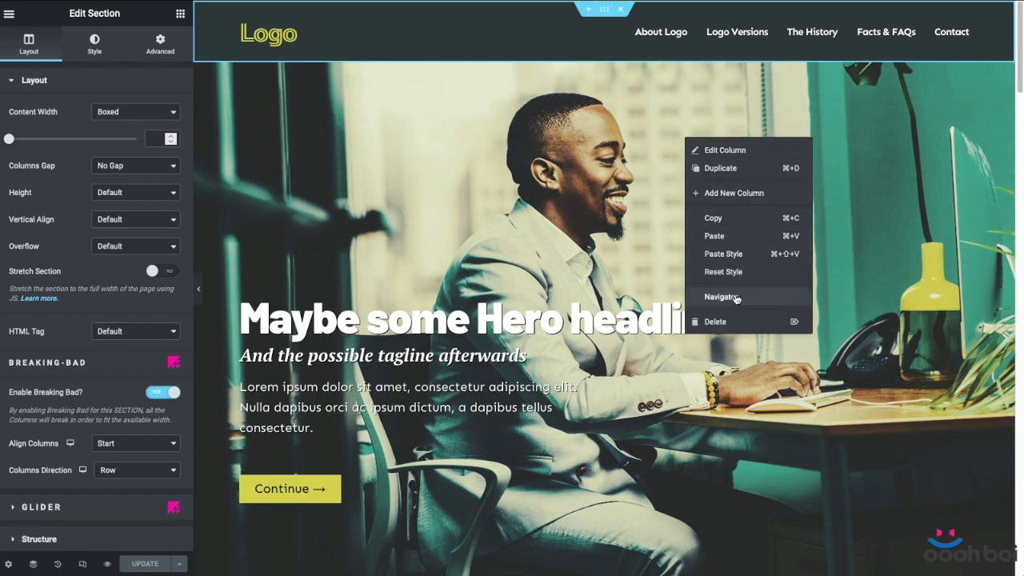
pyautogui.click(723, 297)
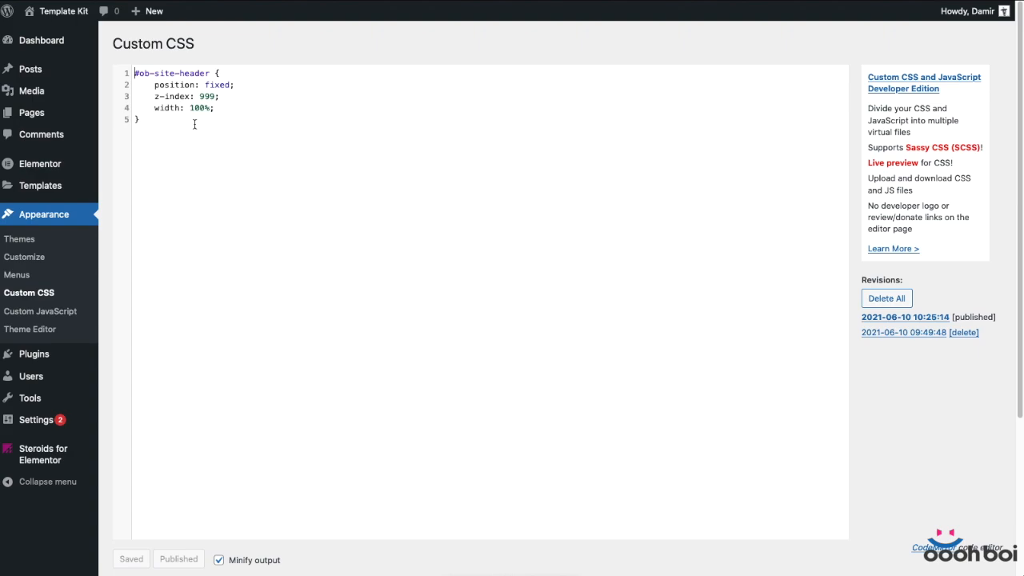
# Step: Prefix the selector with body:not(.elementor-editor-active) and save and publish the CSS
pyautogui.write('body')
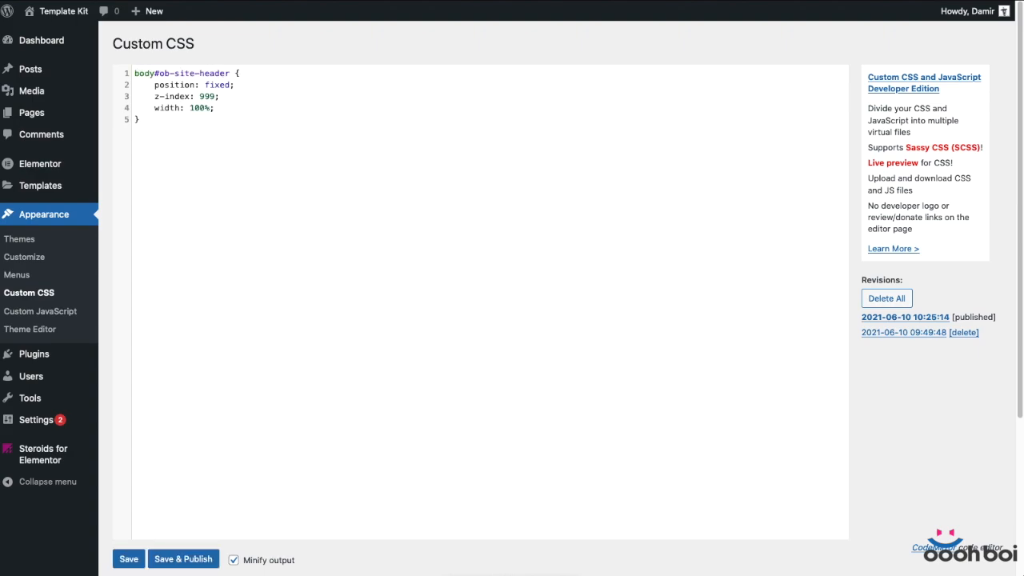
pyautogui.write(':not()')
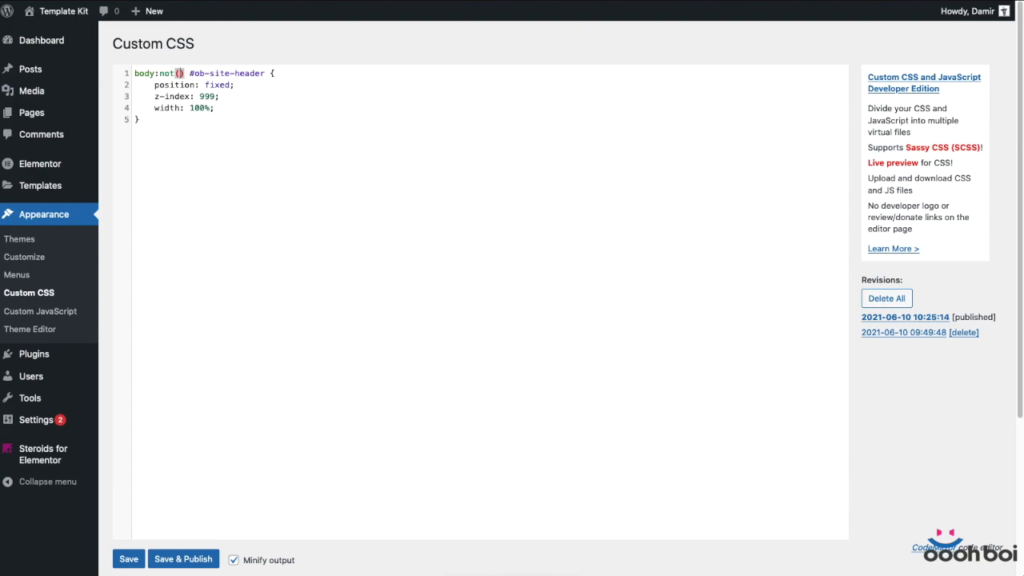
pyautogui.write('.elementor-edi')
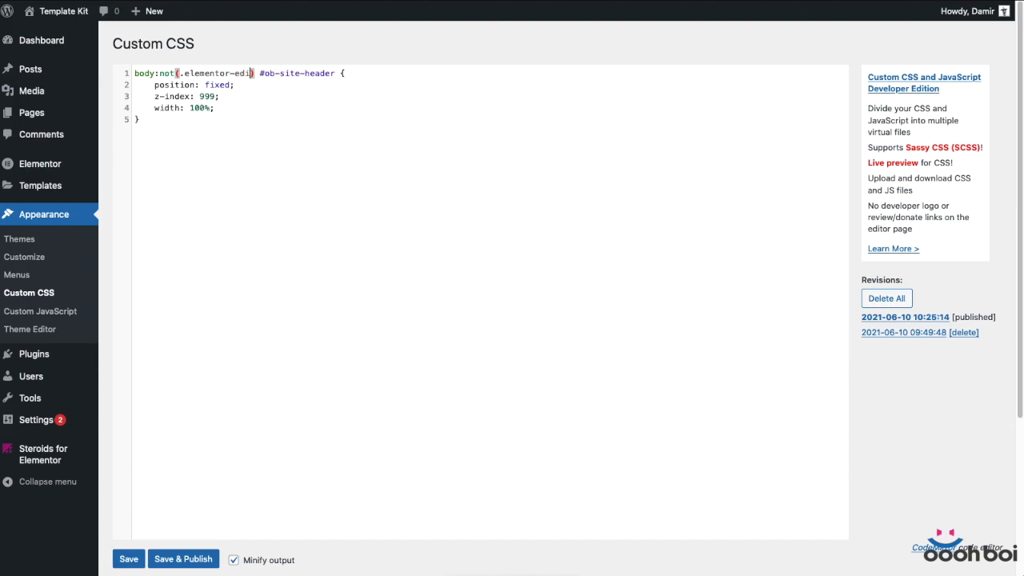
pyautogui.write('tor-active')
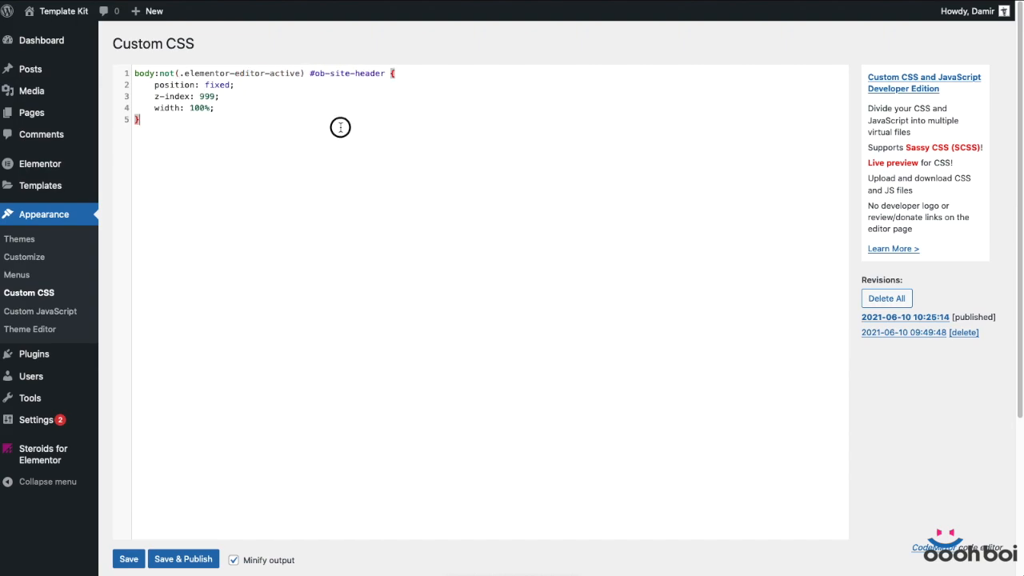
pyautogui.click(182, 559)
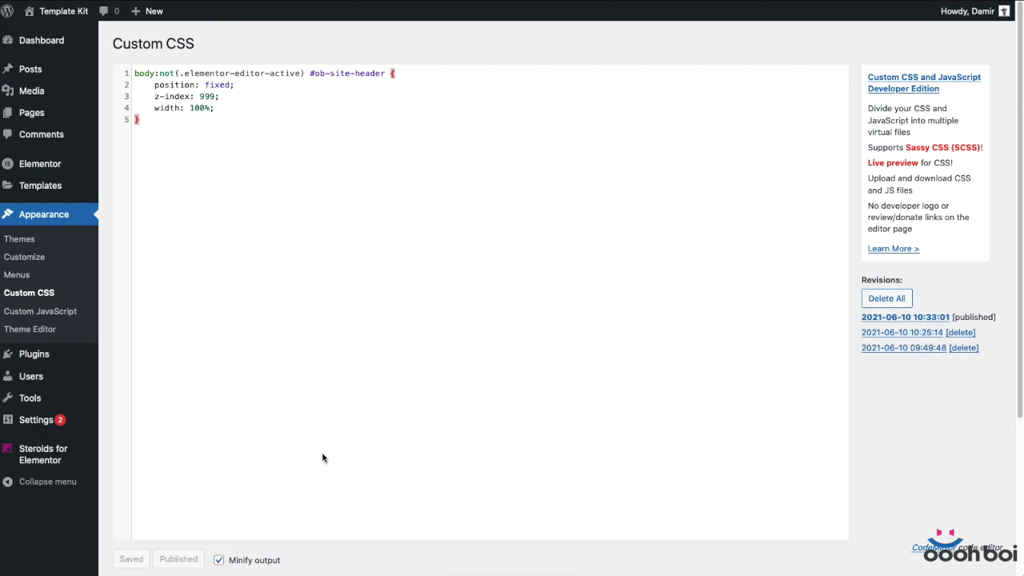
pyautogui.moveTo(503, 560)
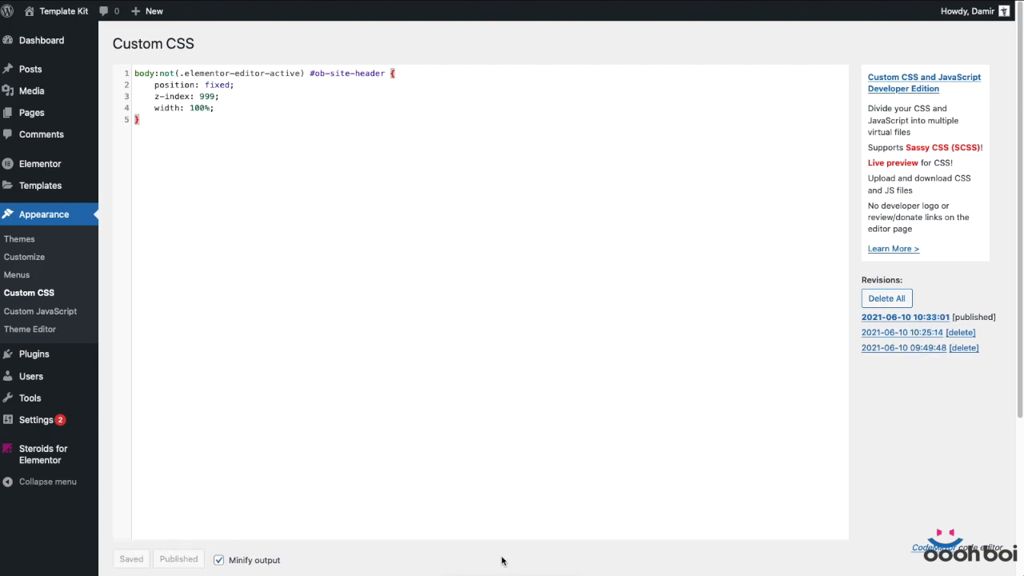
pyautogui.click(40, 311)
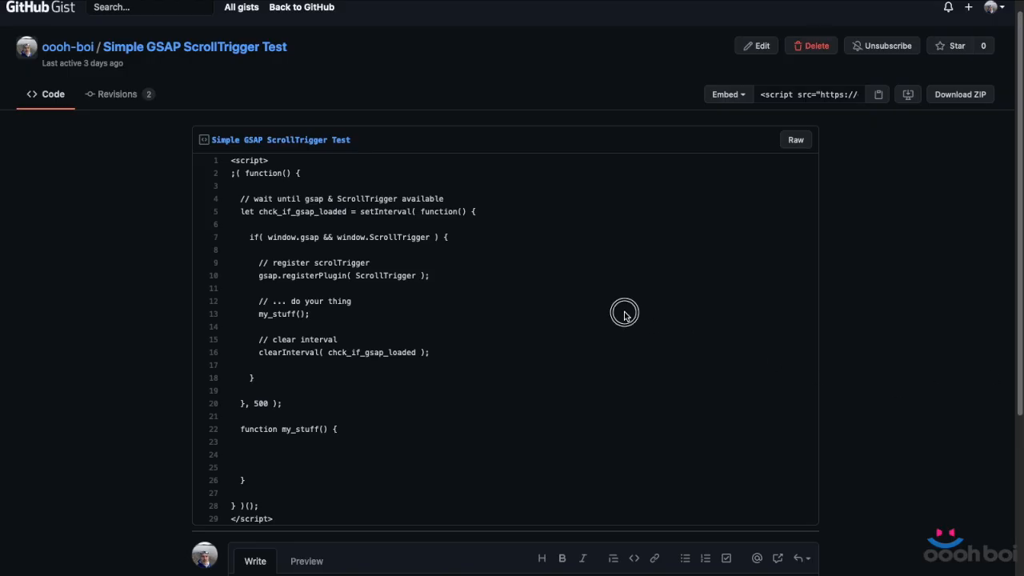
pyautogui.moveTo(259, 509)
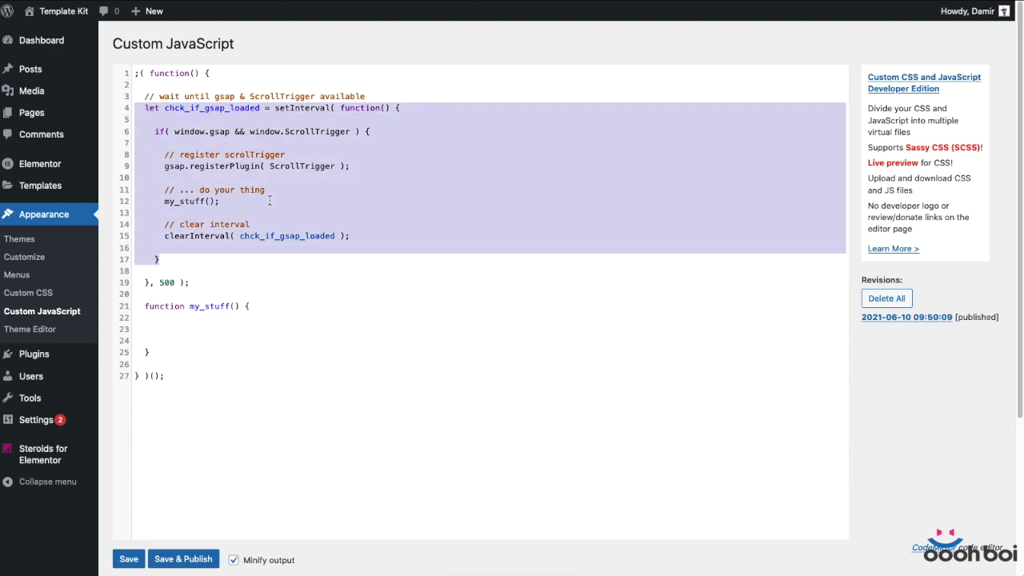
# Step: Rename the my_stuff call to show_hide_header() and select the function declaration name to rename it
pyautogui.click(338, 131)
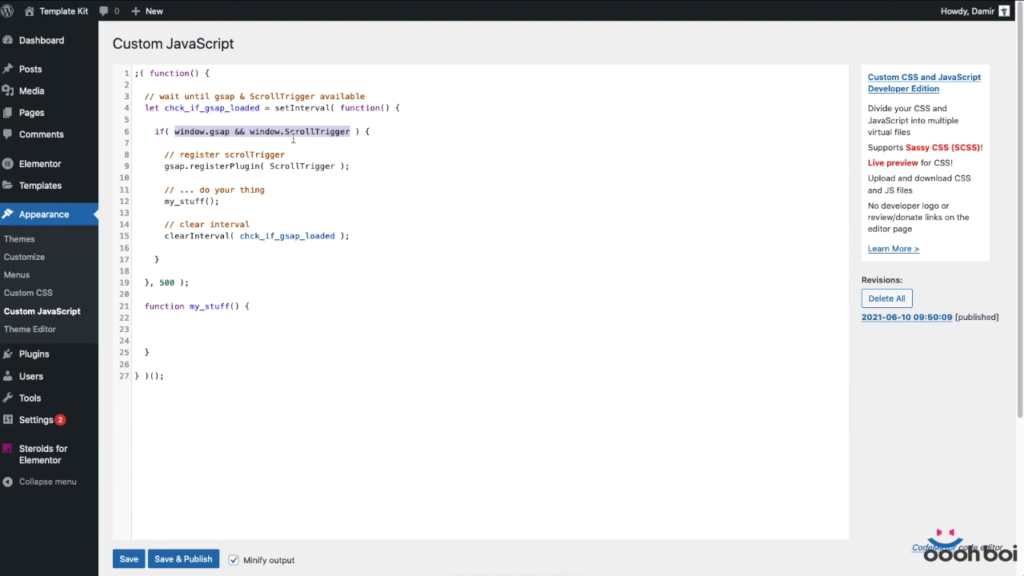
pyautogui.click(197, 201)
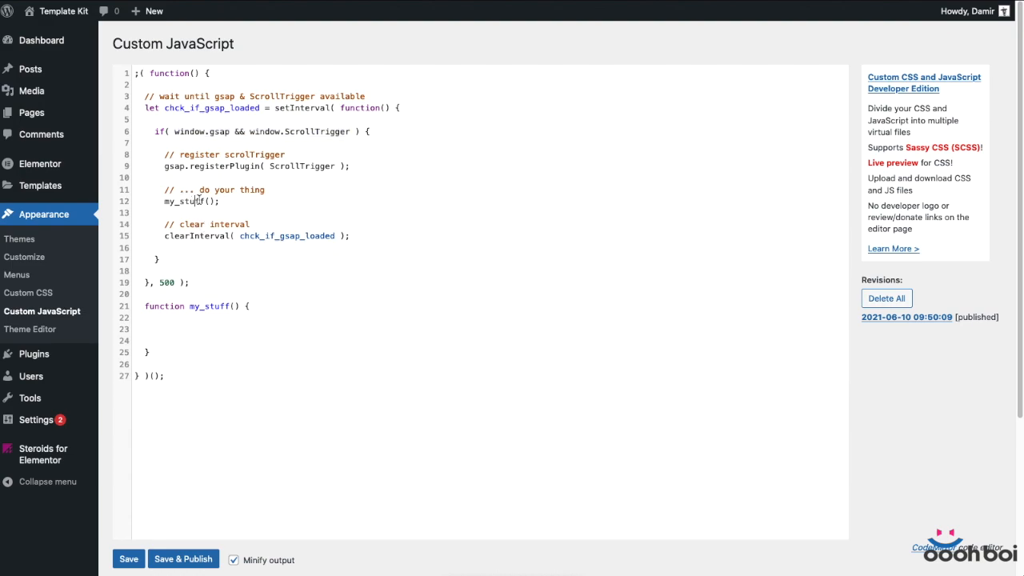
pyautogui.doubleClick(183, 202)
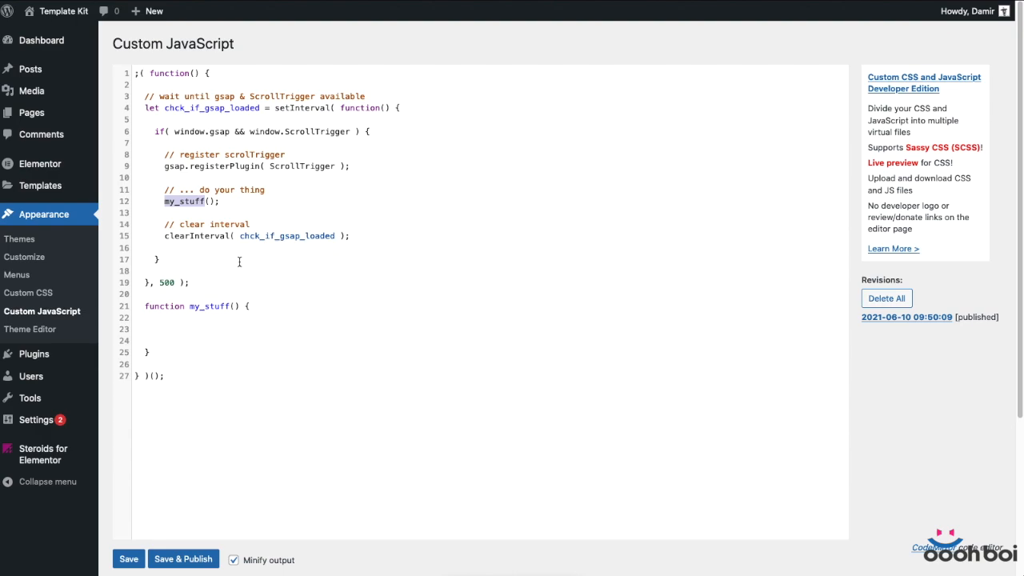
pyautogui.write('show_hide')
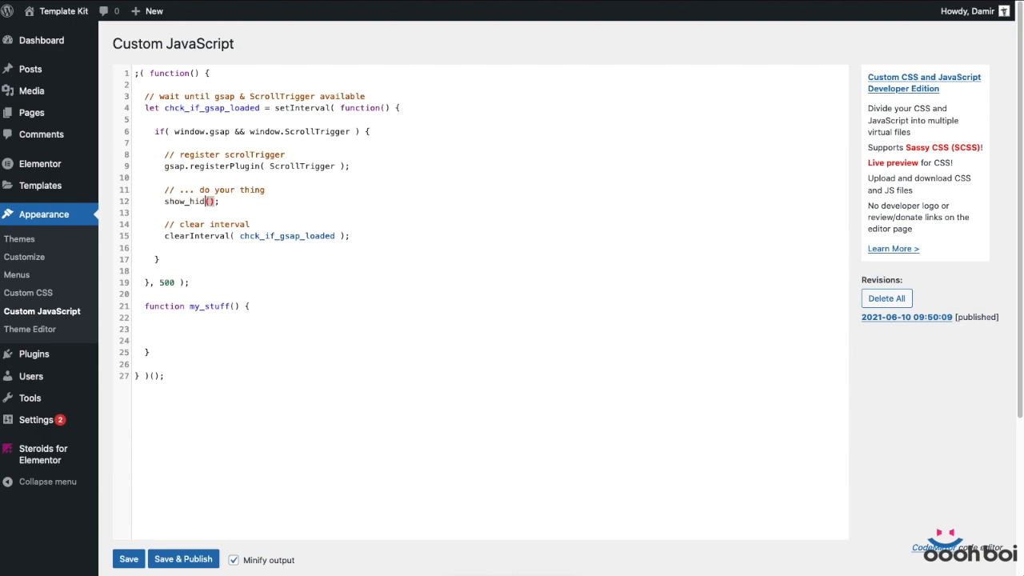
pyautogui.write('e_header')
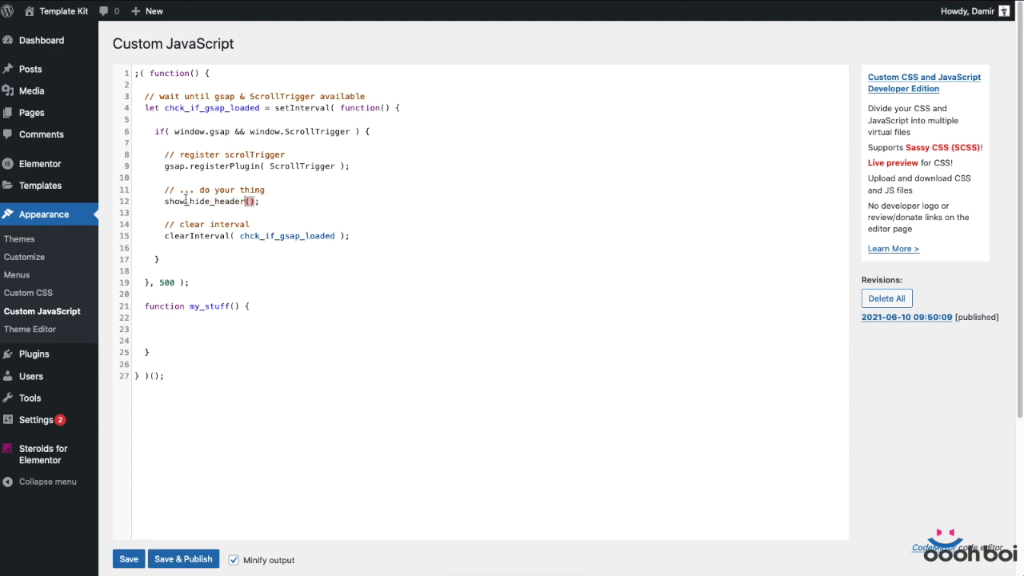
pyautogui.doubleClick(205, 201)
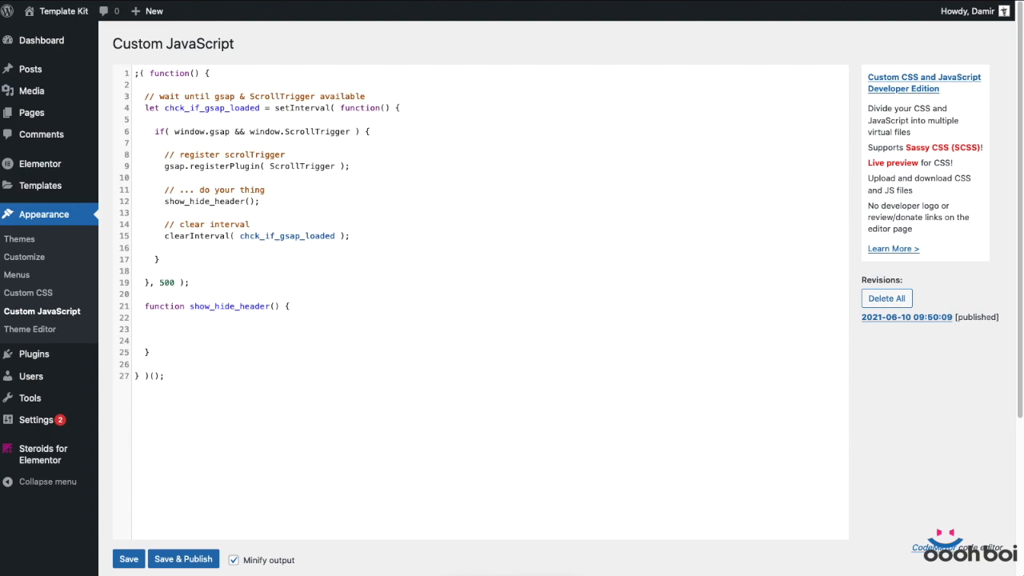
# Step: Declare const site_header = document.querySelector("#ob-site-header"); inside show_hide_header
pyautogui.write('const')
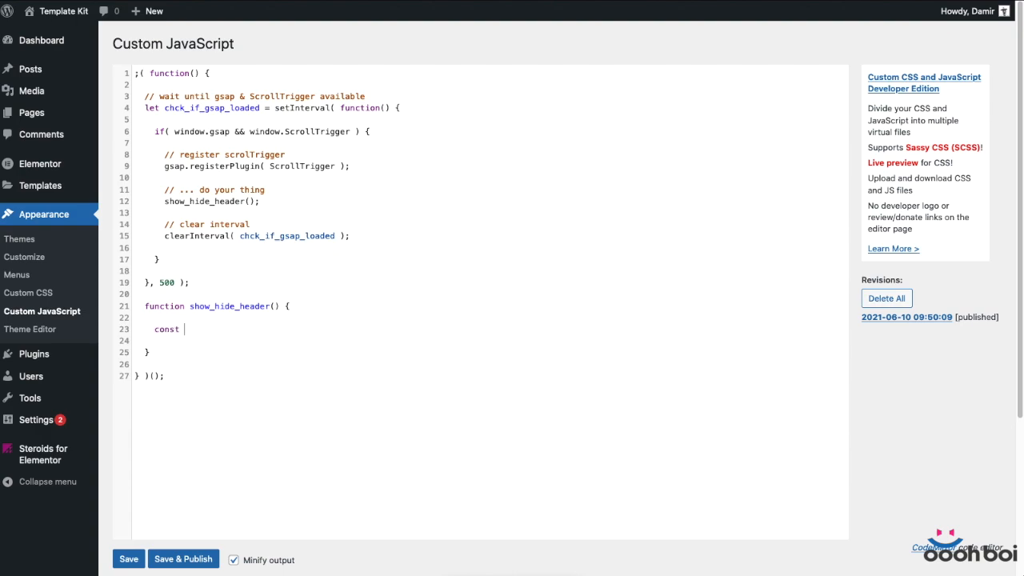
pyautogui.write('site_header')
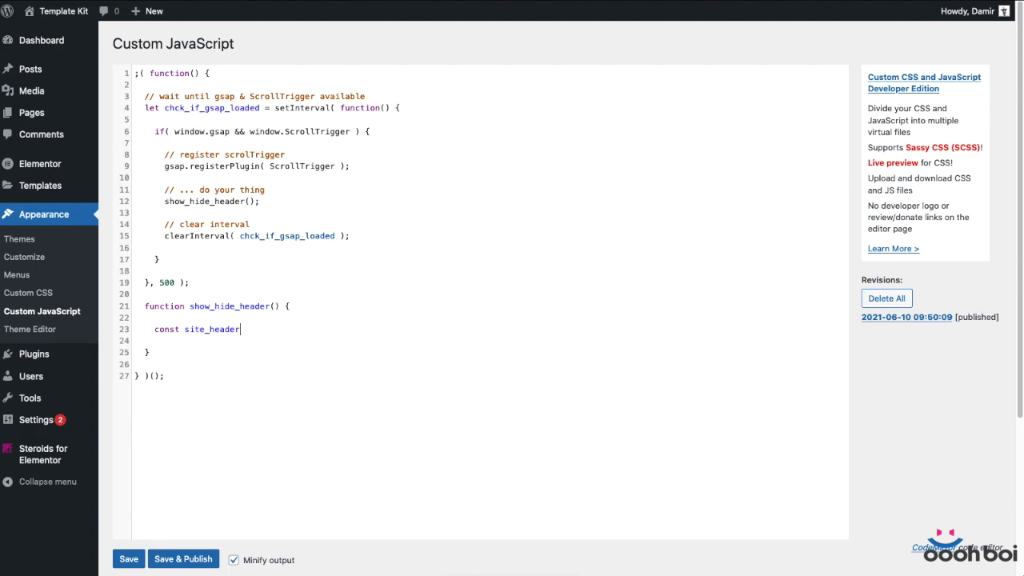
pyautogui.write('= document.')
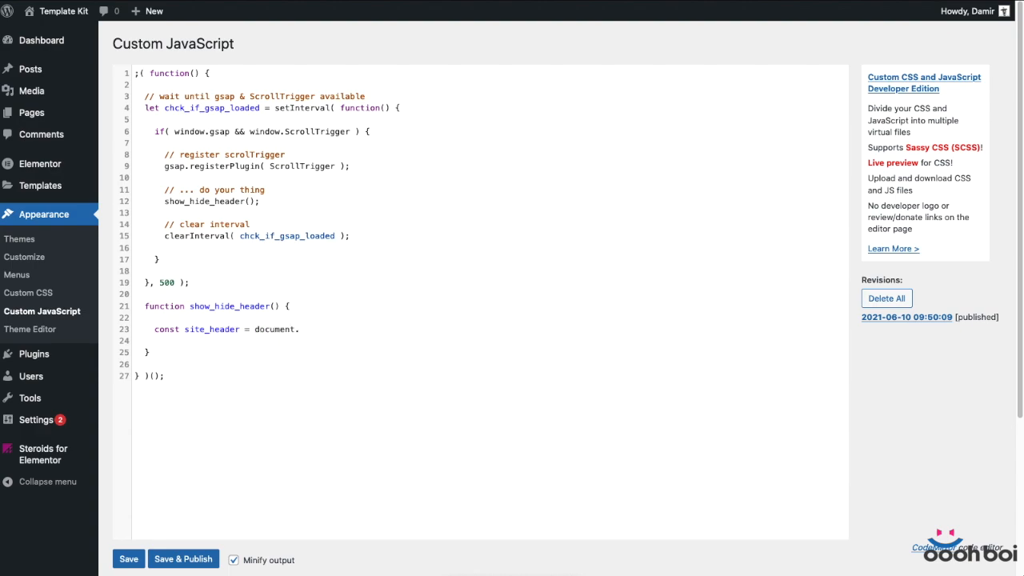
pyautogui.write('querySele')
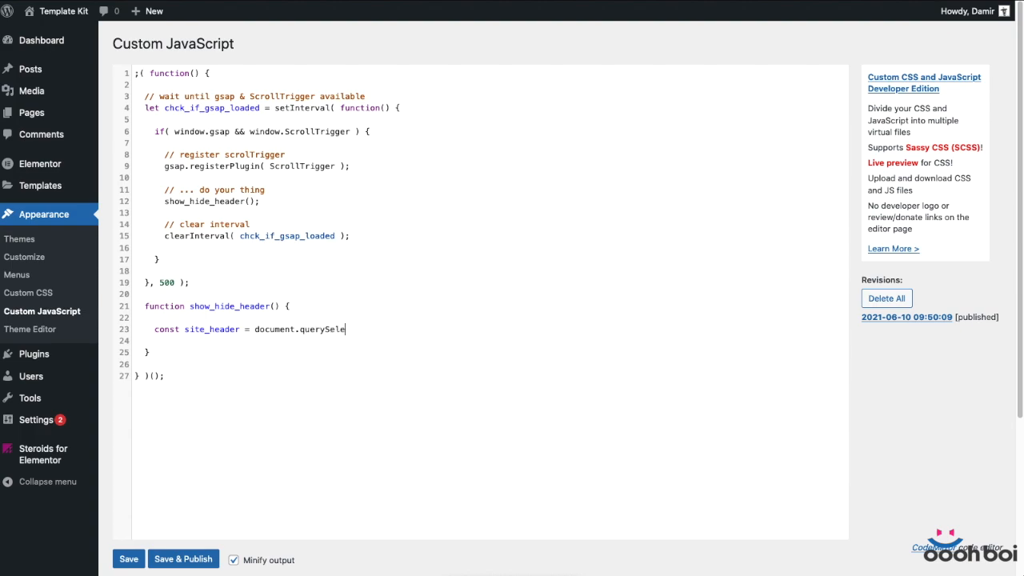
pyautogui.write('ctor();')
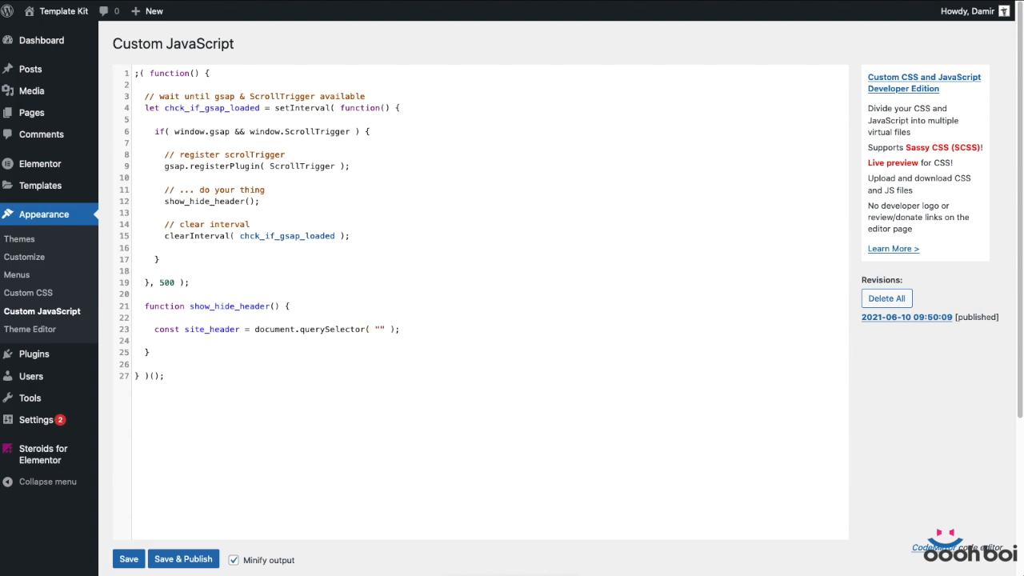
pyautogui.write('#ob-site-header')
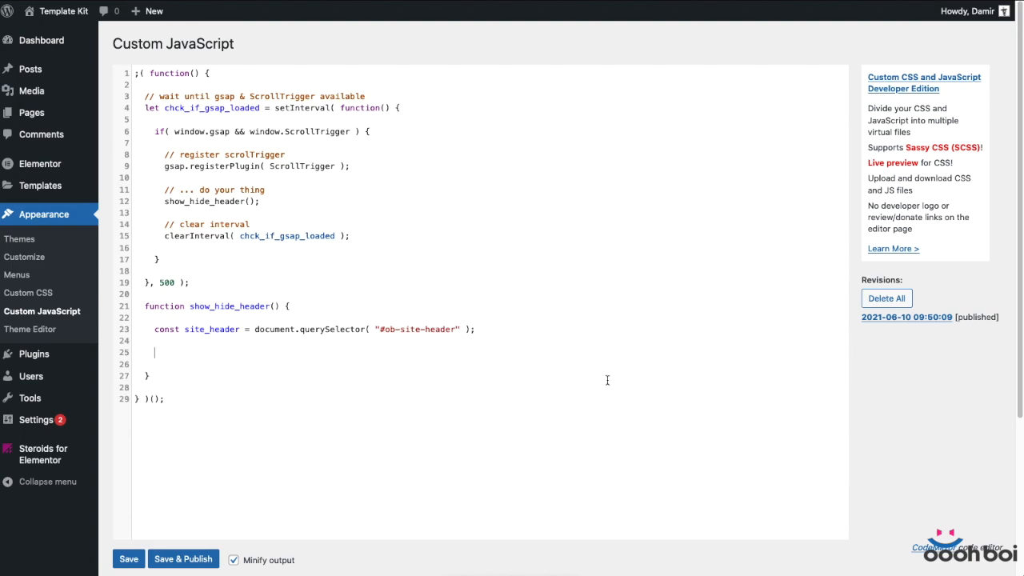
pyautogui.moveTo(682, 442)
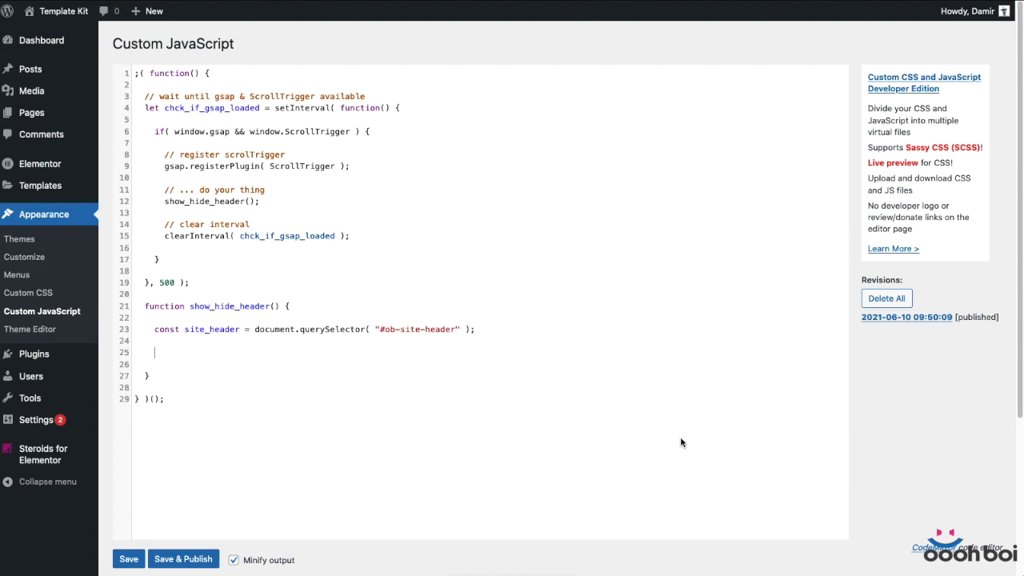
pyautogui.moveTo(813, 525)
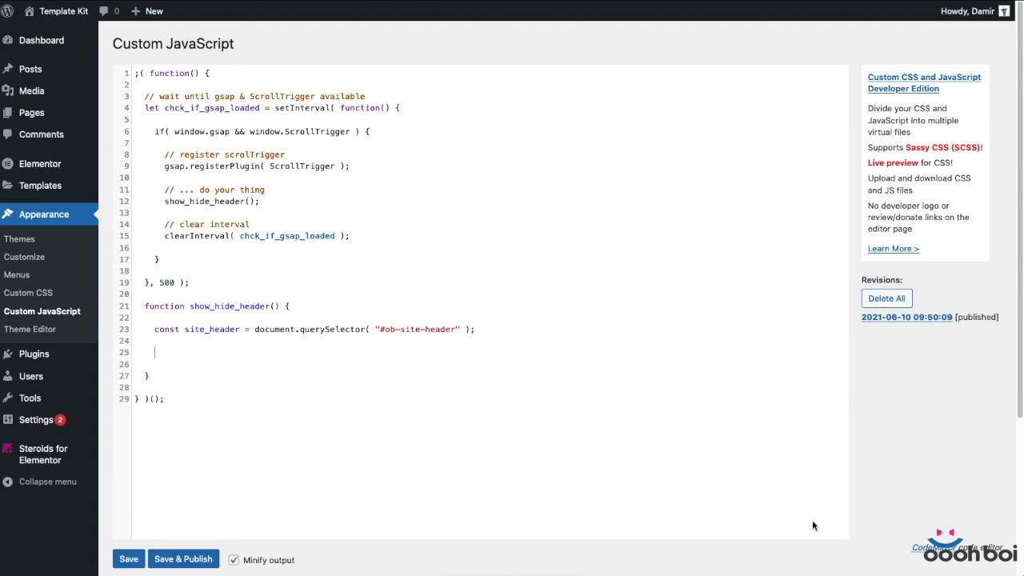
pyautogui.moveTo(797, 500)
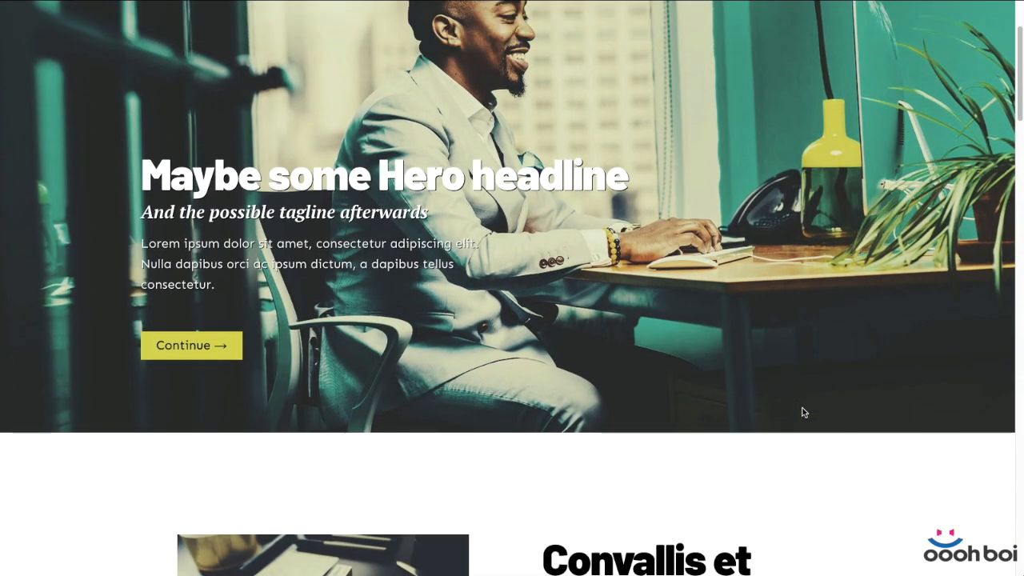
pyautogui.scroll(-3)
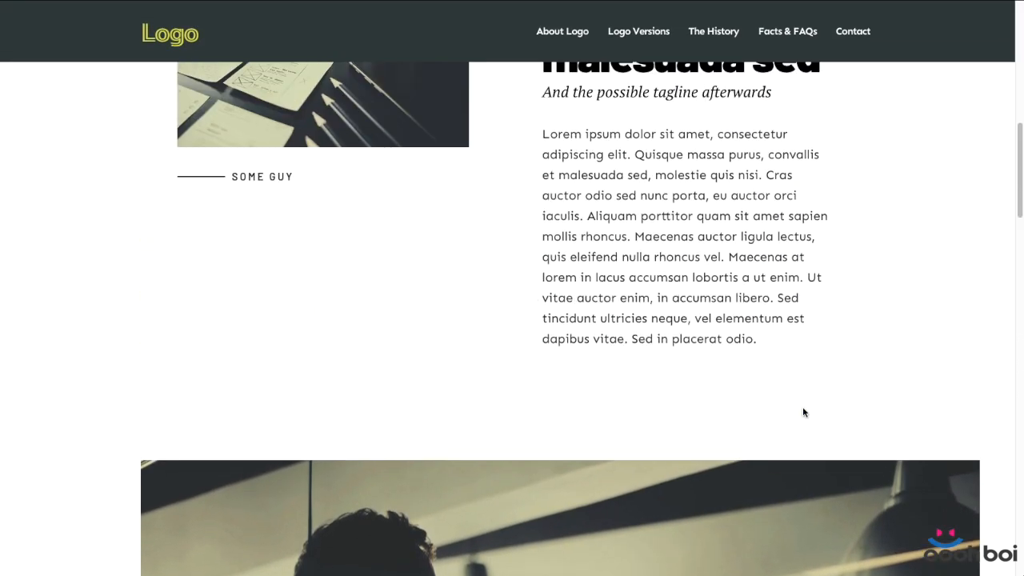
pyautogui.scroll(-3)
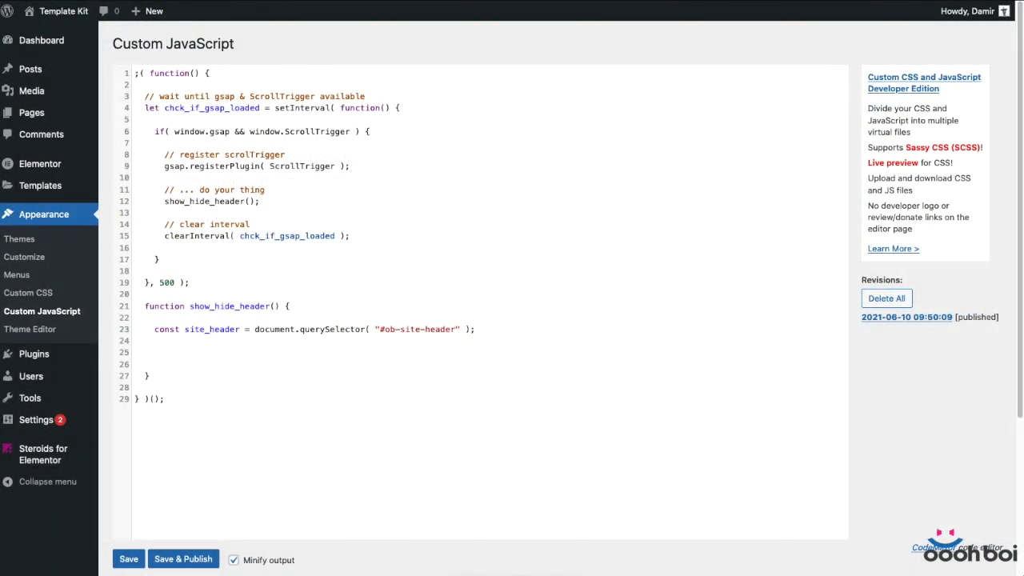
# Step: Declare a show_hide_header constant assigned to gsap.from(site_header)
pyautogui.write('const')
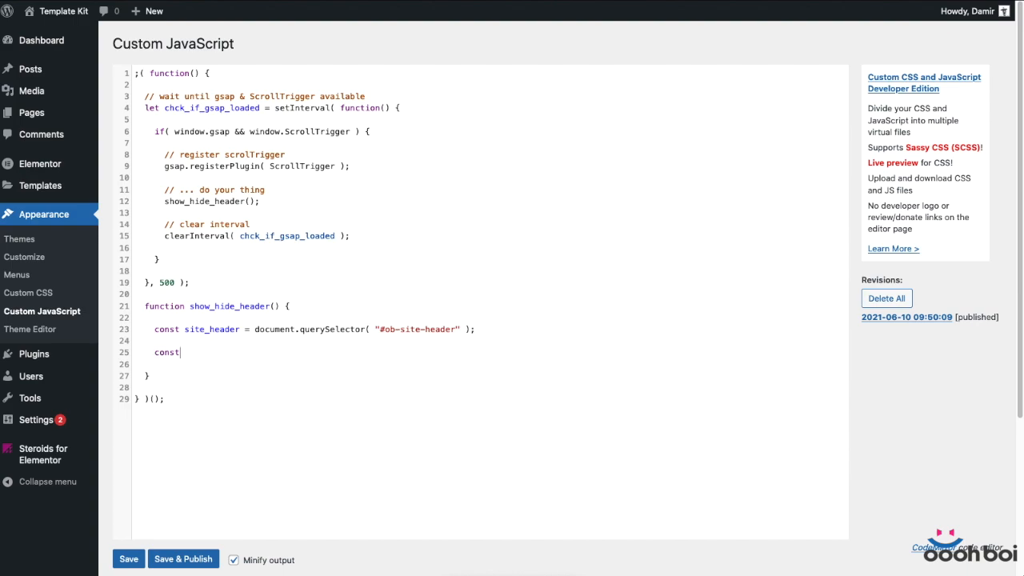
pyautogui.write('show')
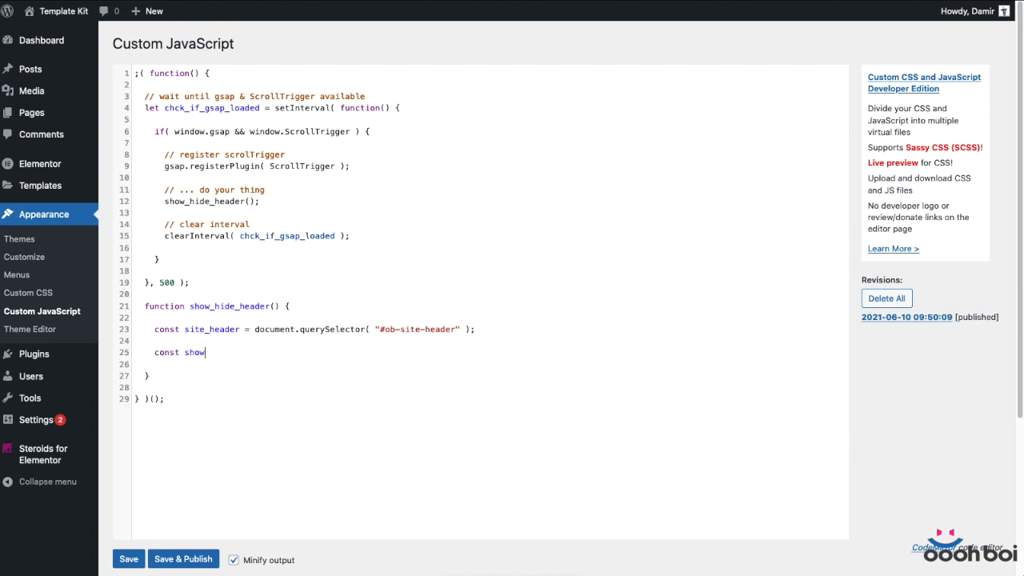
pyautogui.write('_hide')
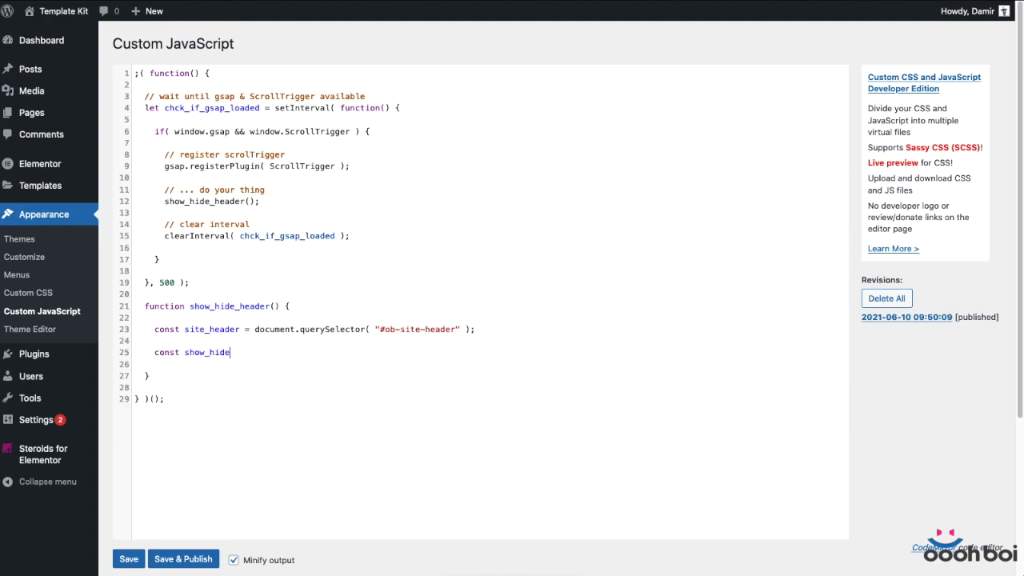
pyautogui.write('_header =')
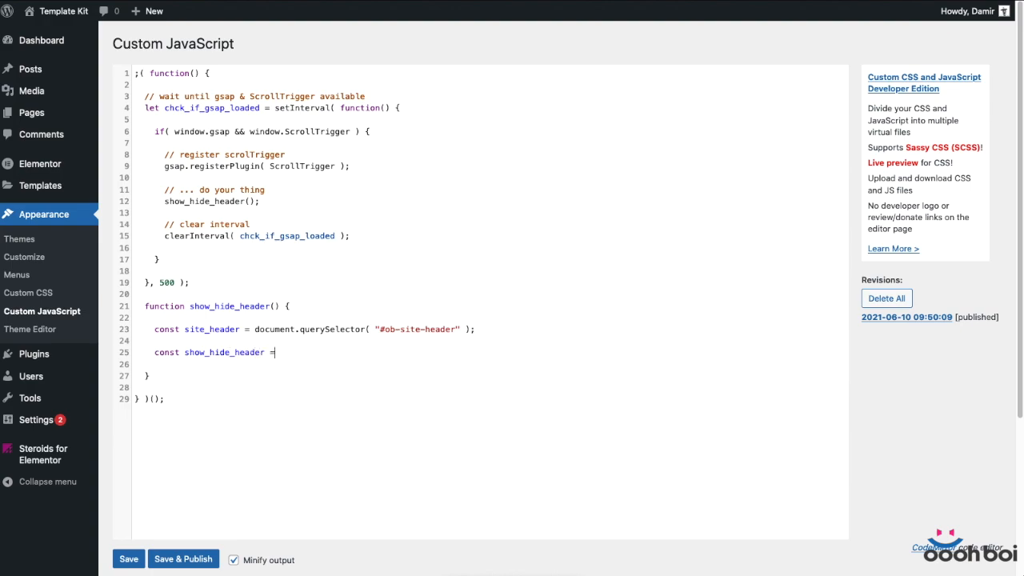
pyautogui.write('gsap')
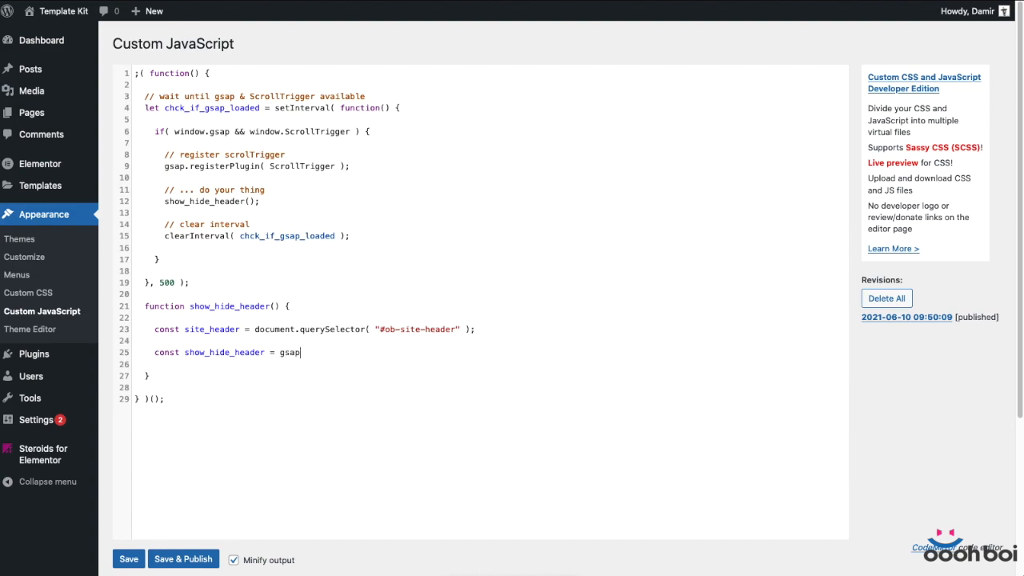
pyautogui.write('.from()')
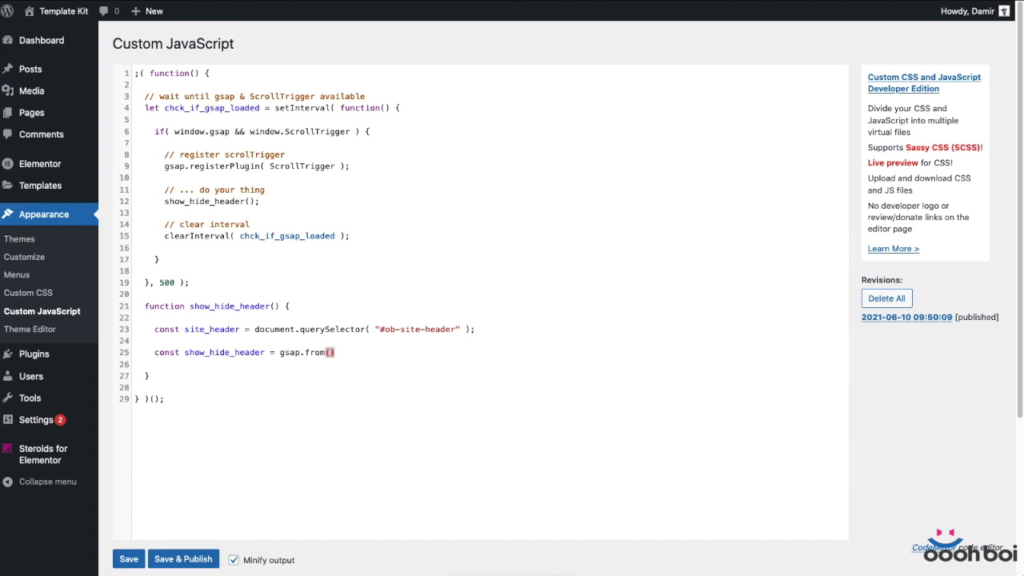
pyautogui.write(';')
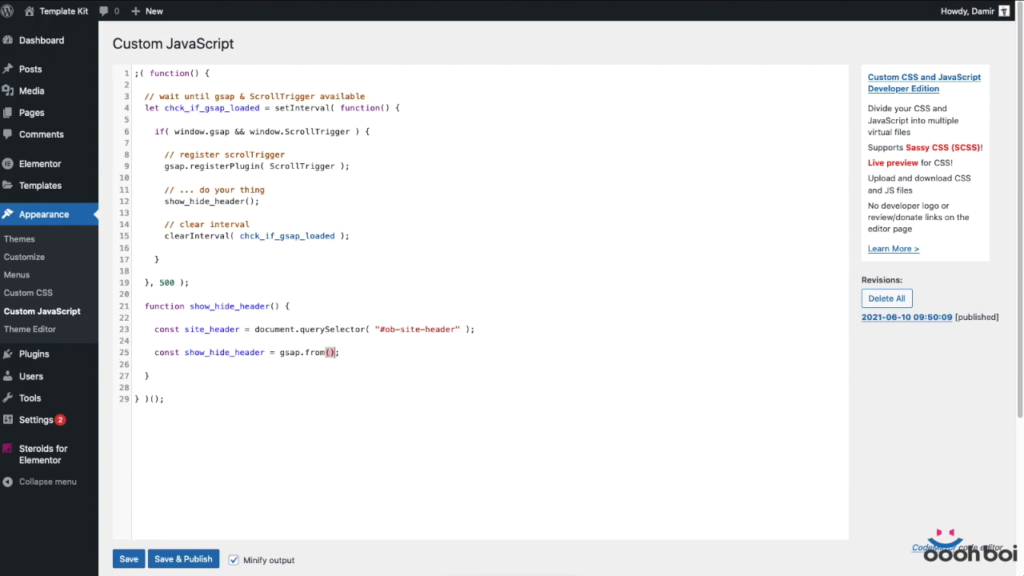
pyautogui.write('s')
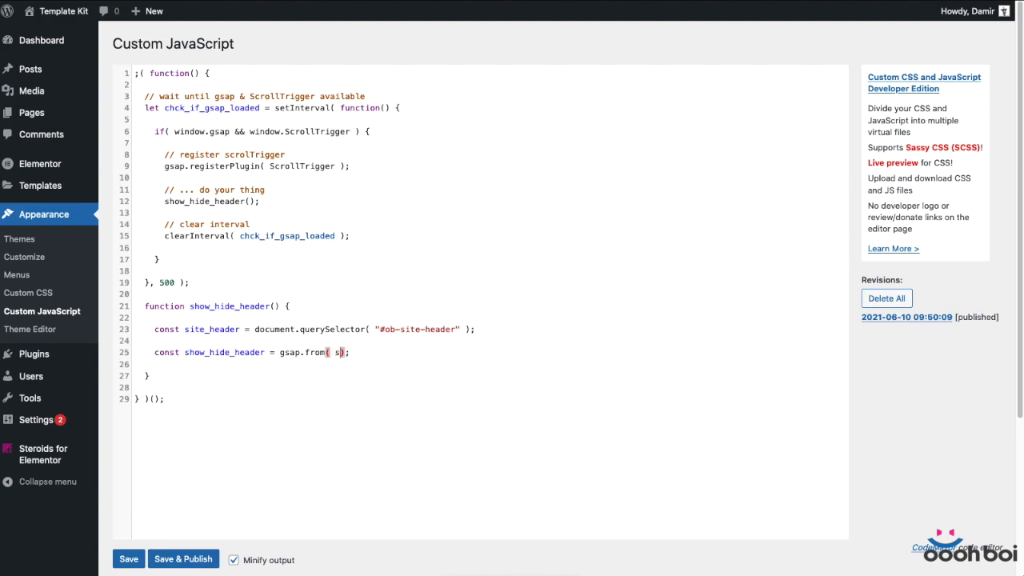
pyautogui.write('ite_header,')
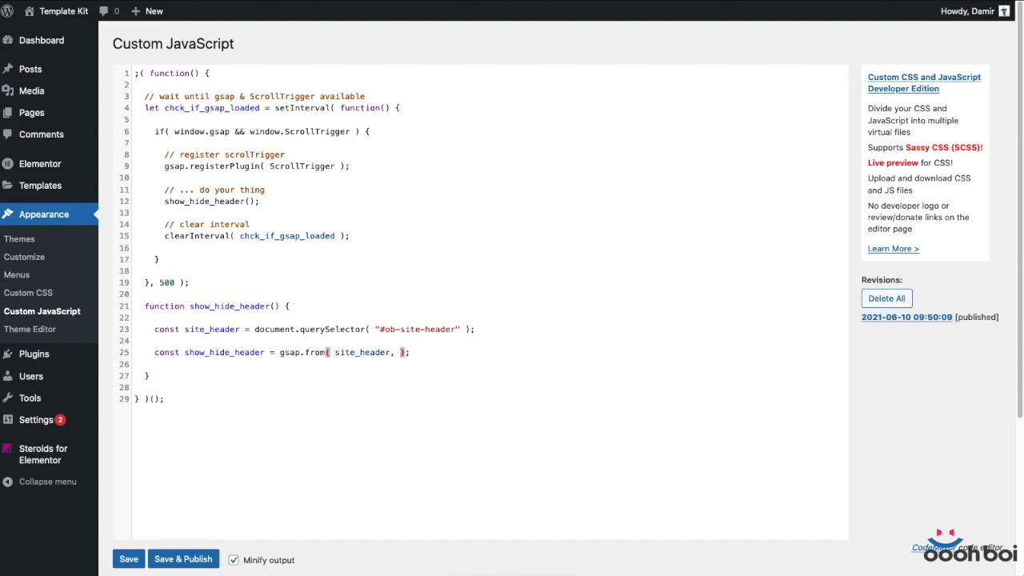
# Step: Give the tween options yPercent: -100, duration: 0.25 and ease: "sine.out"
pyautogui.write('{}')
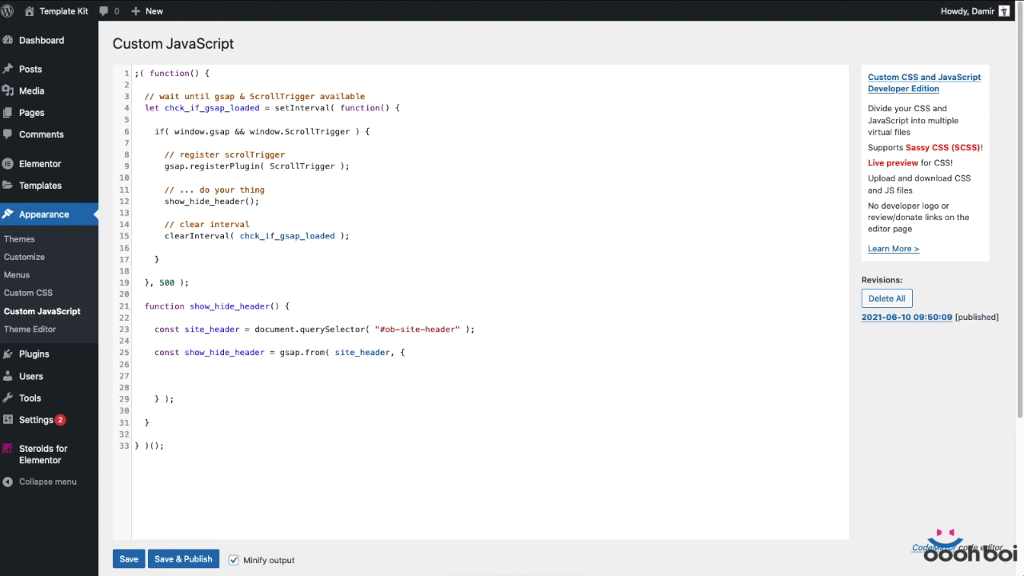
pyautogui.write('yPerc')
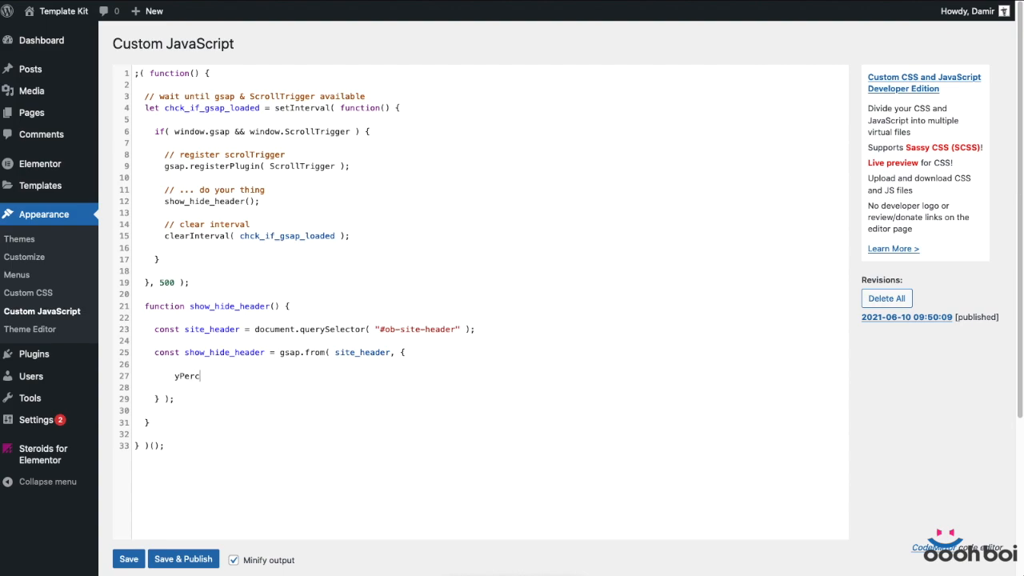
pyautogui.write('ent: -100')
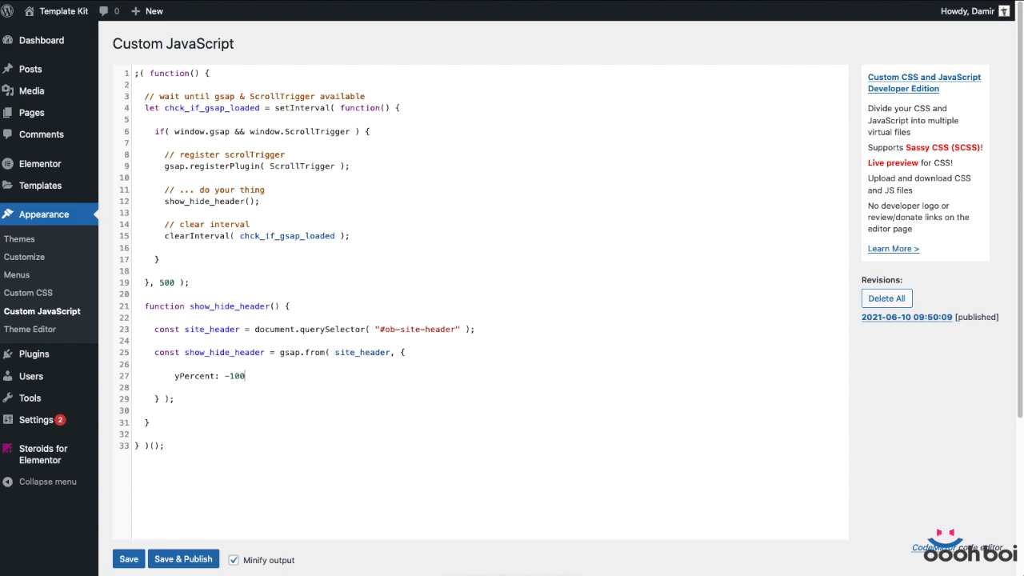
pyautogui.write(',')
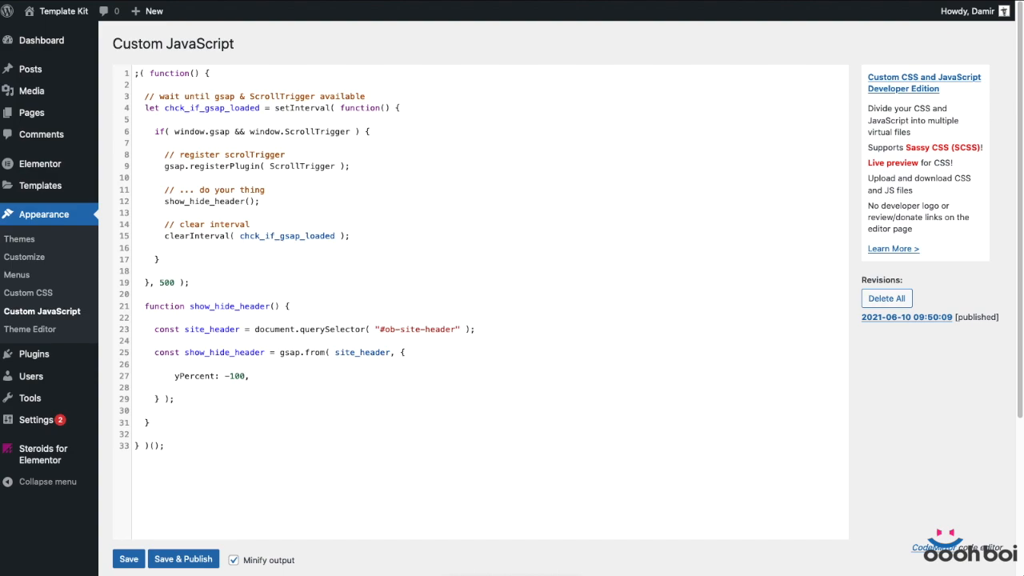
pyautogui.write('dura')
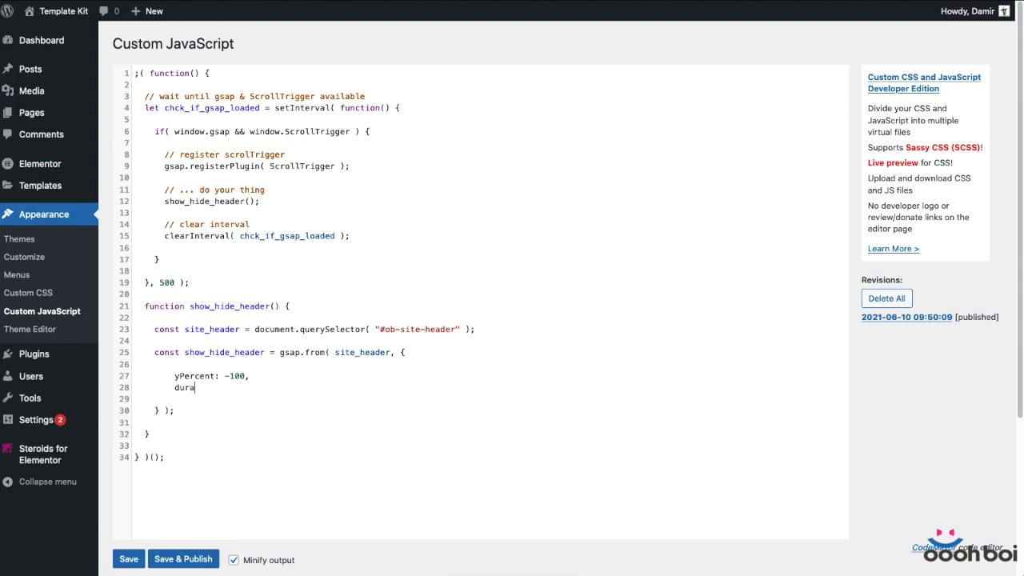
pyautogui.write('tion')
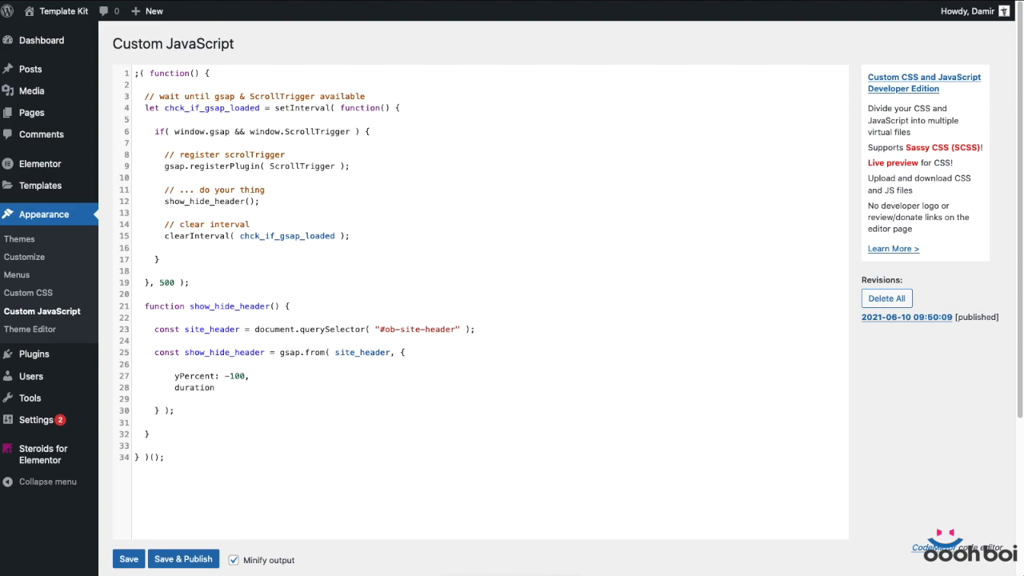
pyautogui.write(': 0.')
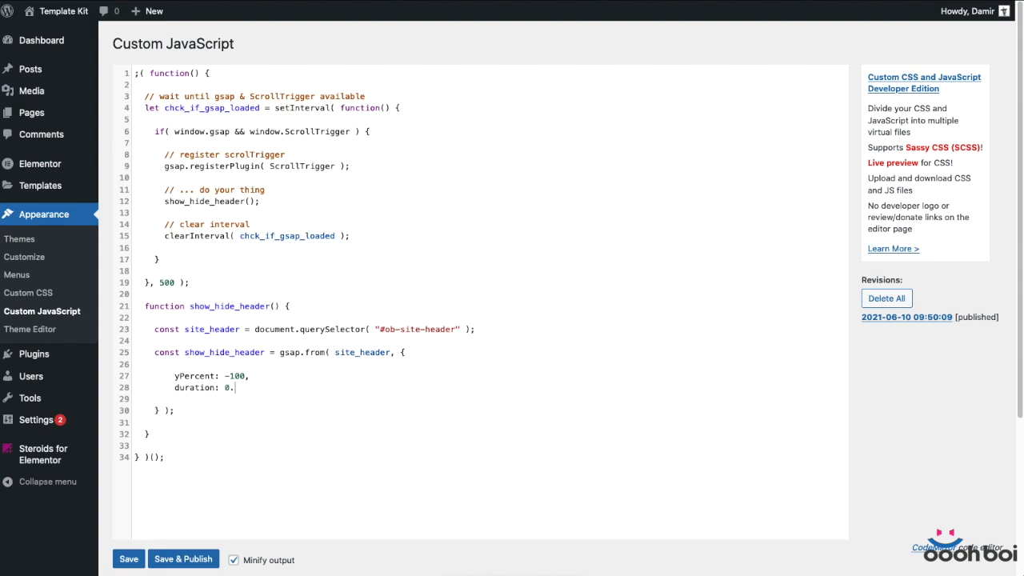
pyautogui.write('25,')
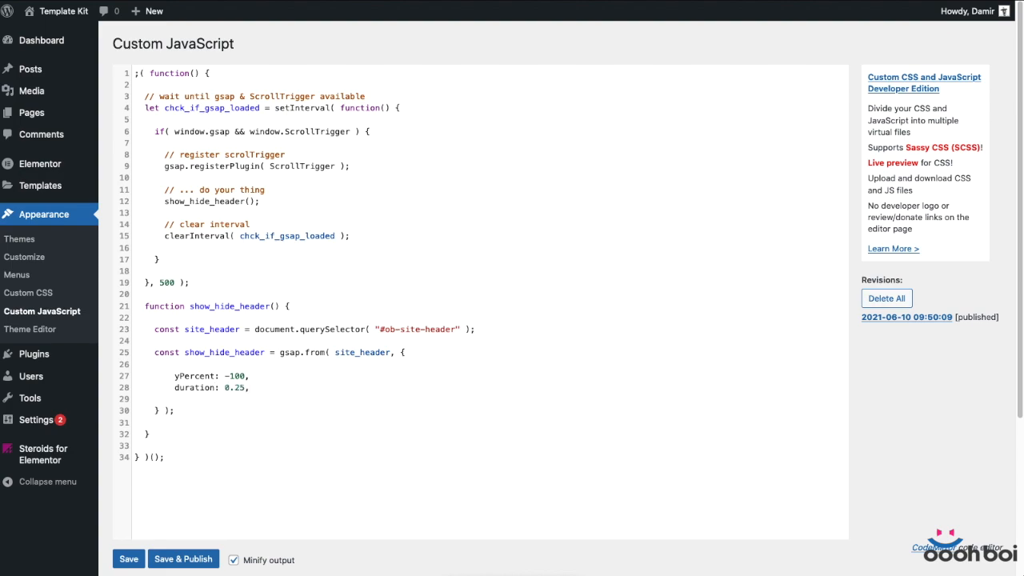
pyautogui.press('enter')
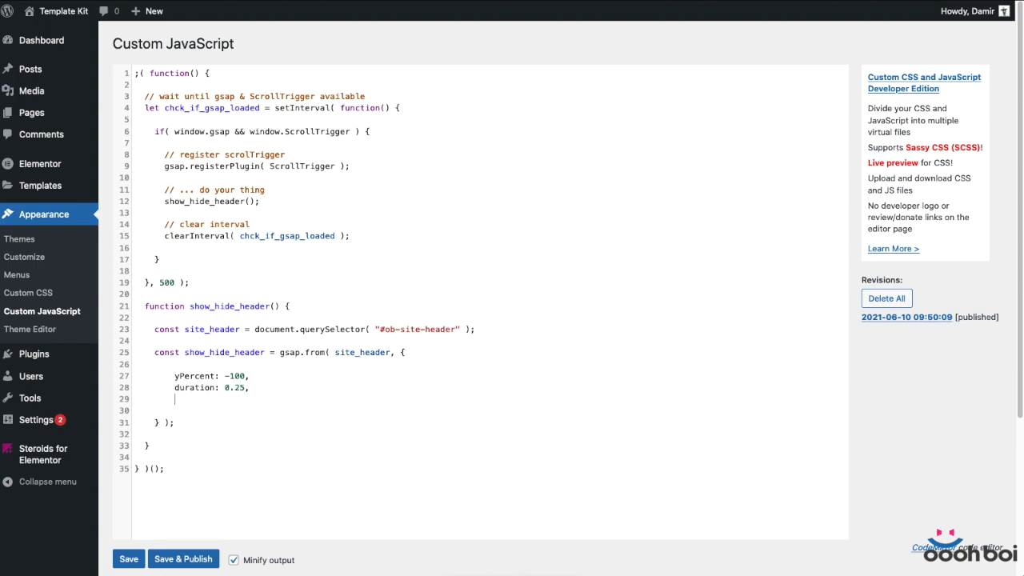
pyautogui.write('ease: "",')
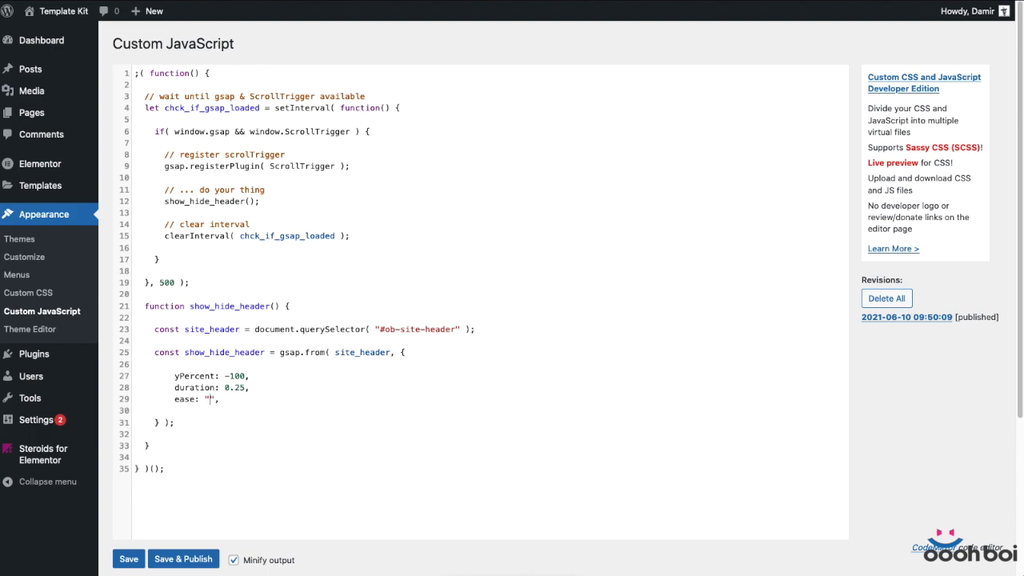
pyautogui.write('sine.out')
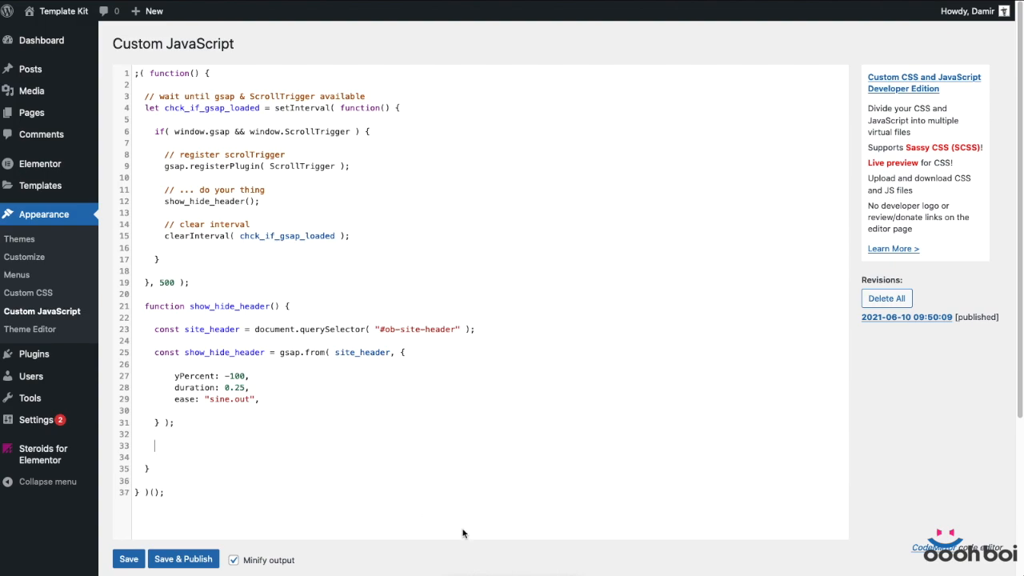
# Step: Begin a ScrollTrigger.create({ }) call below the tween with start: "top top"
pyautogui.write('ScrollTrigg')
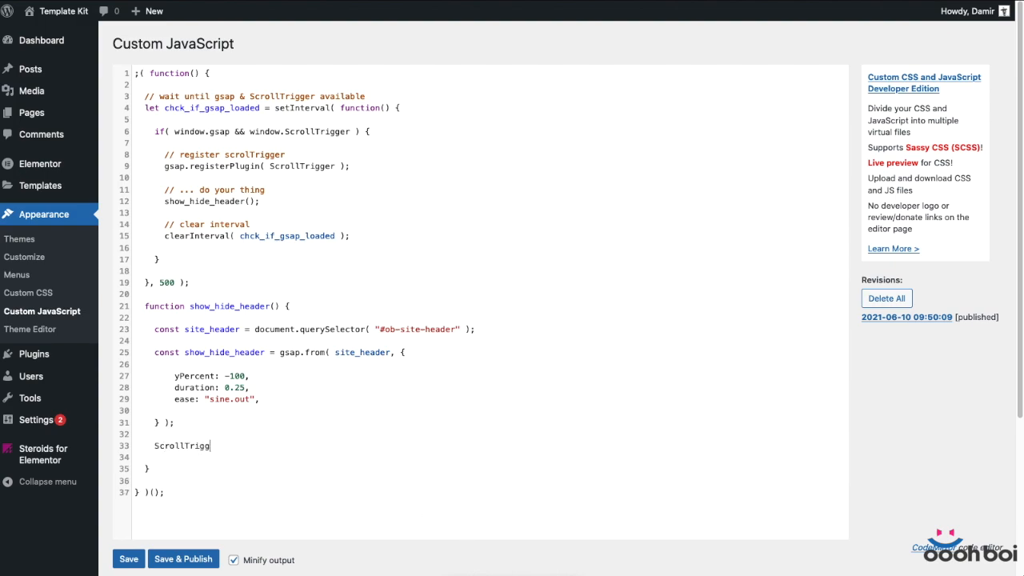
pyautogui.write('er')
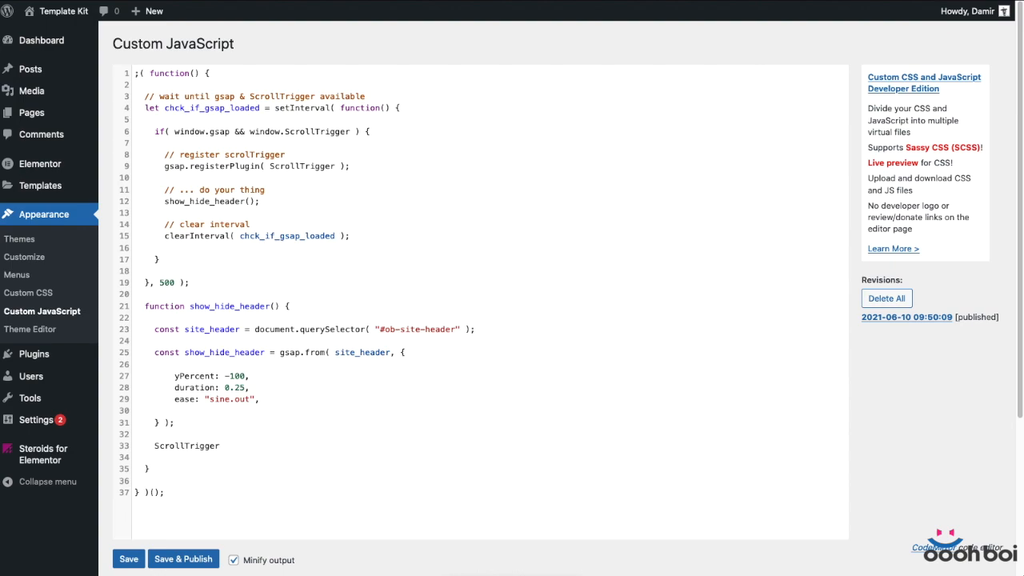
pyautogui.write('.create();')
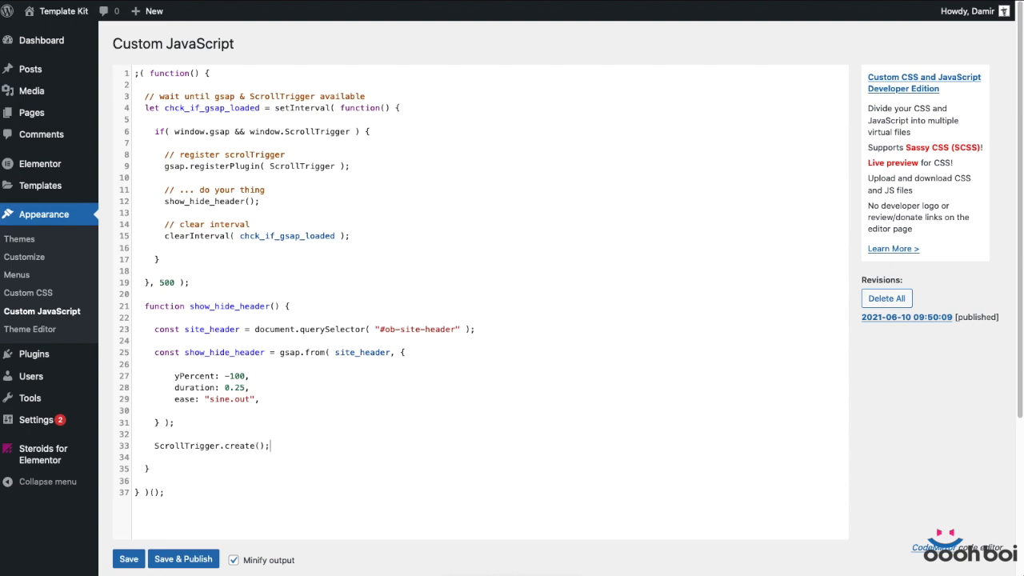
pyautogui.write('{}')
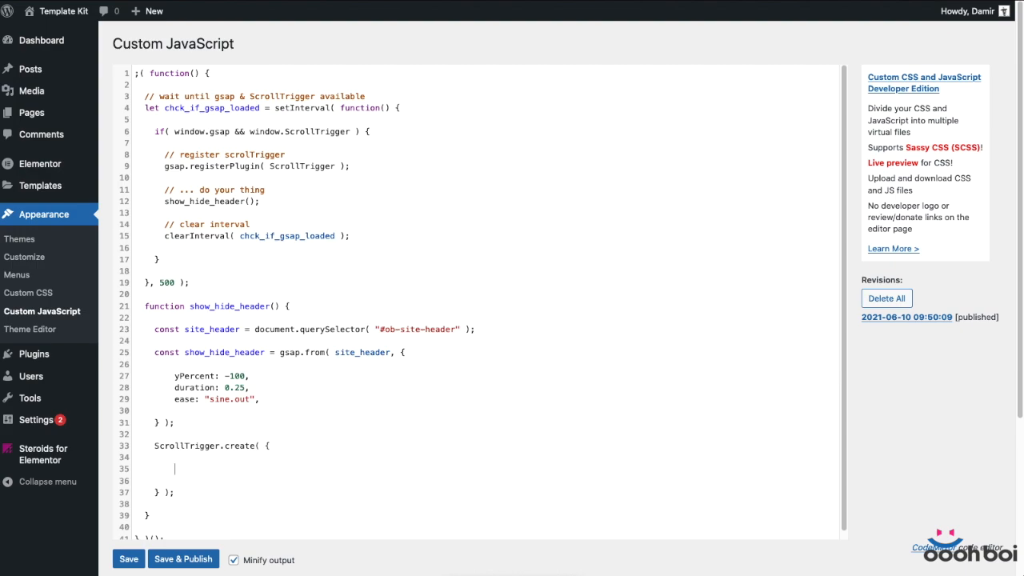
pyautogui.write('start: "",')
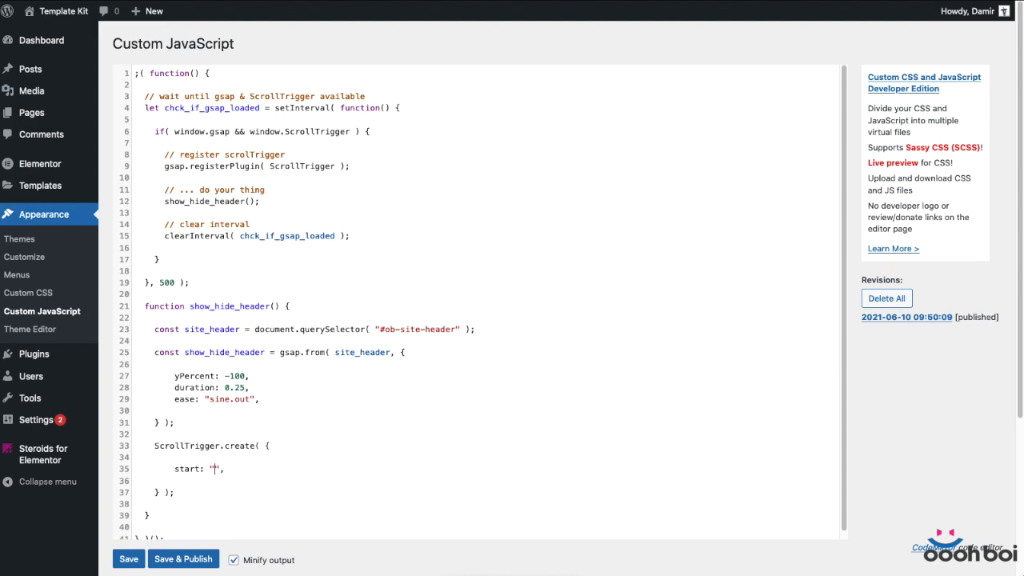
pyautogui.write('top top')
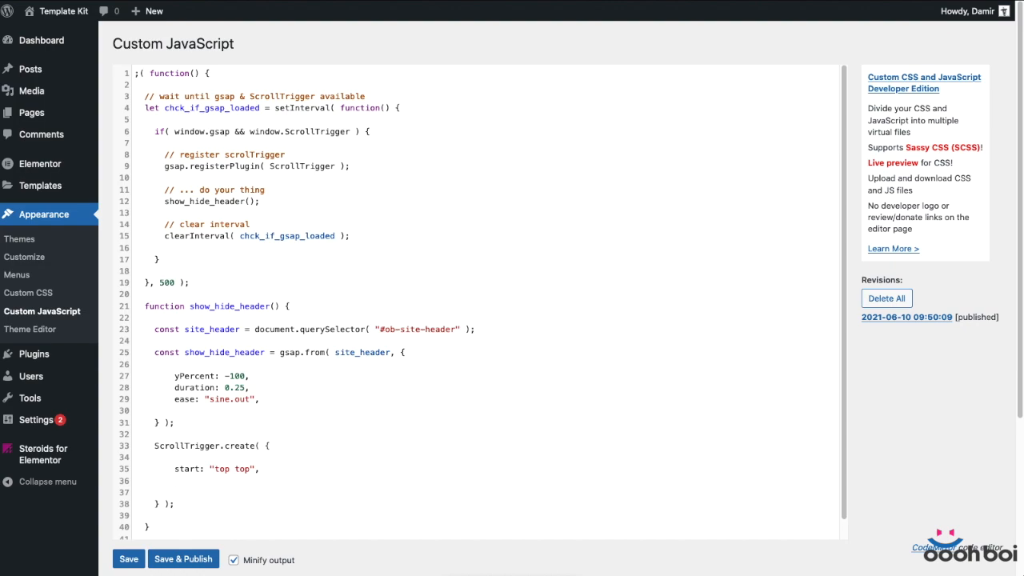
# Step: Add an empty onUpdate arrow function to the ScrollTrigger options
pyautogui.write('onUp')
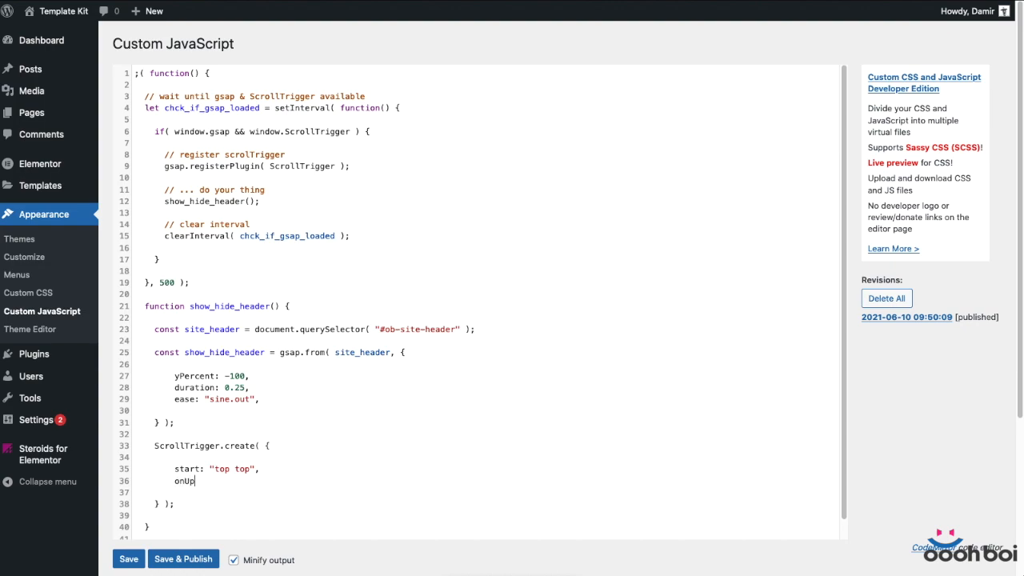
pyautogui.write('date: () => {')
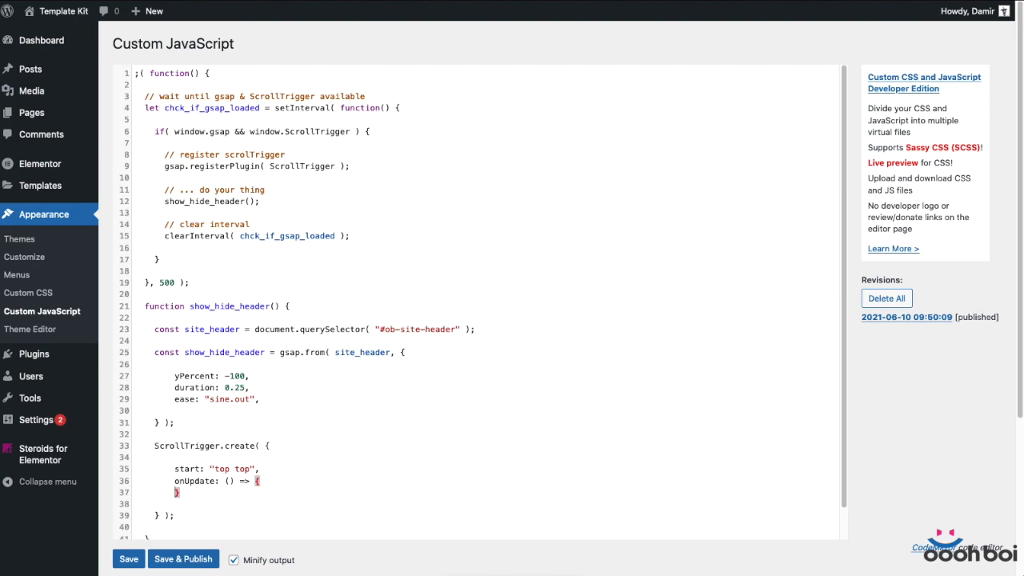
pyautogui.press('Enter')
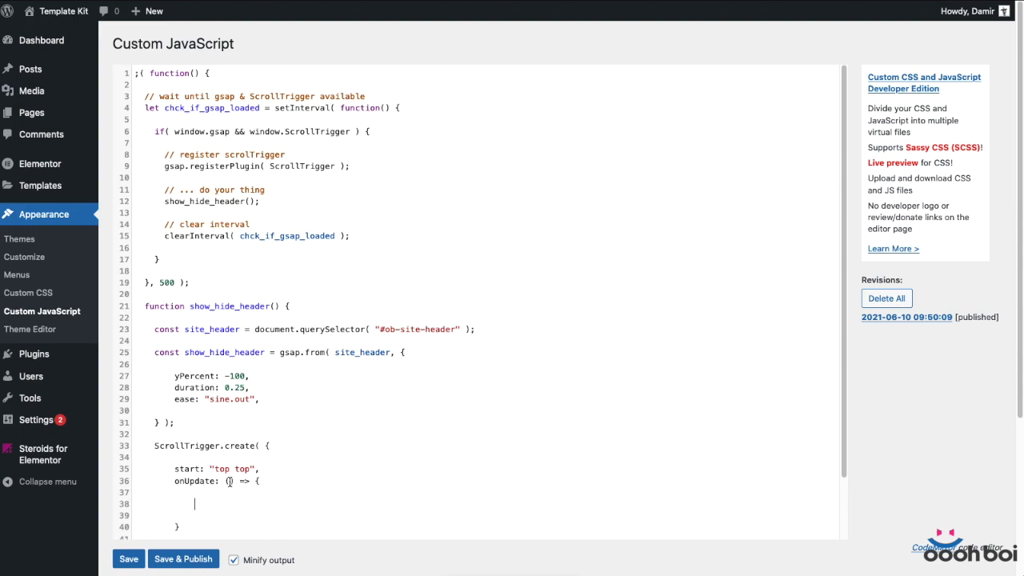
# Step: Give onUpdate a self parameter and play show_hide_header when self.direction === -1
pyautogui.write('self')
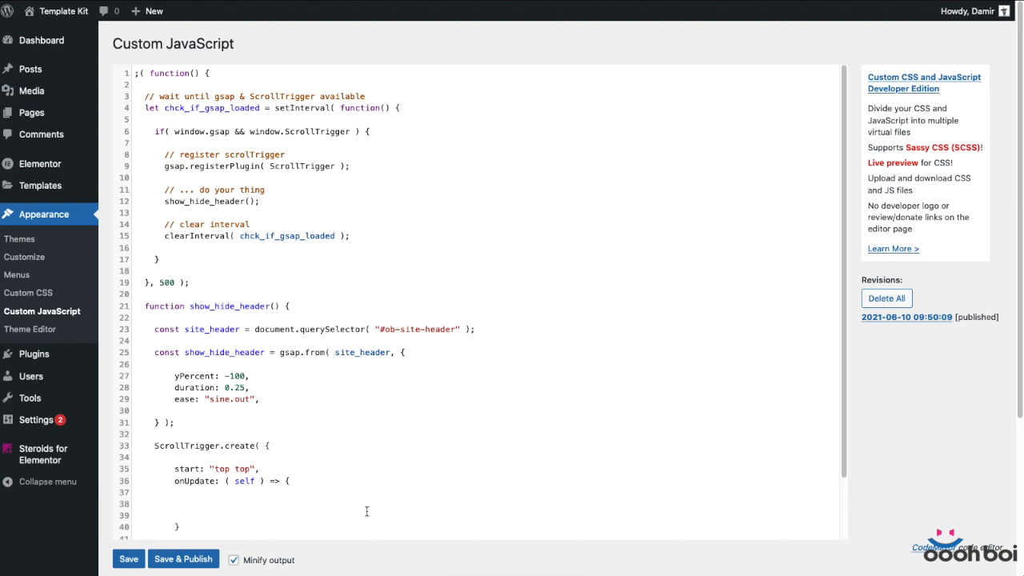
pyautogui.write('if')
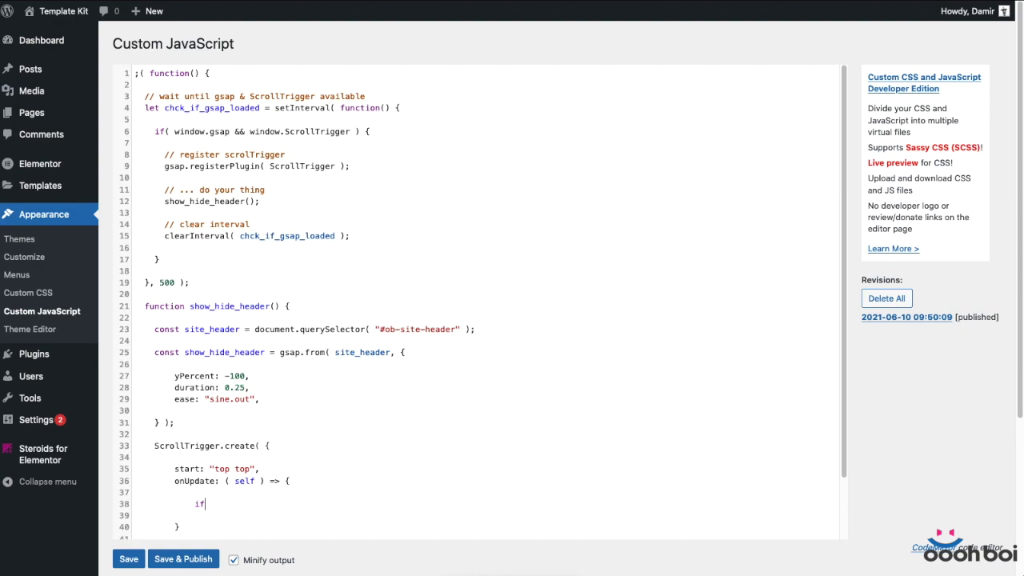
pyautogui.write('( self.direct')
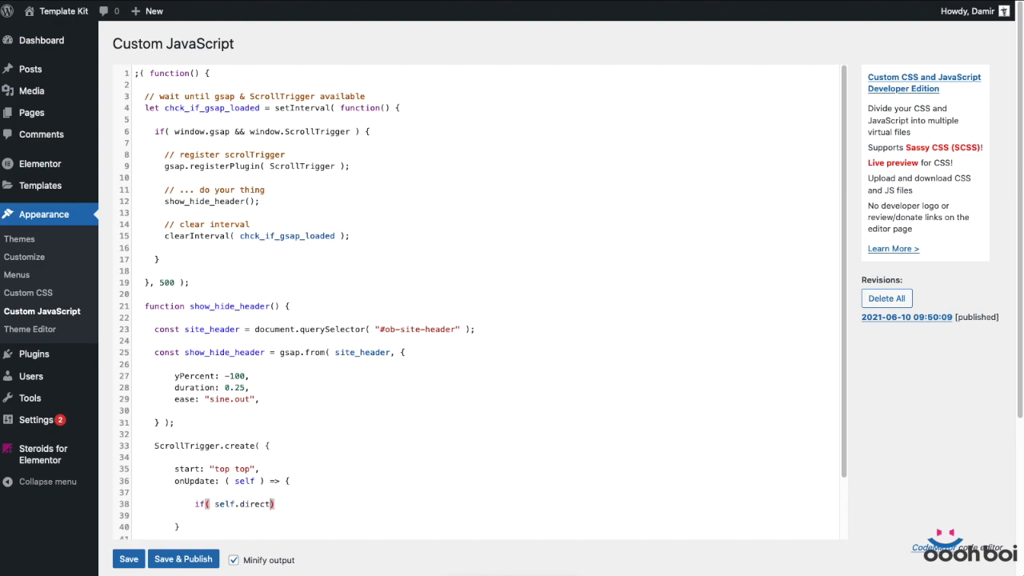
pyautogui.write('ion === -1')
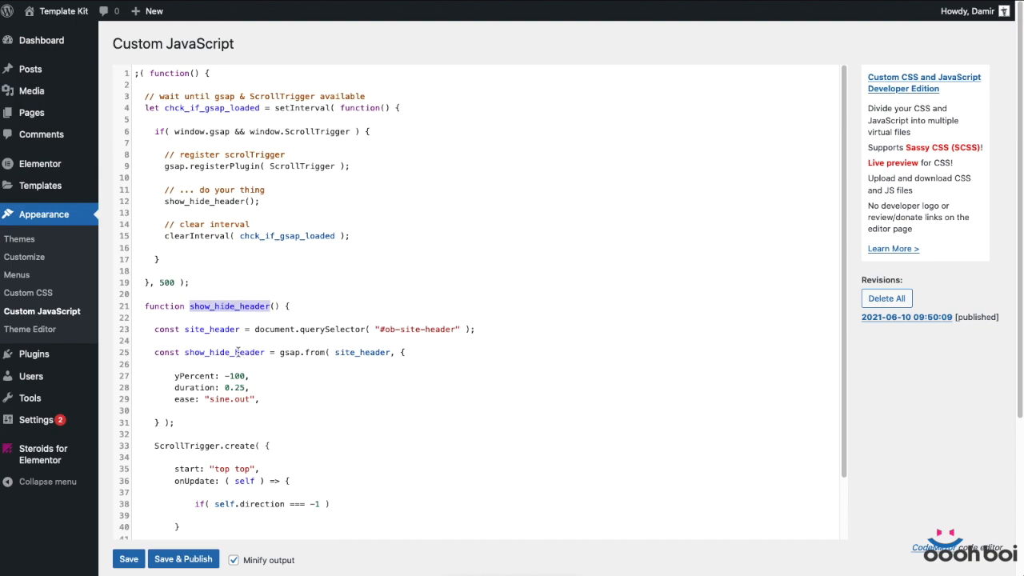
pyautogui.click(328, 504)
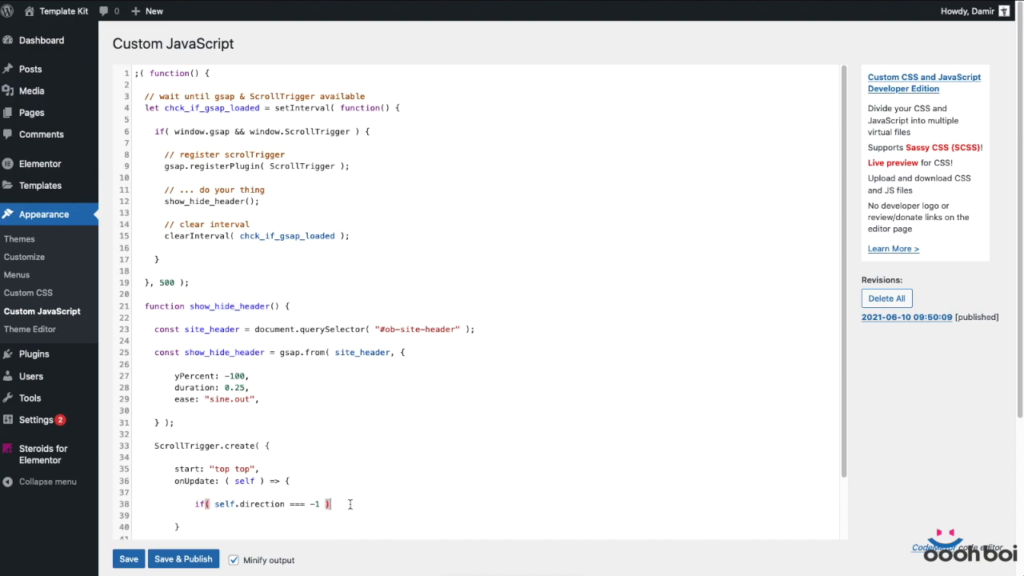
pyautogui.write('show_hide_header.pl')
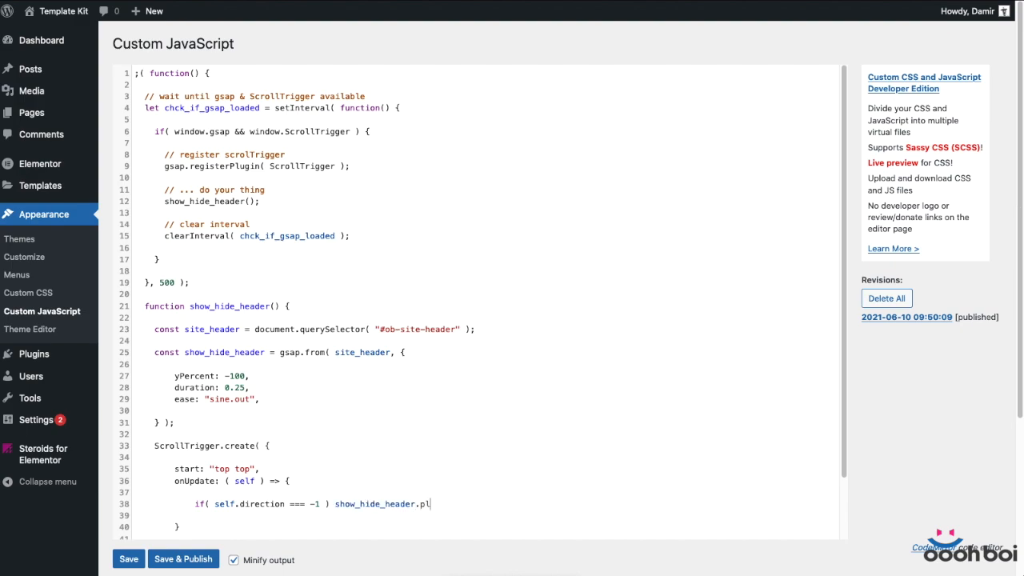
pyautogui.write('ay()')
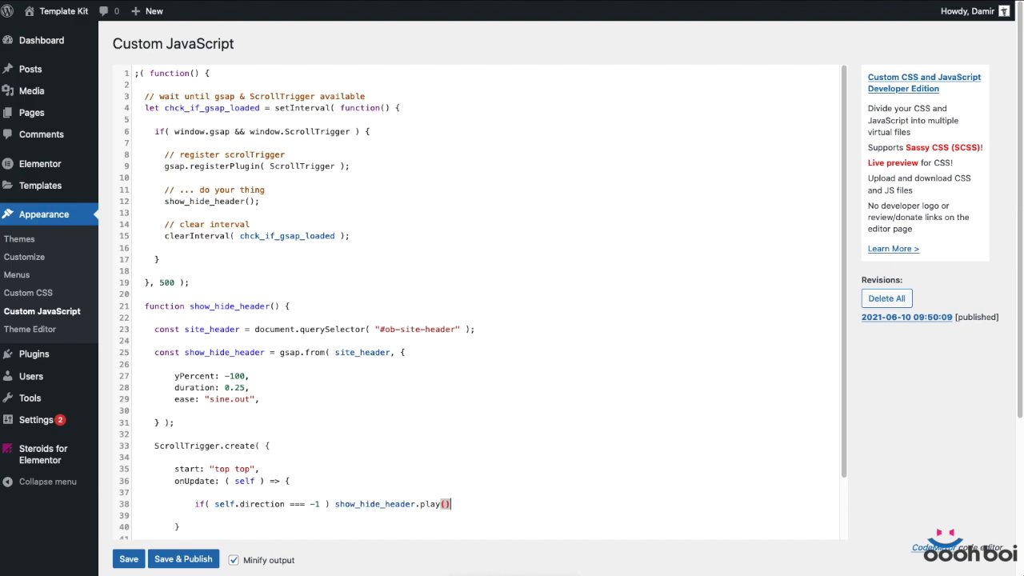
pyautogui.write(';')
pyautogui.click(484, 515)
pyautogui.write('else')
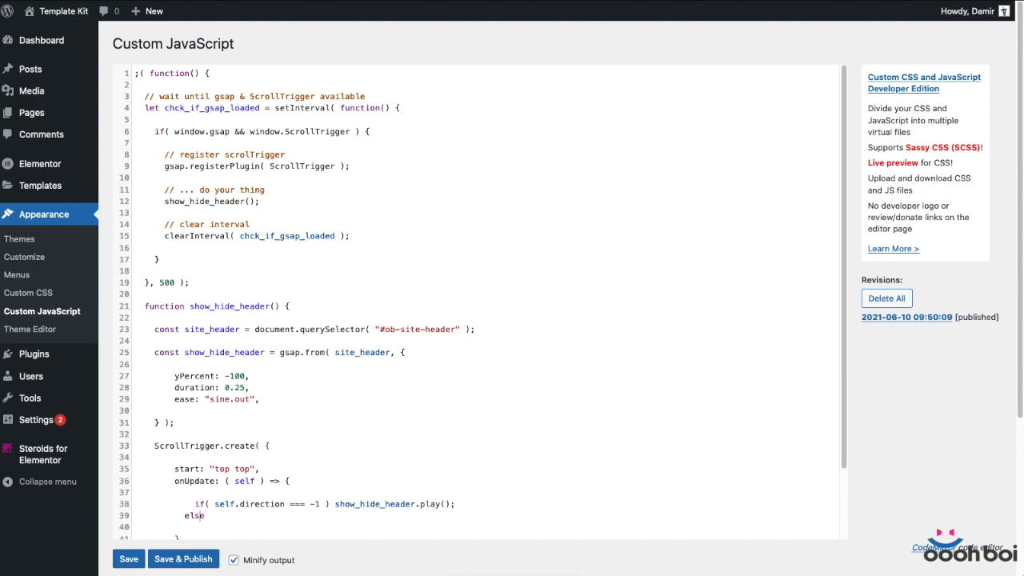
# Step: Reverse show_hide_header in the else branch and save and publish the script
pyautogui.click(214, 515)
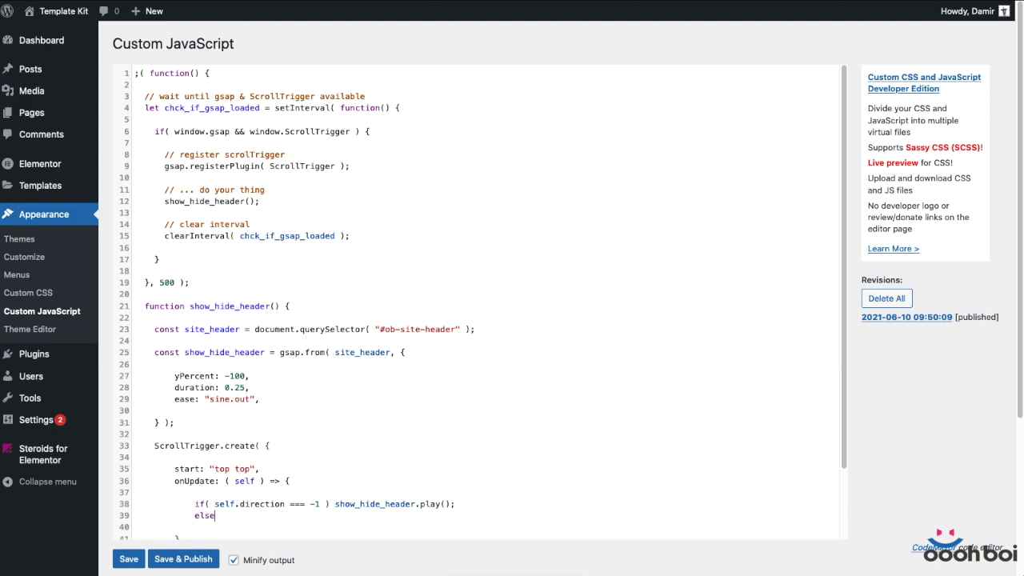
pyautogui.write('show_hide_header')
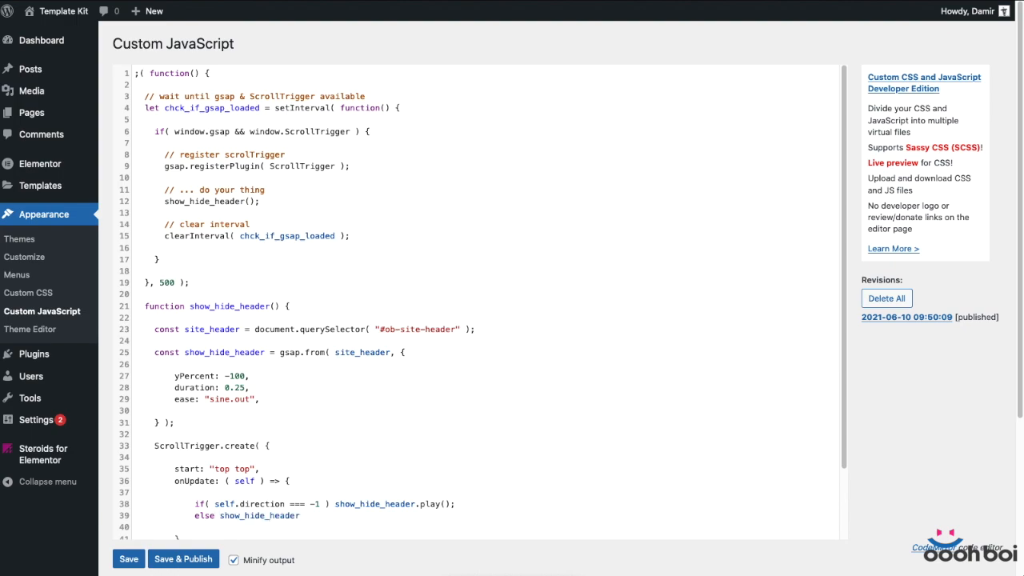
pyautogui.write('.revers')
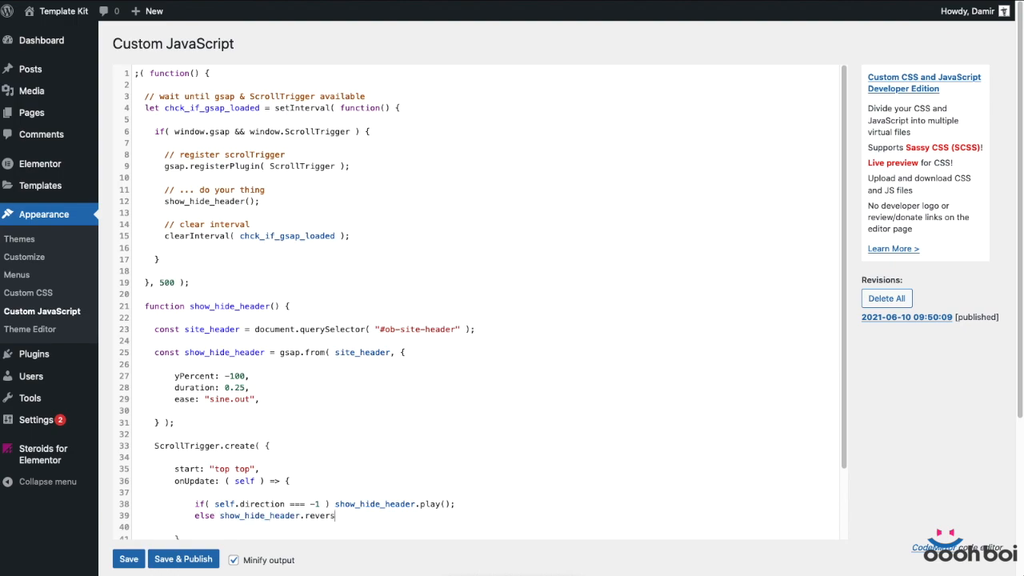
pyautogui.write('e();')
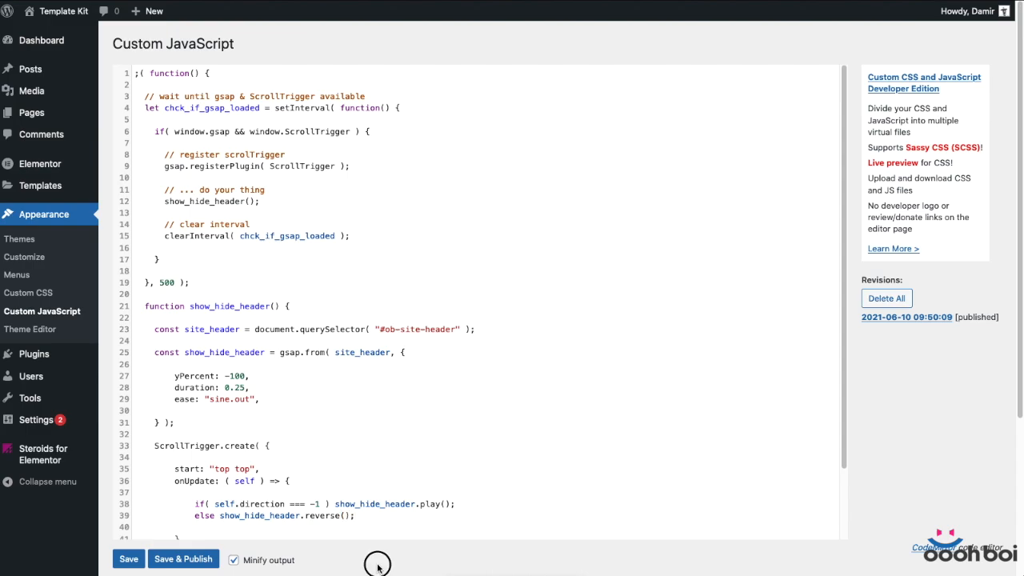
pyautogui.click(183, 559)
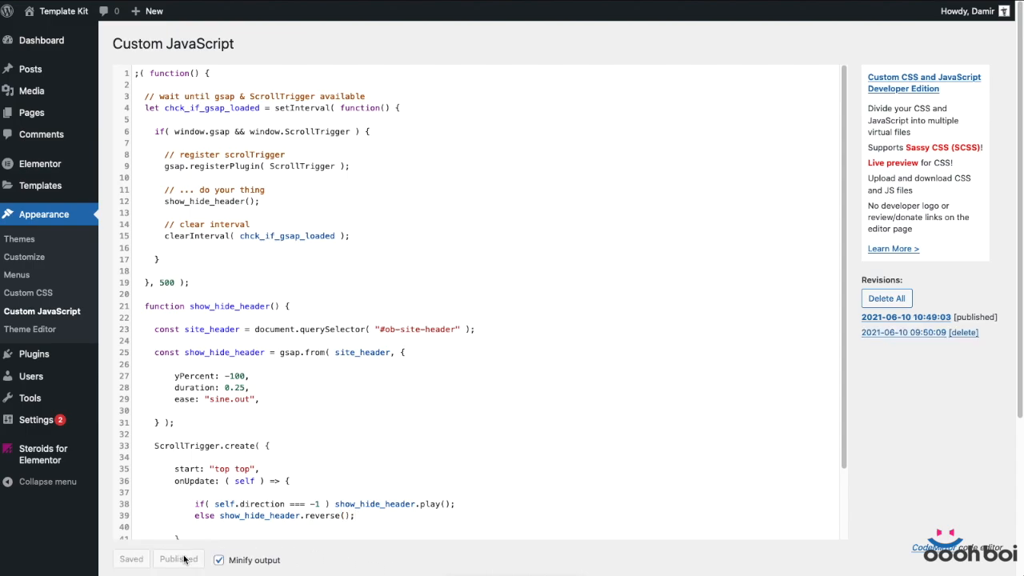
pyautogui.click(178, 560)
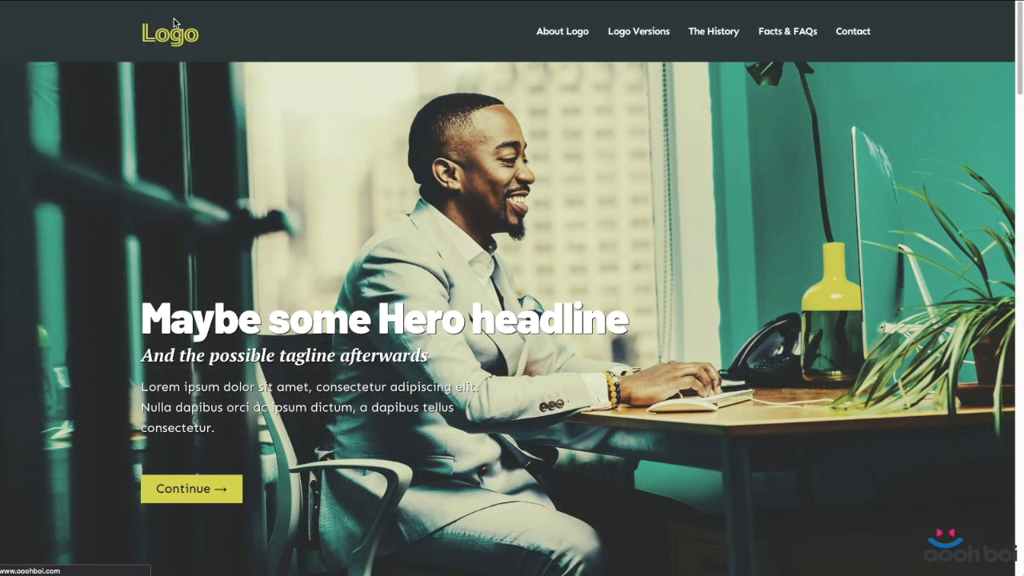
pyautogui.moveTo(841, 366)
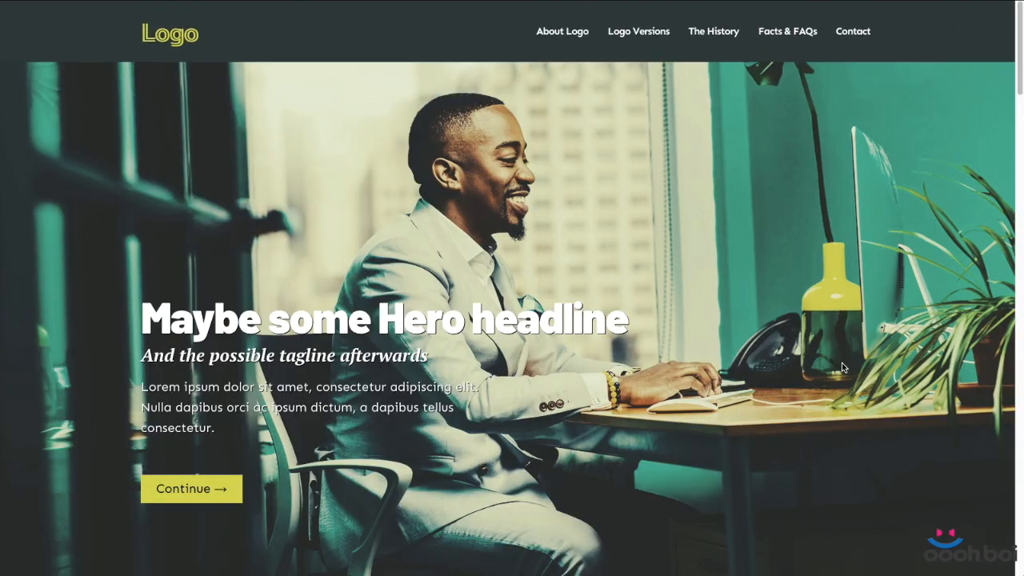
pyautogui.moveTo(522, 245)
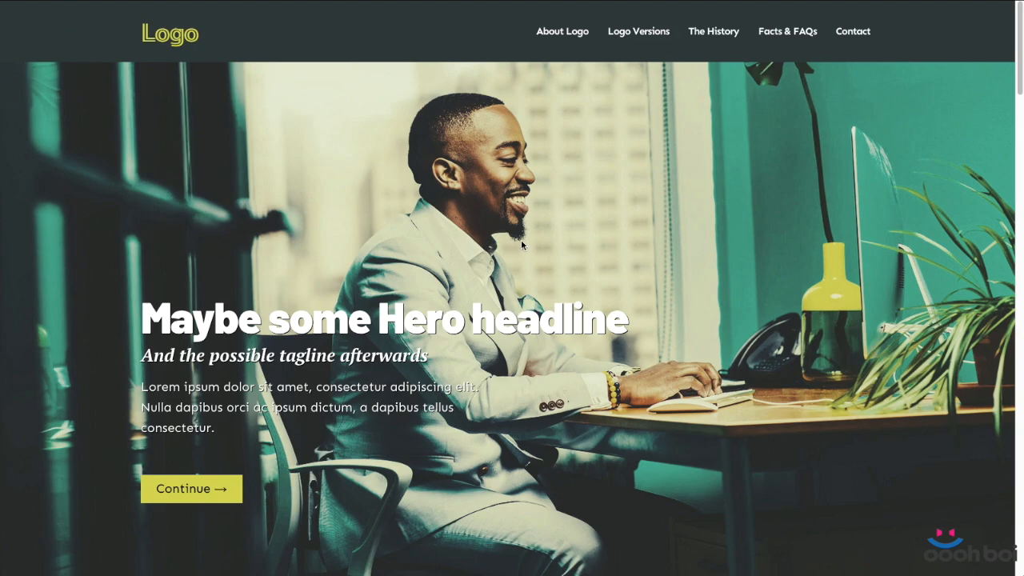
pyautogui.scroll(-3)
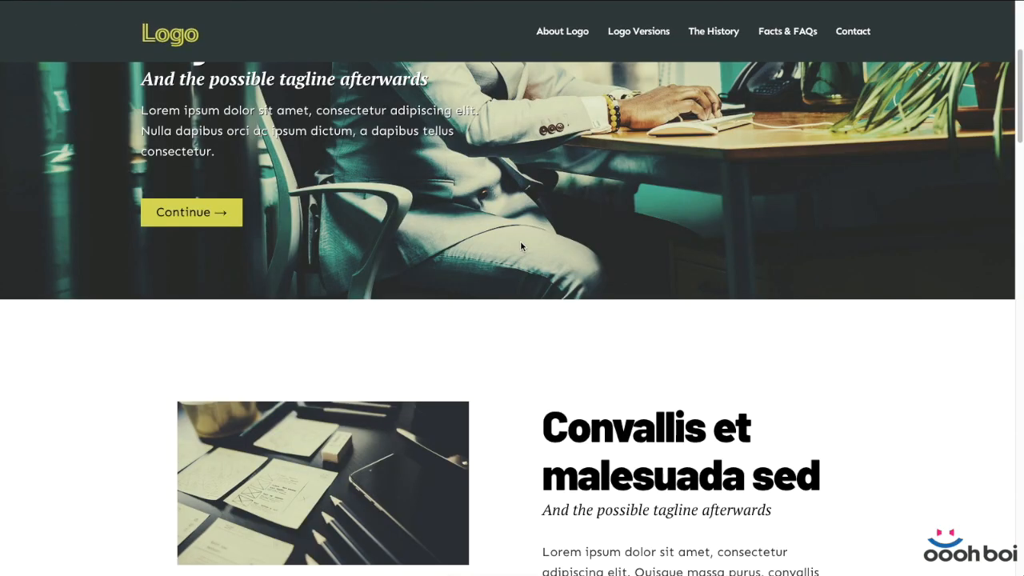
pyautogui.scroll(3)
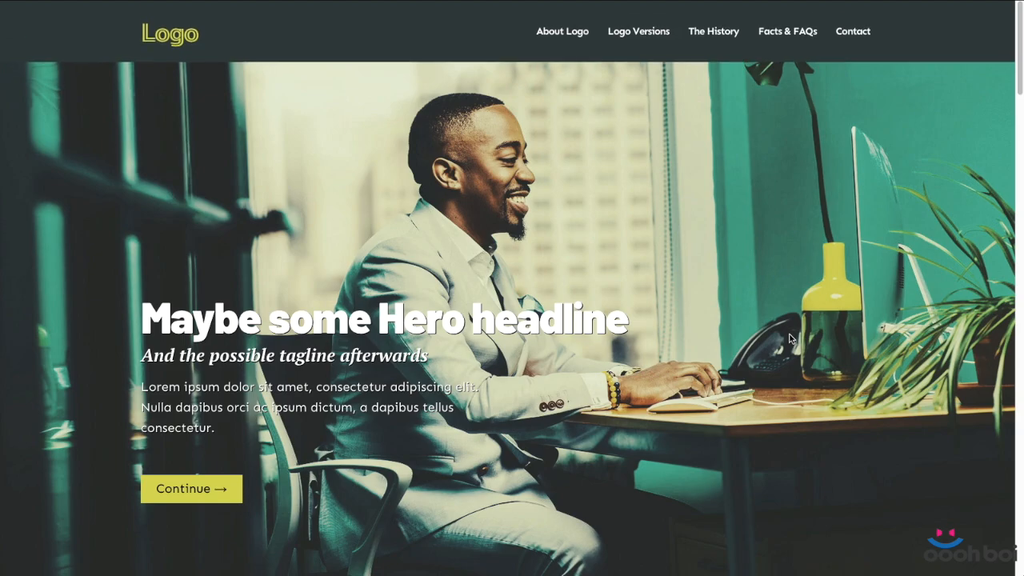
pyautogui.scroll(-3)
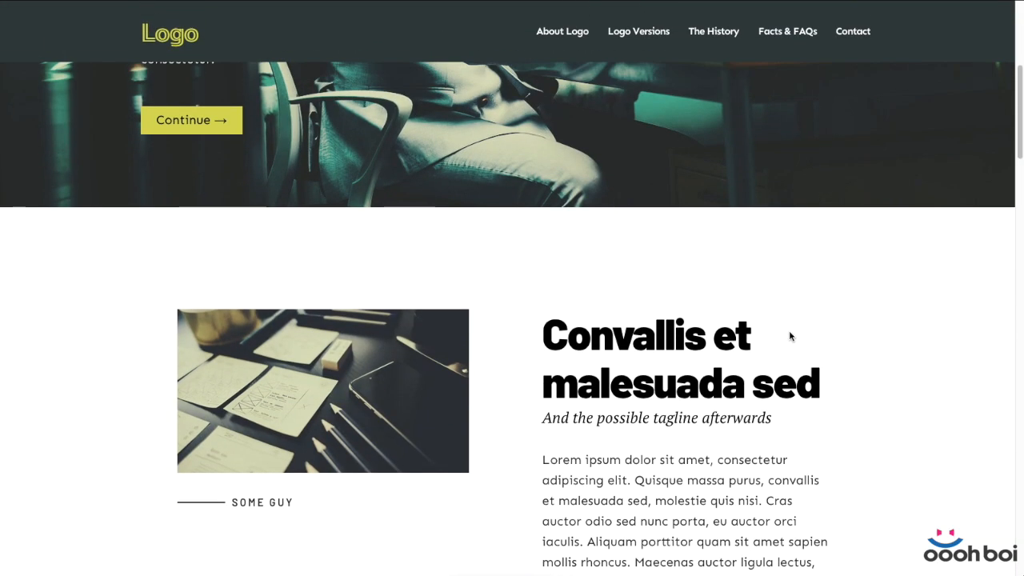
pyautogui.scroll(3)
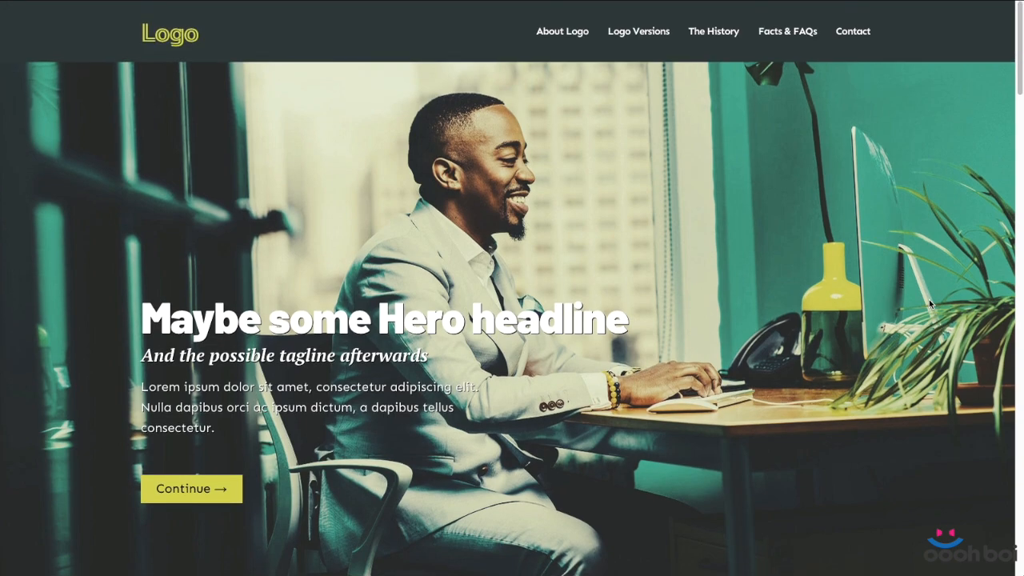
pyautogui.scroll(-3)
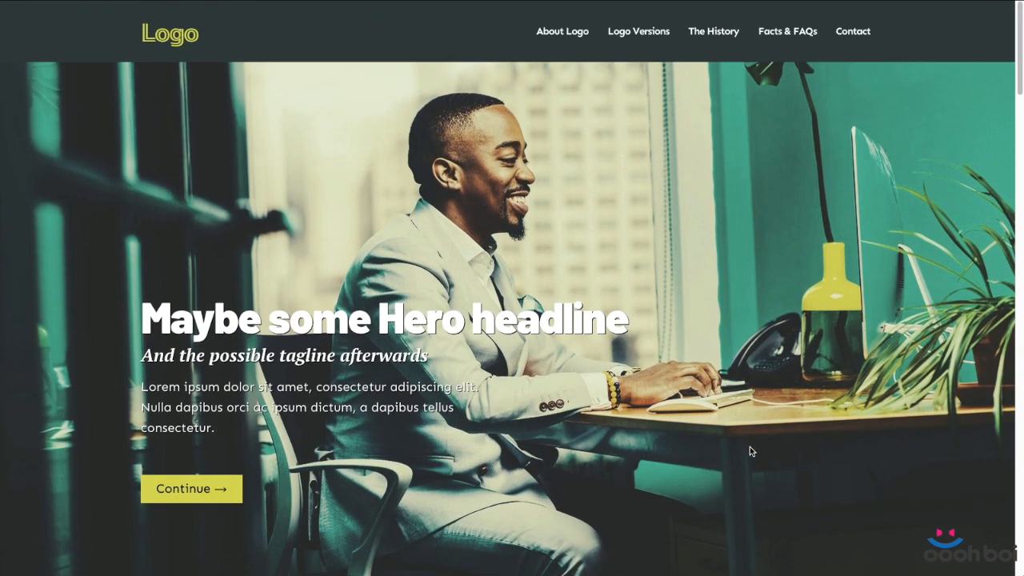
pyautogui.moveTo(836, 384)
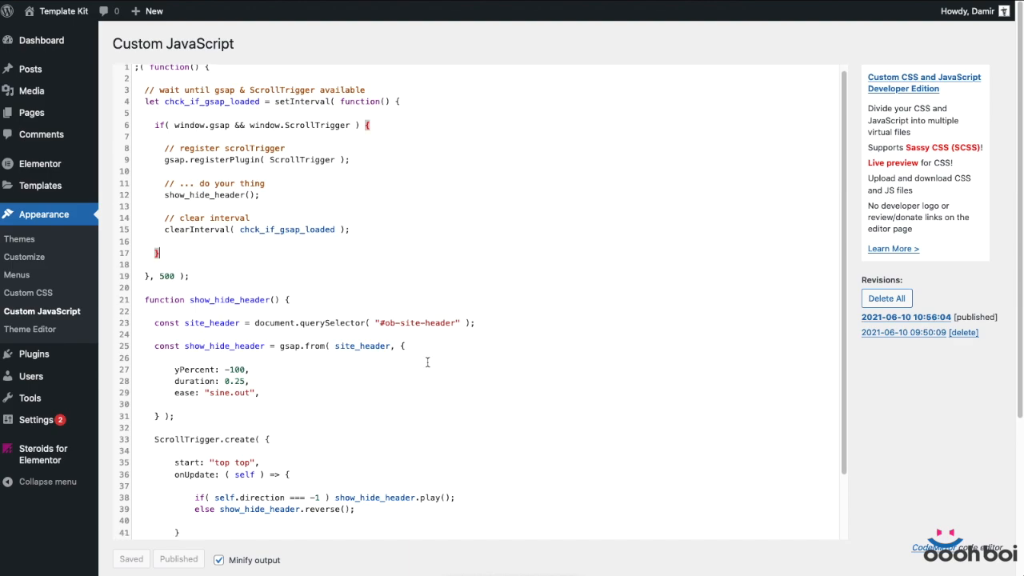
# Step: Append .progress( 1 ) to the gsap.from header tween
pyautogui.scroll(-3)
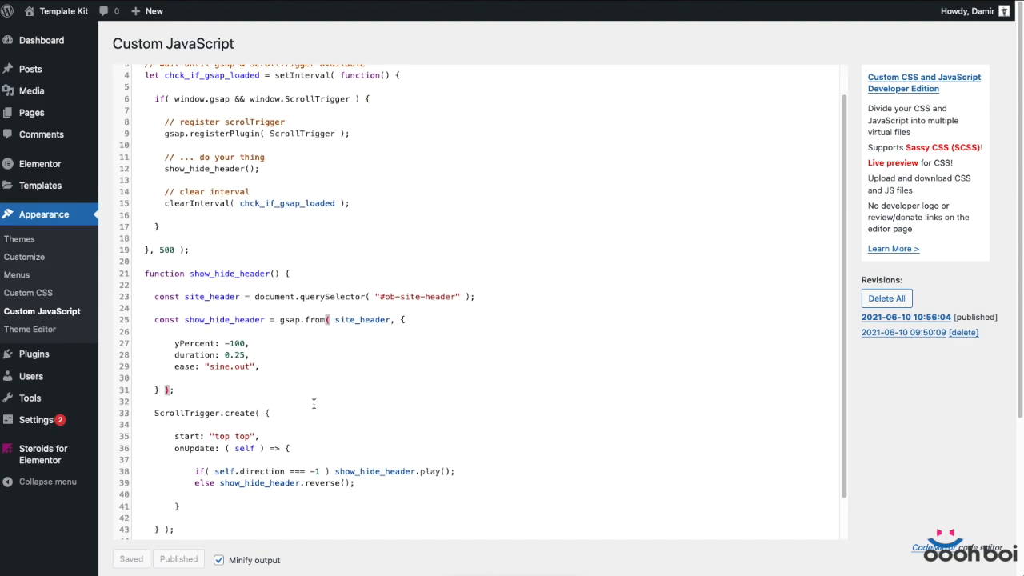
pyautogui.write('.progress(')
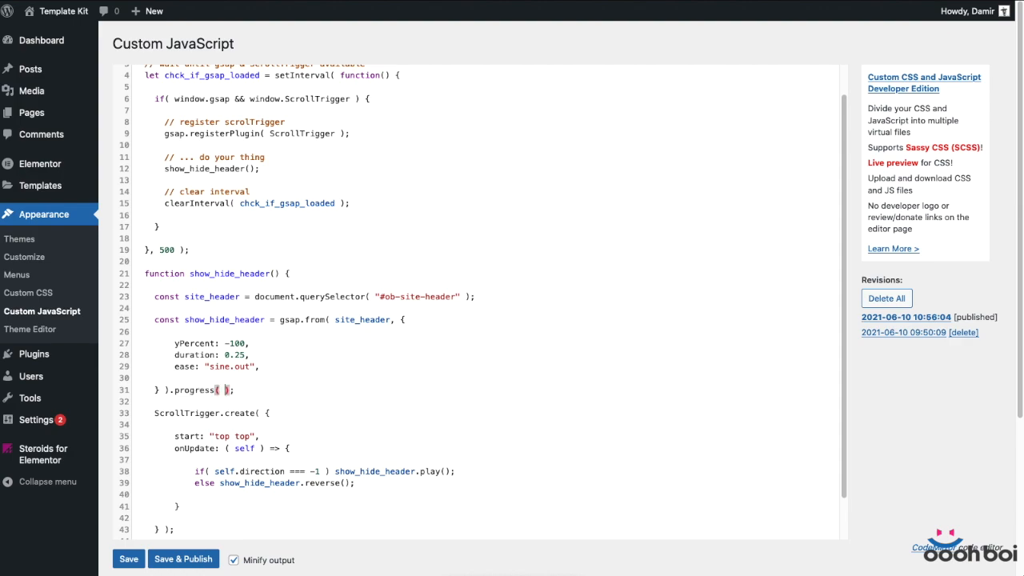
pyautogui.write('1')
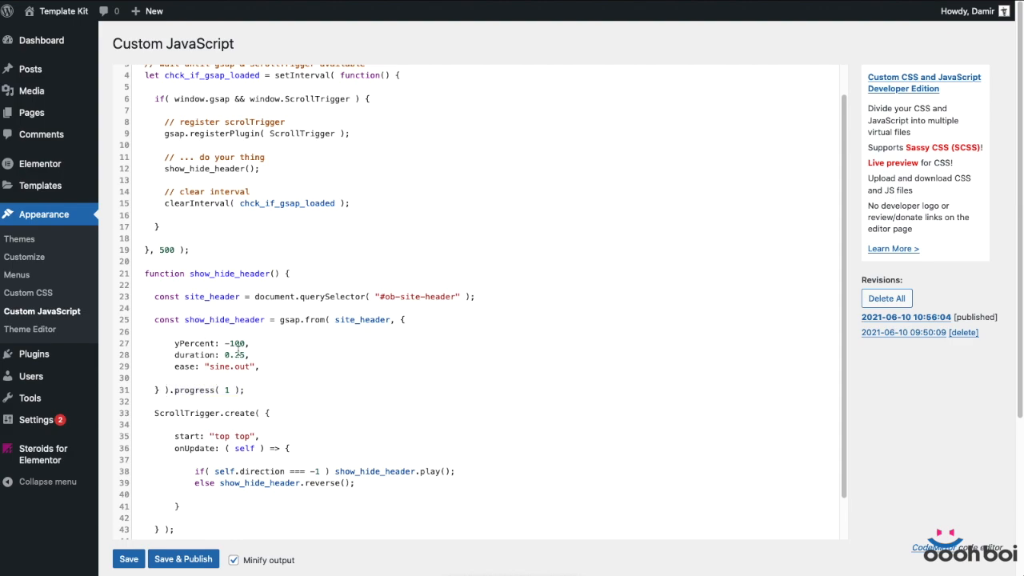
# Step: Change the ScrollTrigger start to "top top-=" + 100 and publish the script
pyautogui.scroll(-3)
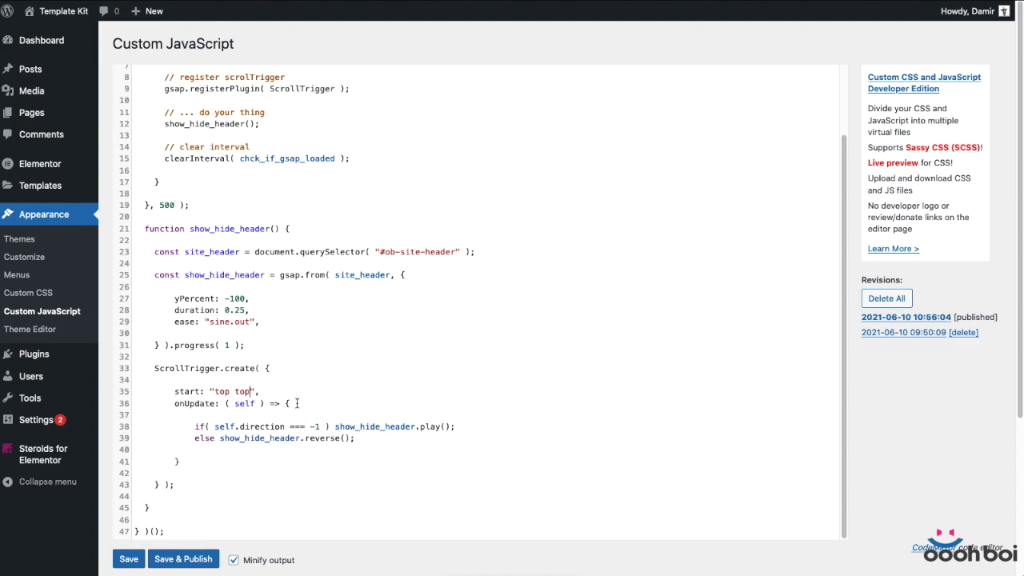
pyautogui.write('-=')
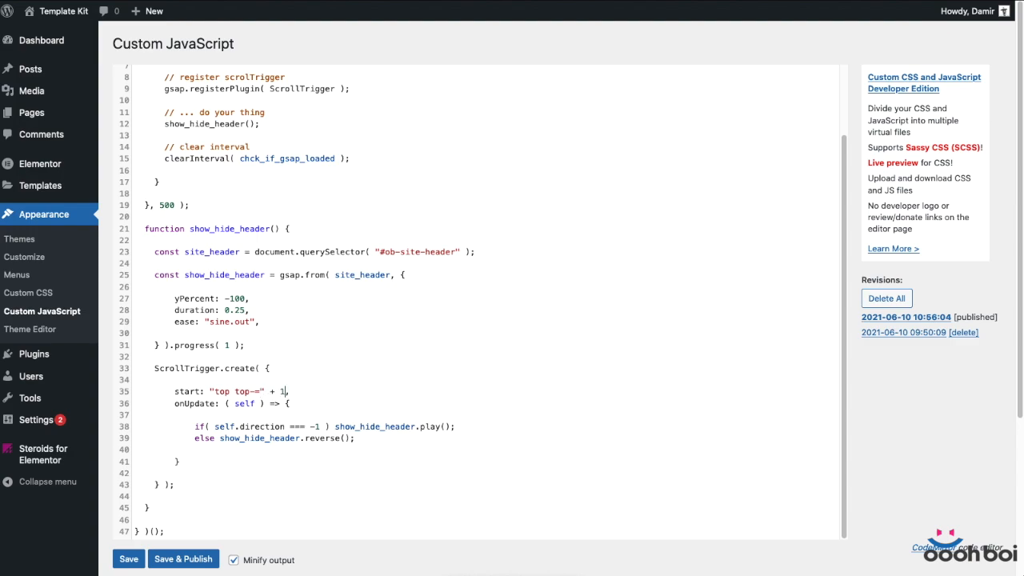
pyautogui.write('00')
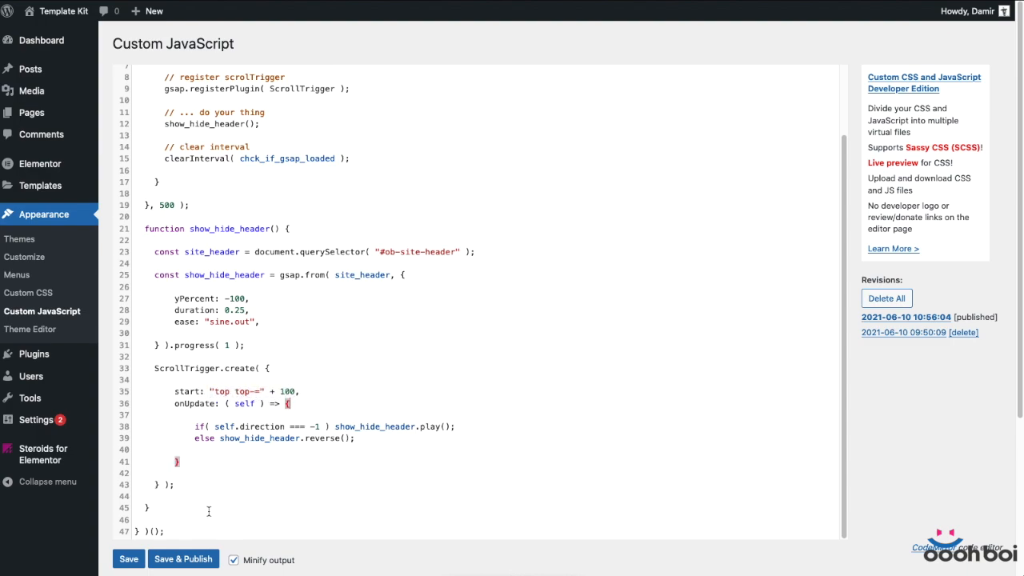
pyautogui.click(182, 558)
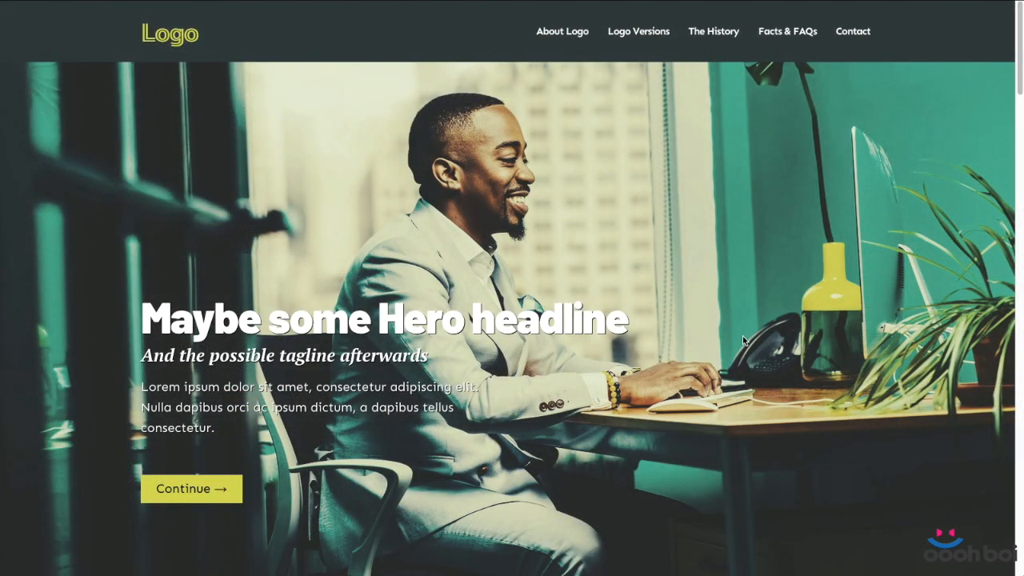
pyautogui.scroll(-3)
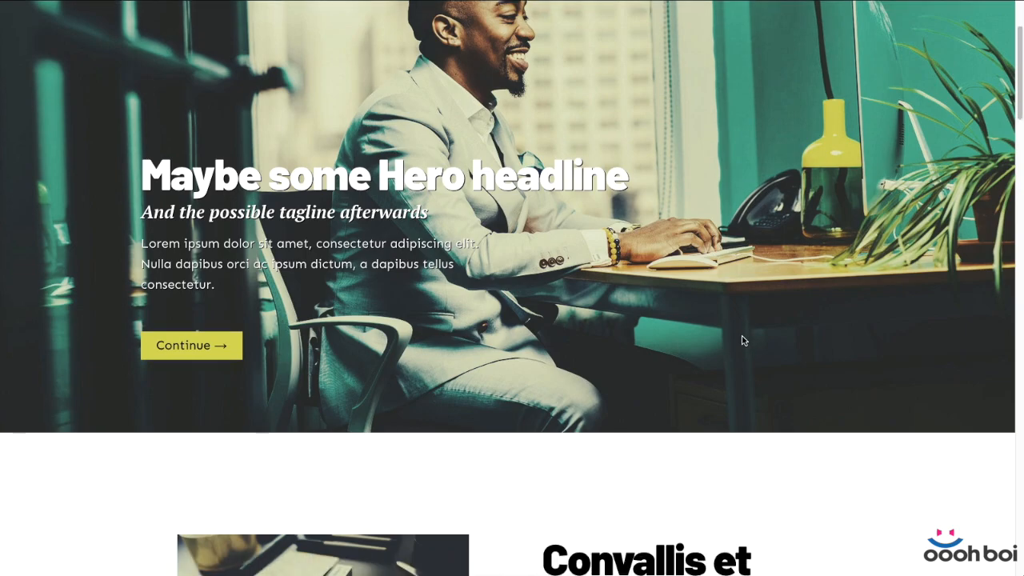
pyautogui.scroll(-3)
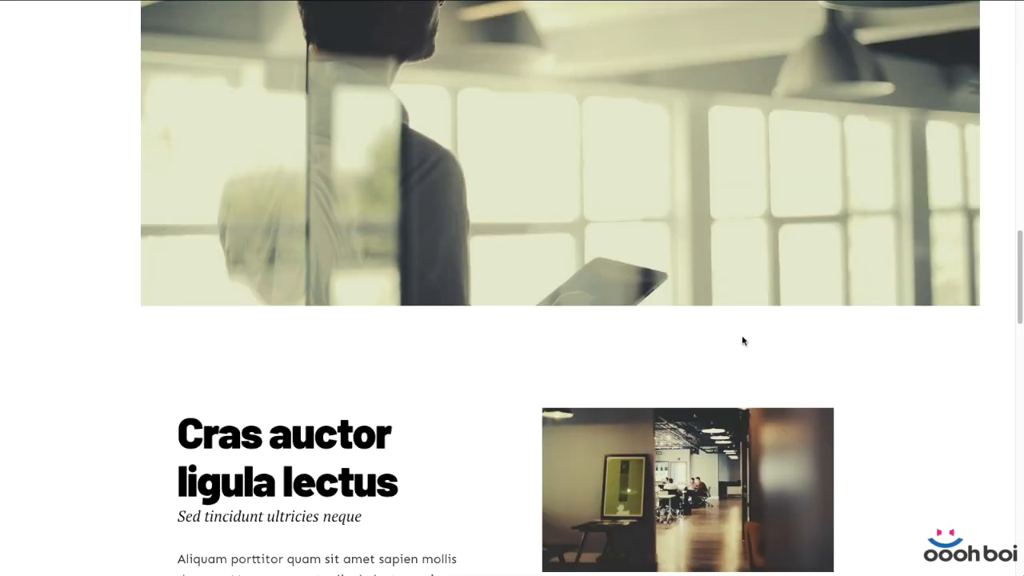
pyautogui.scroll(3)
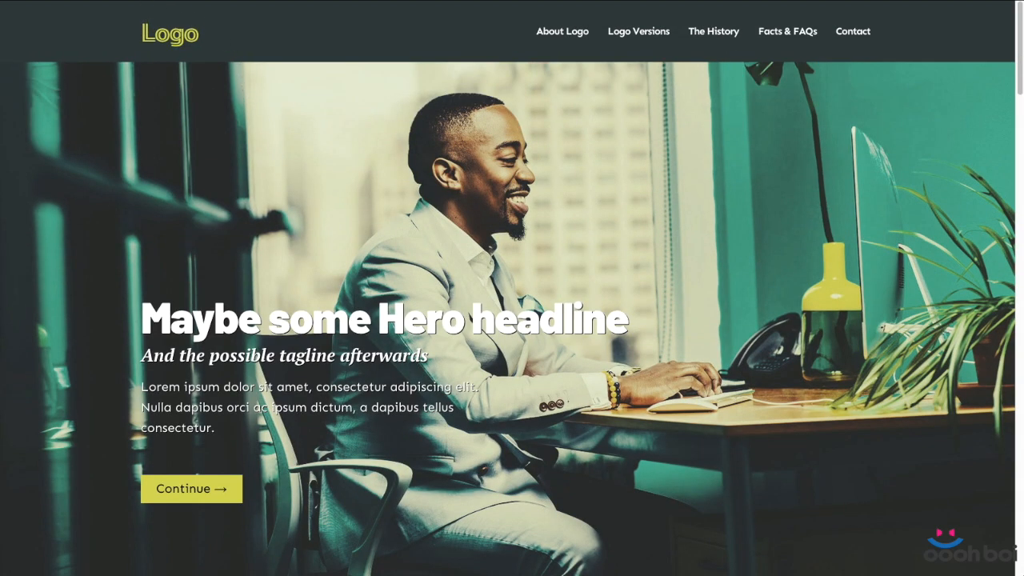
pyautogui.moveTo(367, 248)
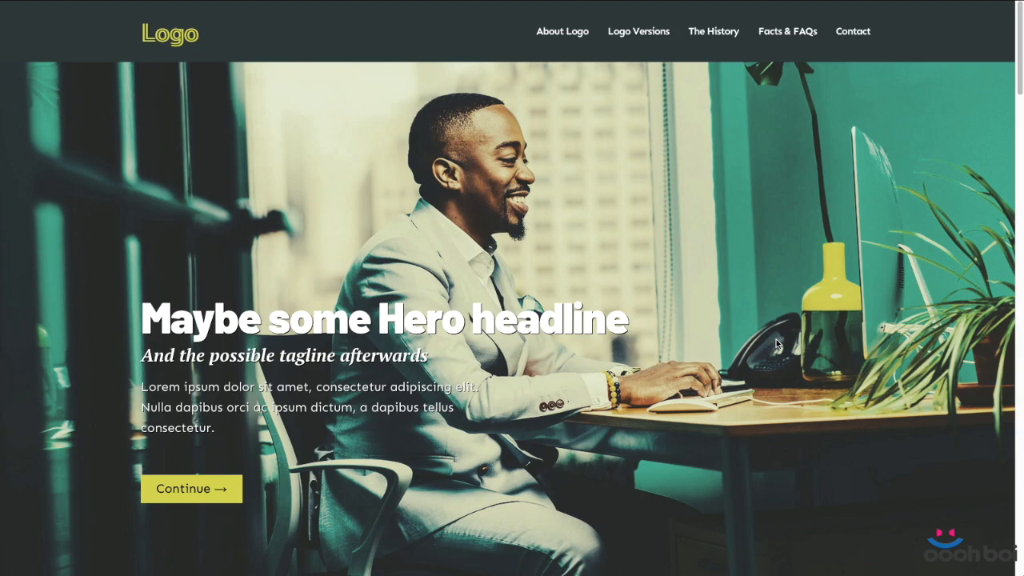
pyautogui.scroll(-3)
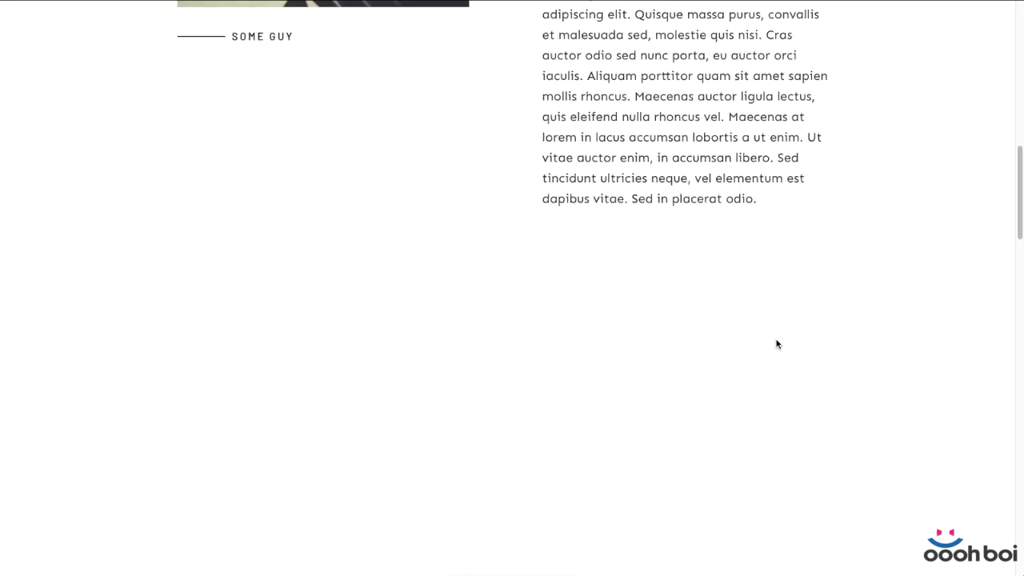
pyautogui.scroll(3)
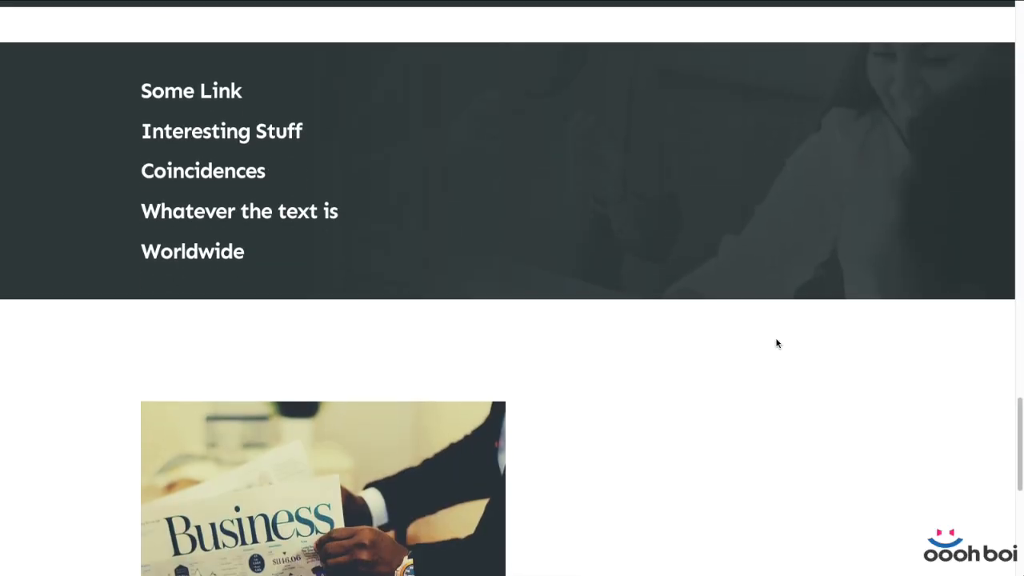
pyautogui.scroll(3)
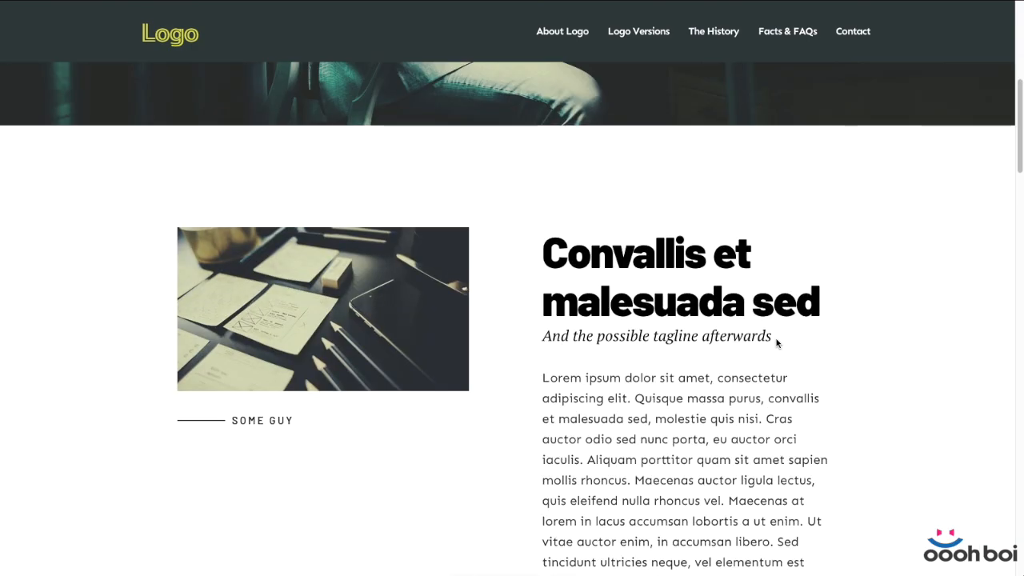
pyautogui.scroll(3)
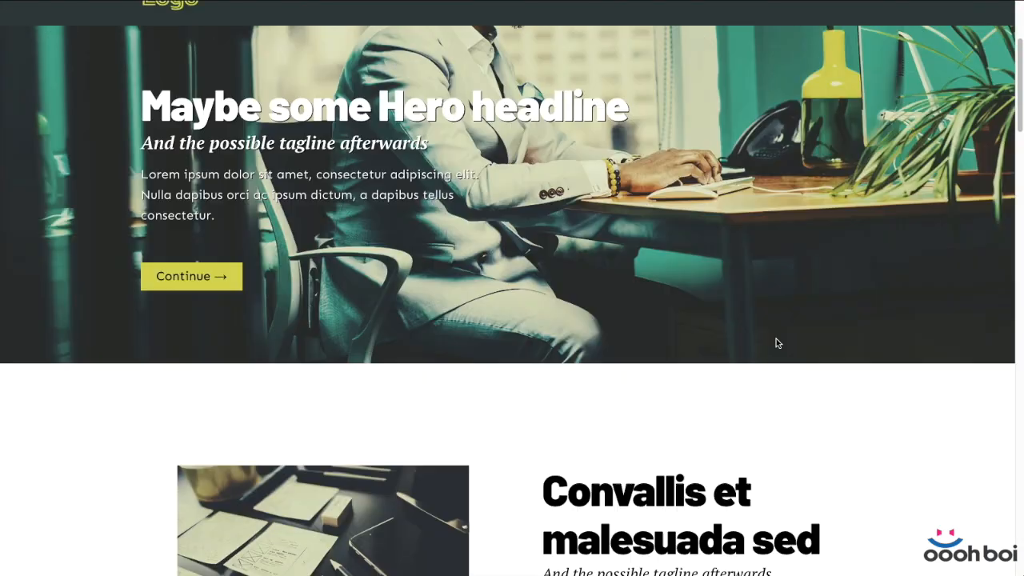
pyautogui.scroll(3)
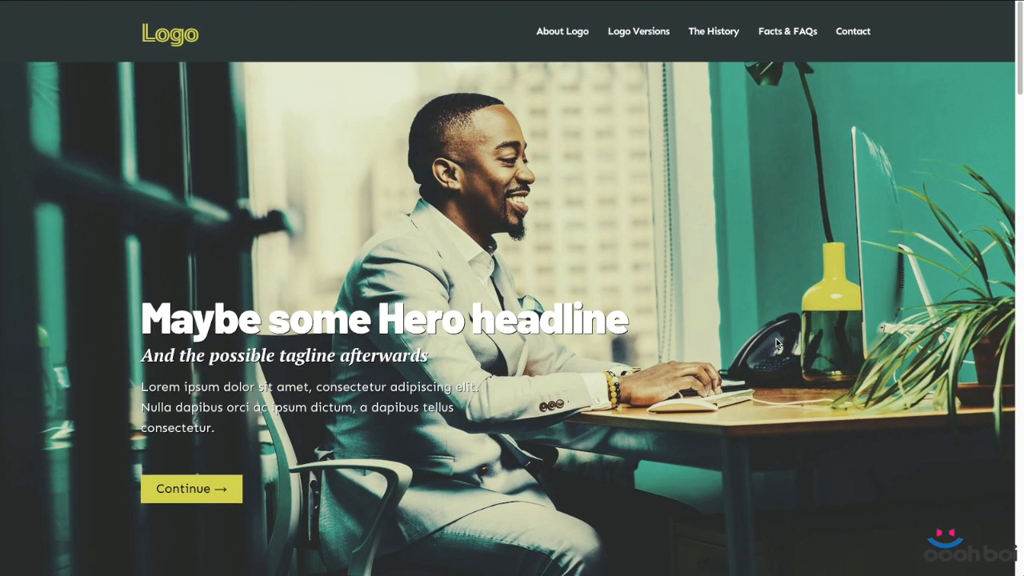
pyautogui.scroll(-3)
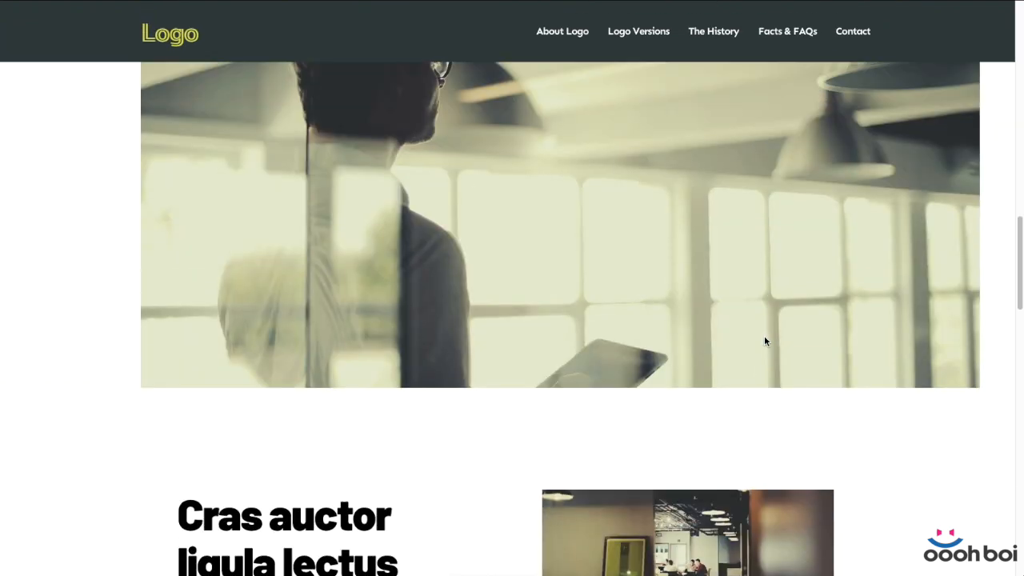
pyautogui.scroll(-3)
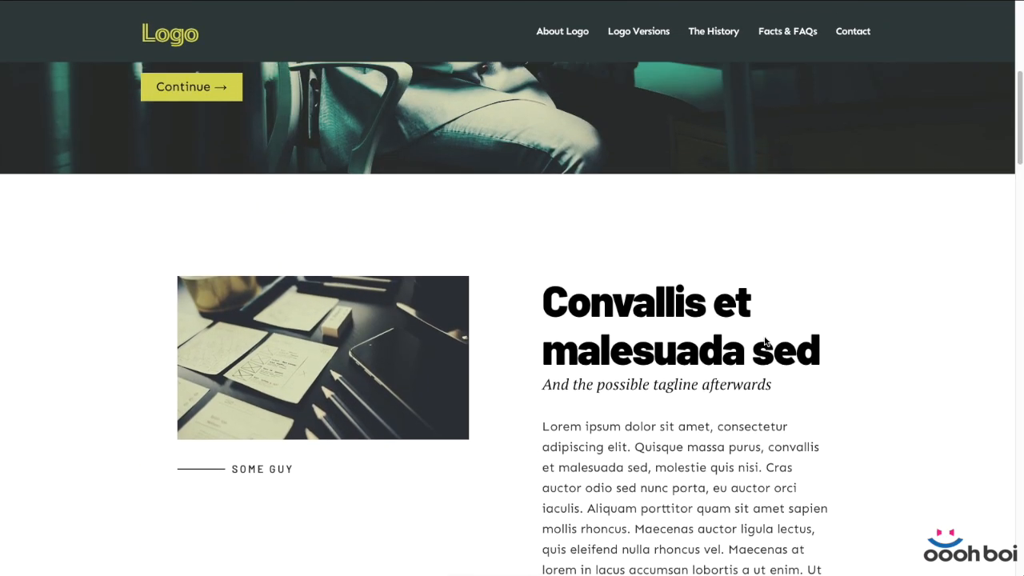
pyautogui.scroll(3)
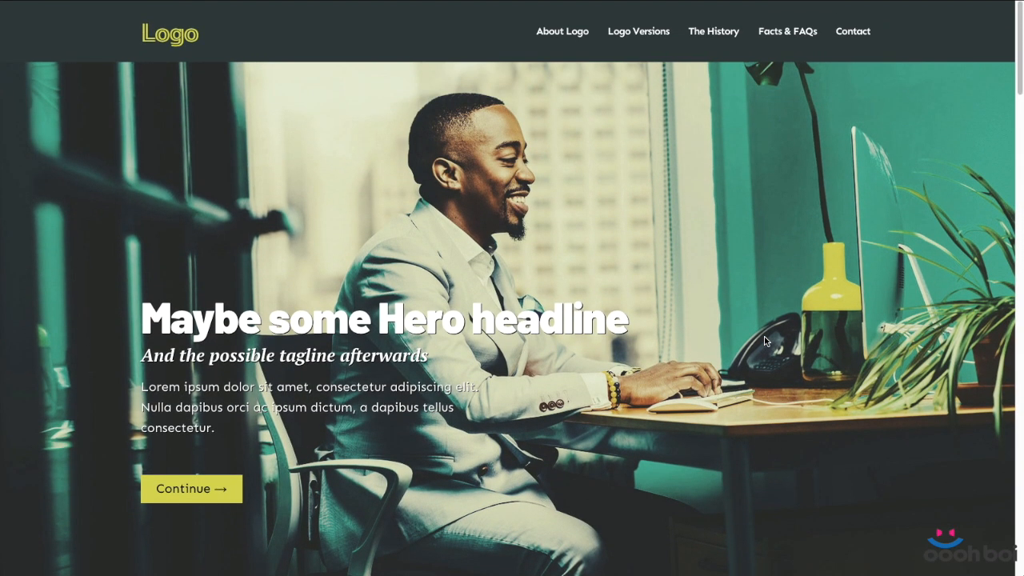